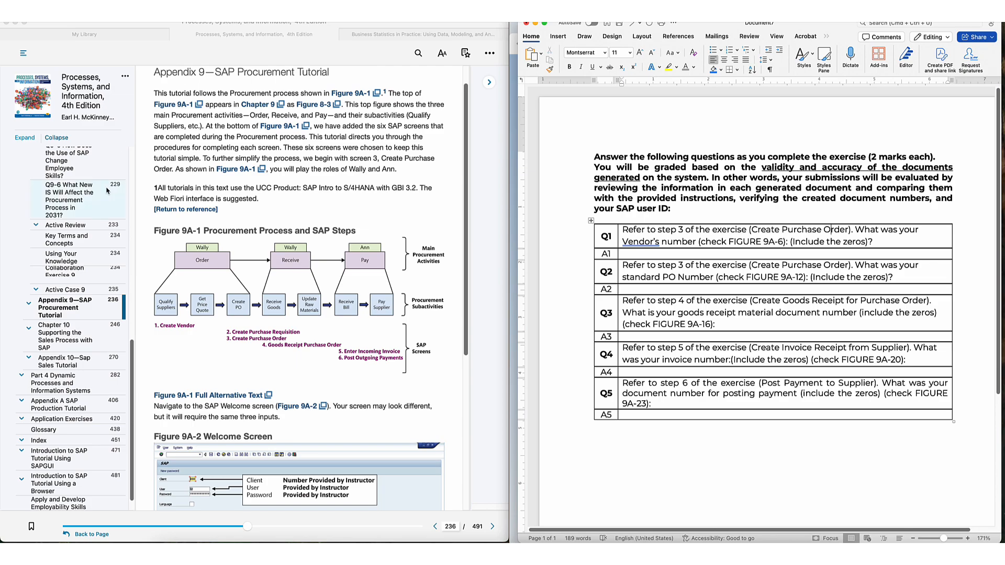
# - Advance the Bookshelf textbook to page 237 and scroll to section 3, Create Purchase Order
pyautogui.scroll(-3)
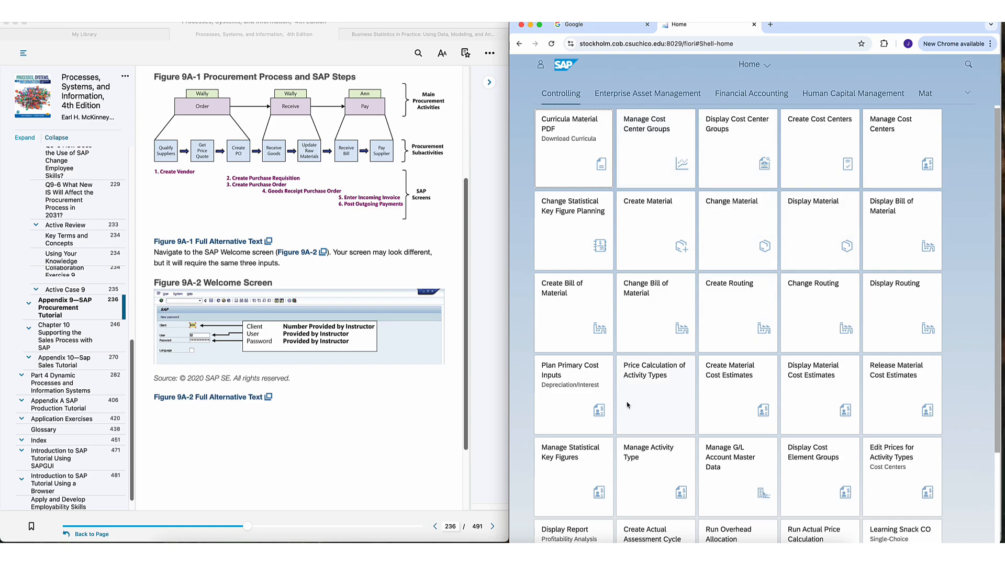
pyautogui.moveTo(508, 377)
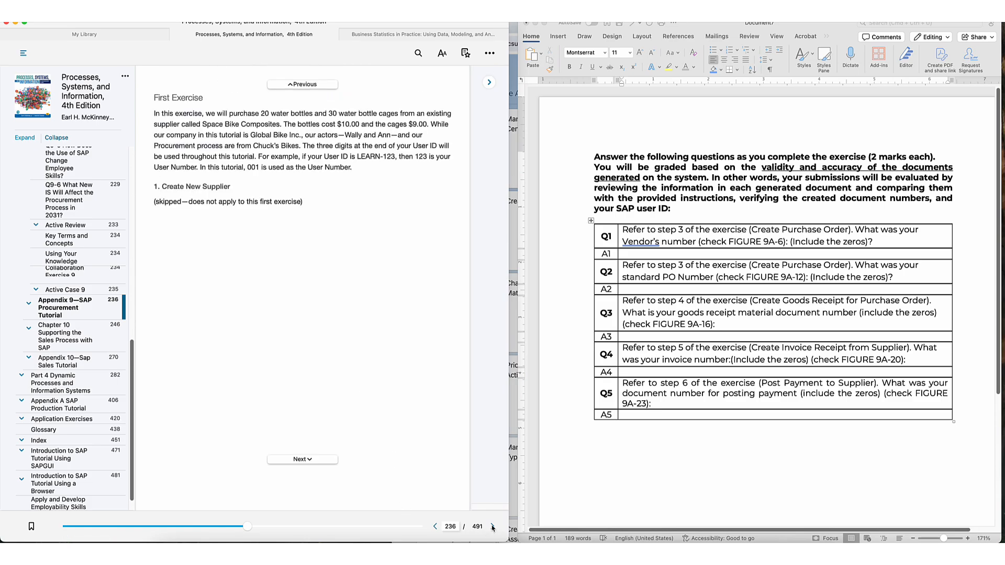
pyautogui.click(493, 526)
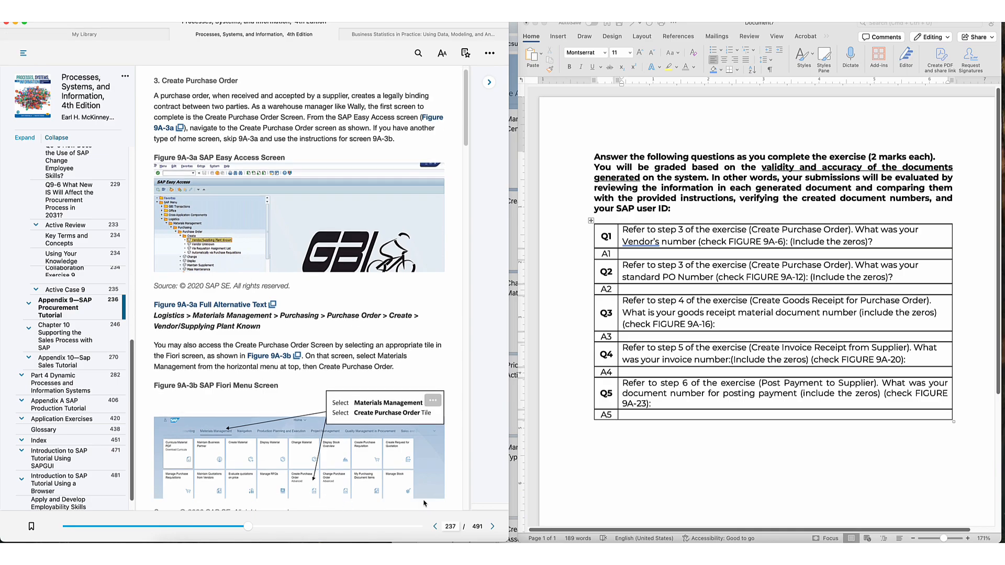
pyautogui.scroll(-3)
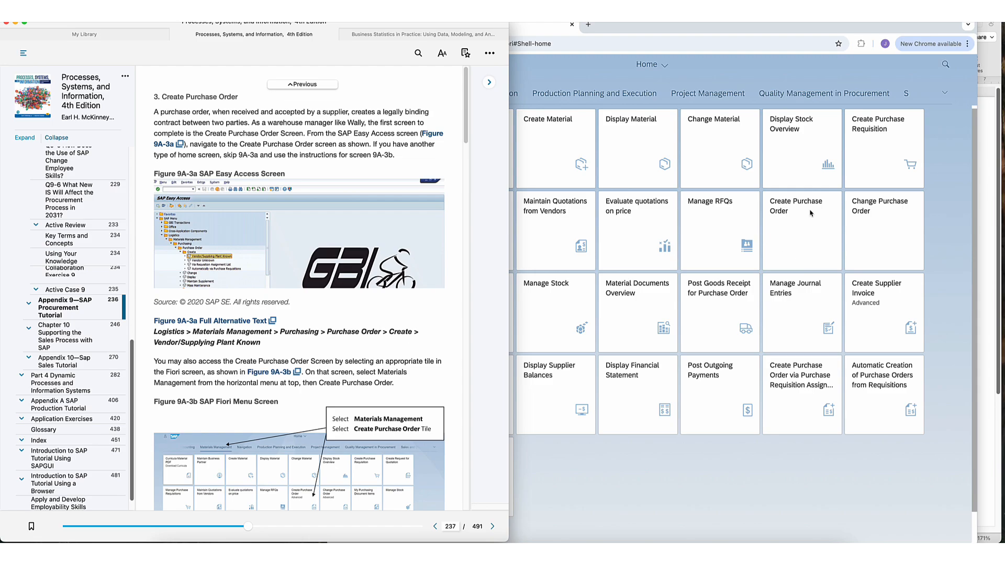
# - Launch the Create Purchase Order tile as a Standard PO and close the Document Overview panel
pyautogui.click(798, 229)
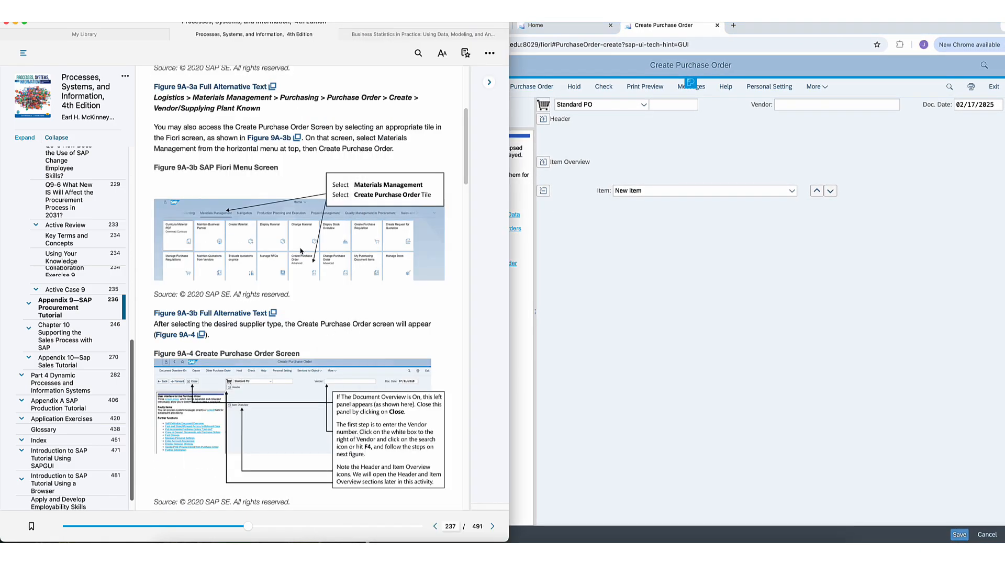
pyautogui.scroll(-3)
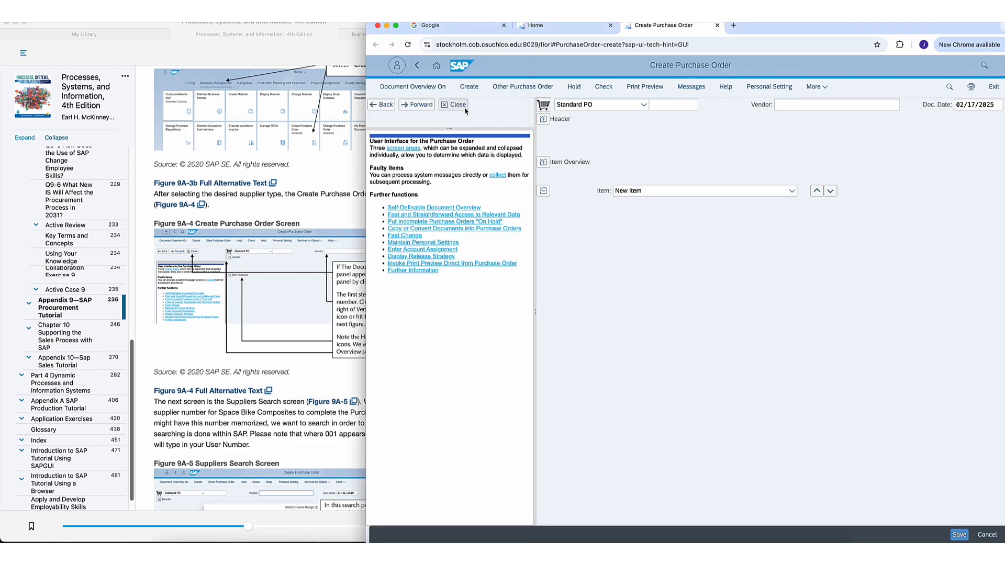
pyautogui.click(456, 105)
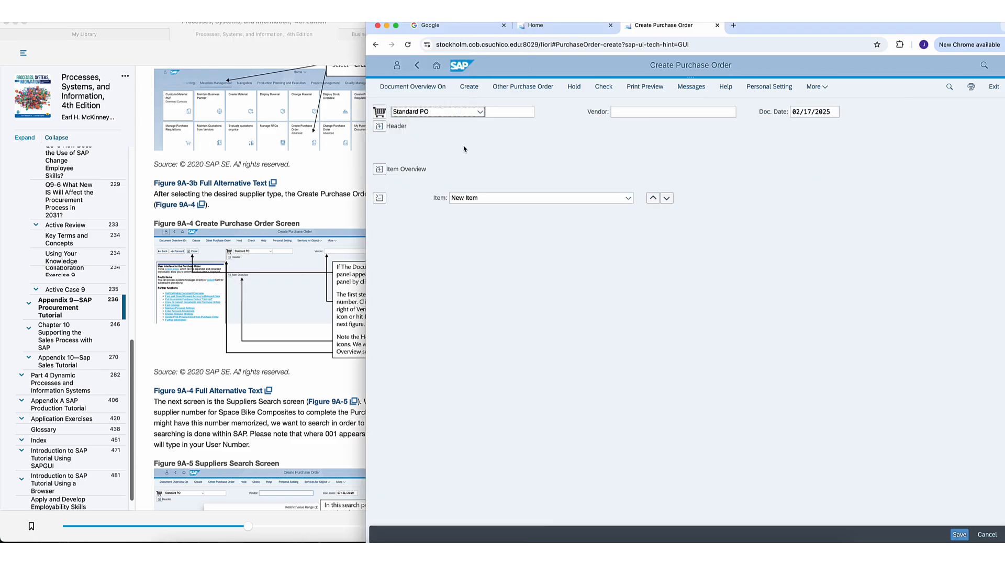
pyautogui.moveTo(470, 156)
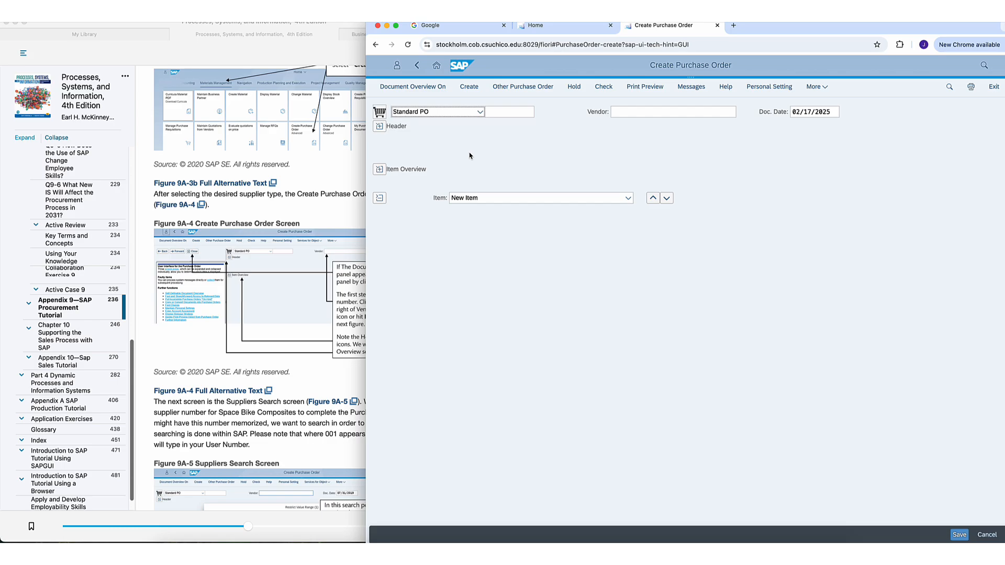
pyautogui.scroll(-3)
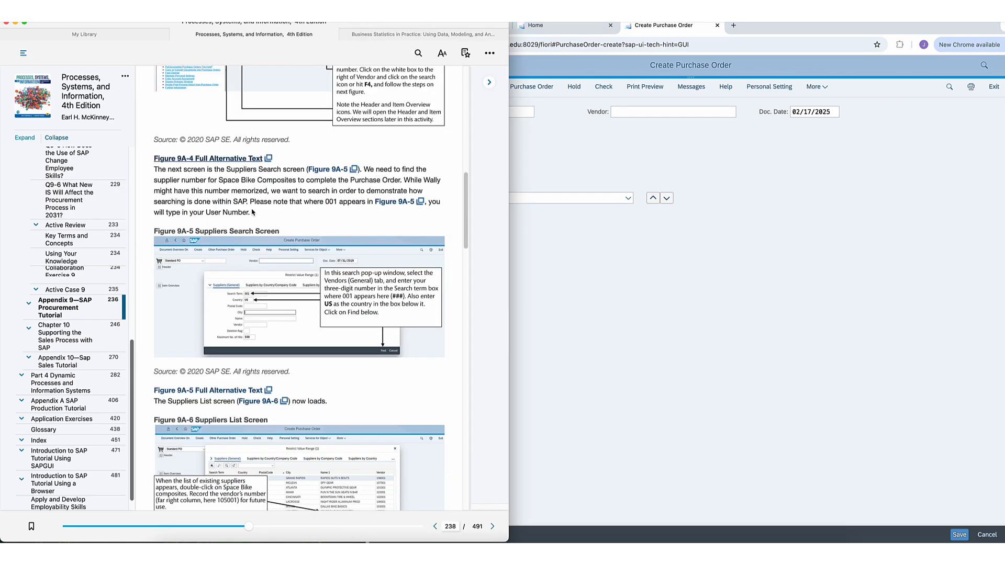
pyautogui.scroll(-3)
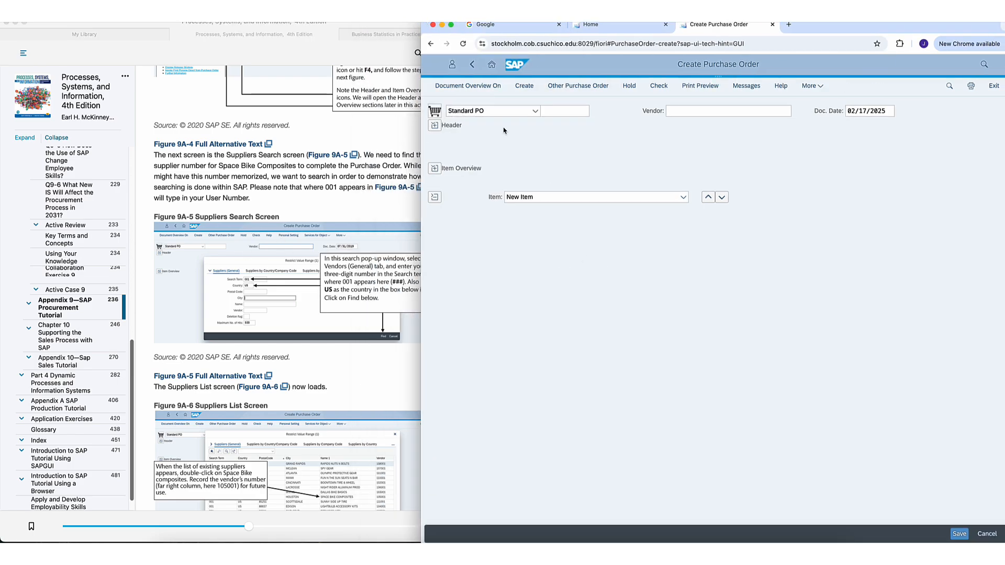
pyautogui.click(729, 110)
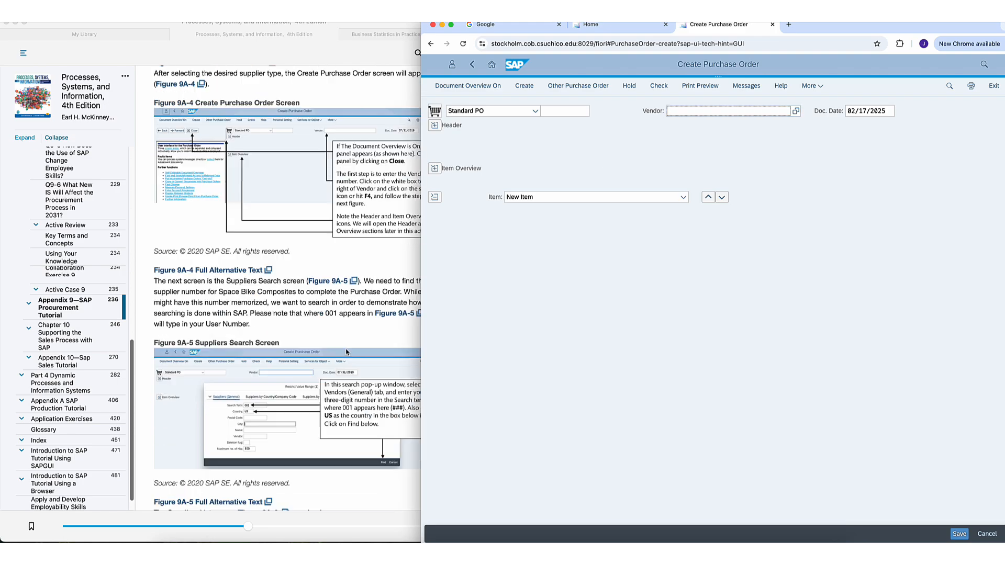
pyautogui.scroll(-3)
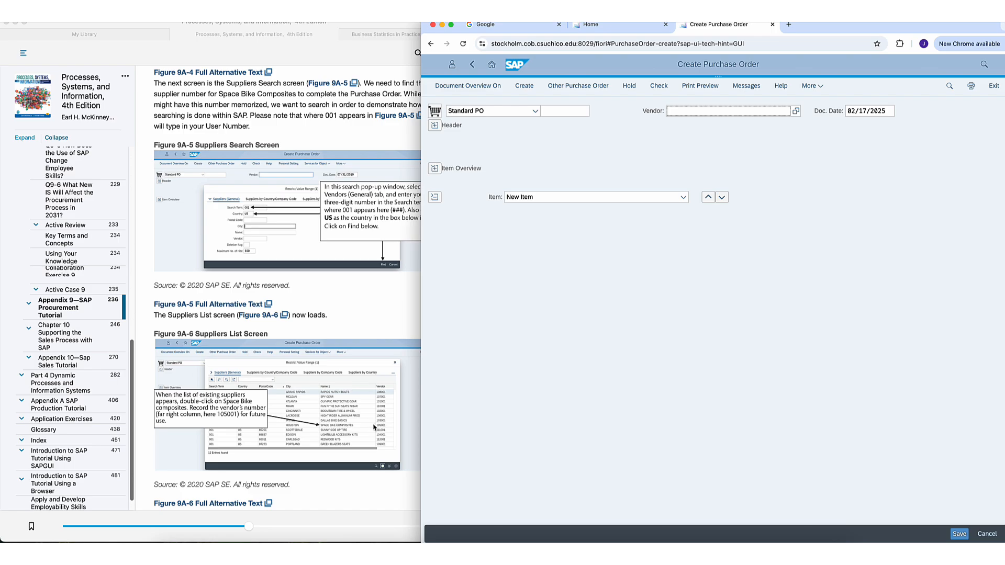
pyautogui.moveTo(234, 422)
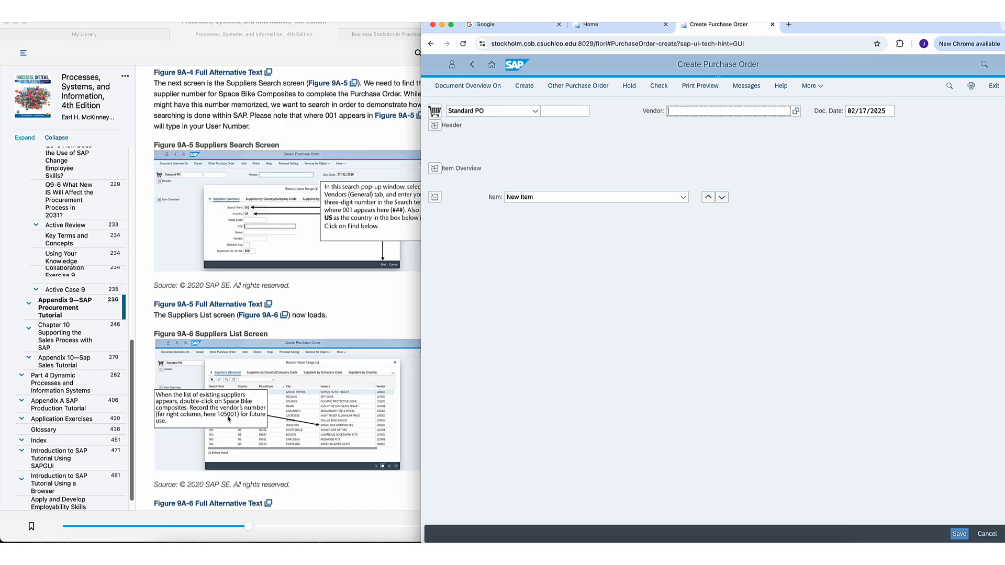
pyautogui.scroll(-3)
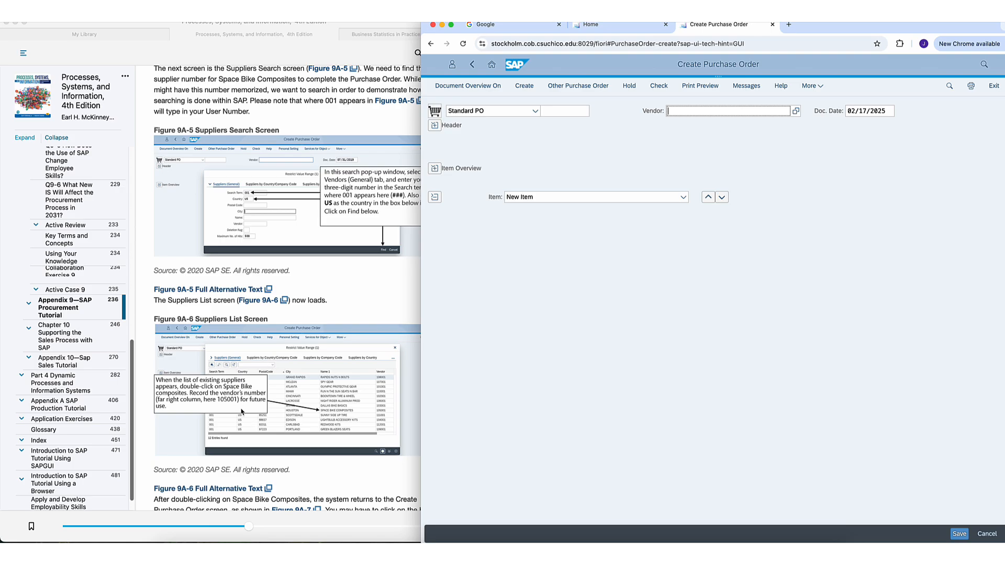
pyautogui.moveTo(242, 413)
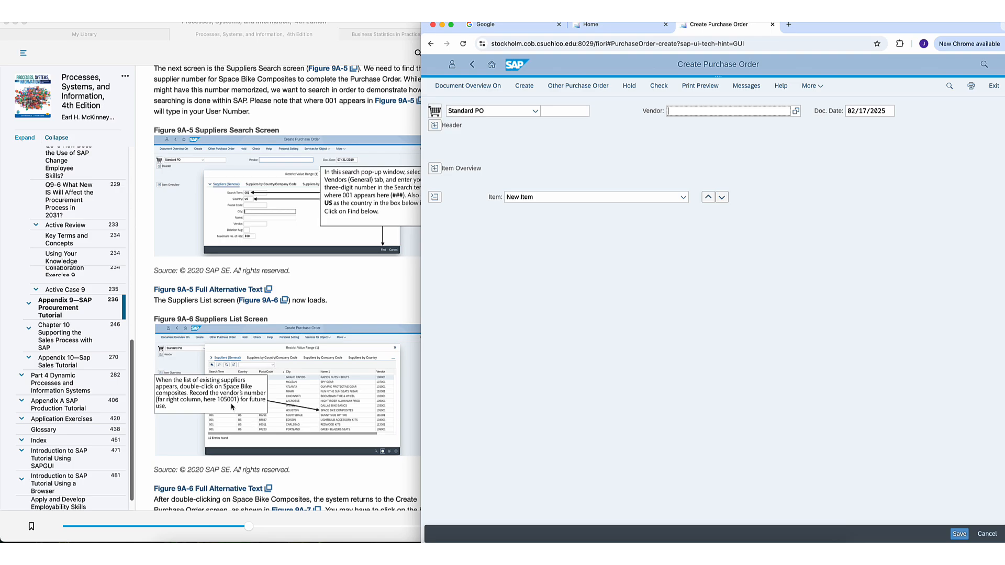
pyautogui.click(728, 111)
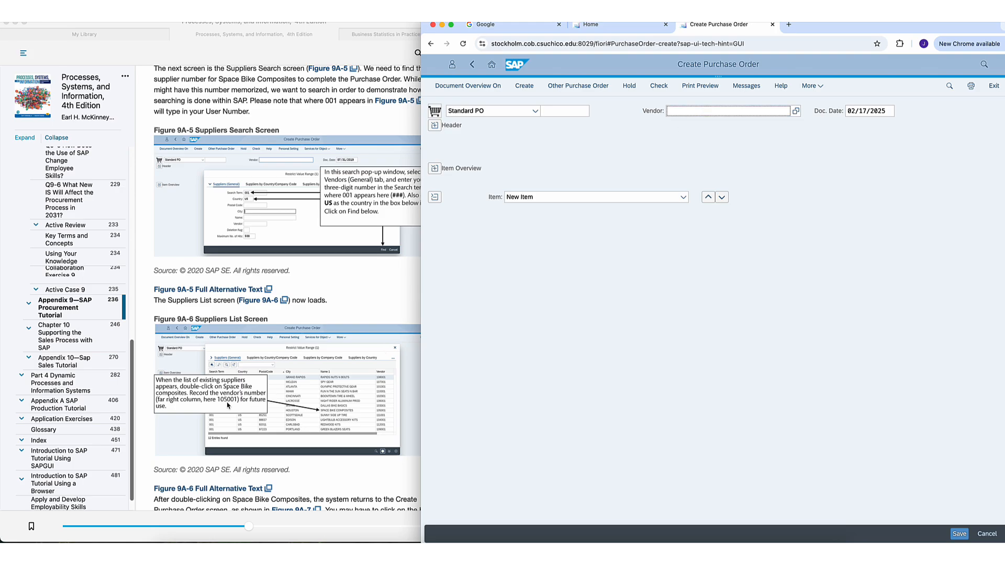
pyautogui.click(725, 110)
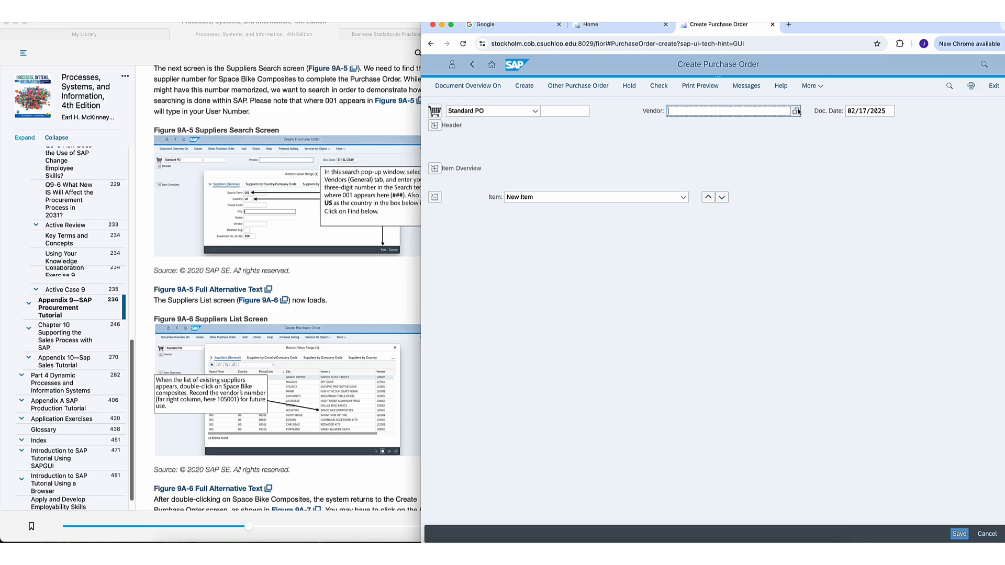
pyautogui.click(798, 110)
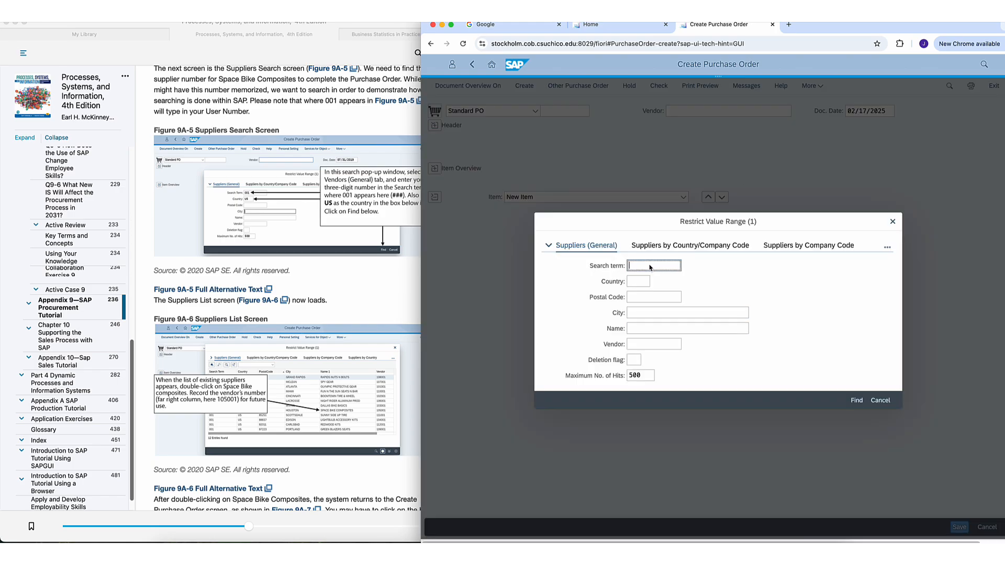
pyautogui.write('001')
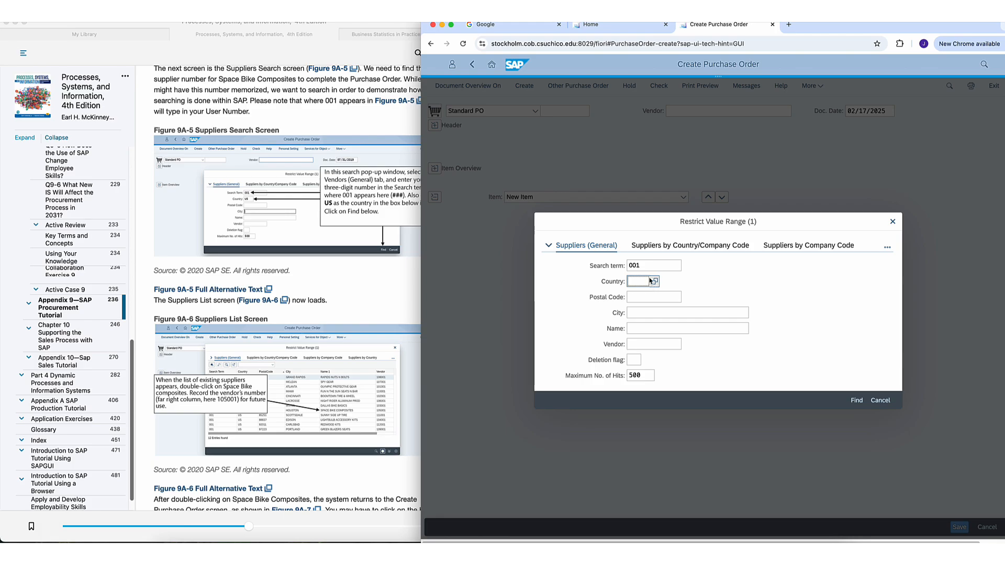
pyautogui.write('us')
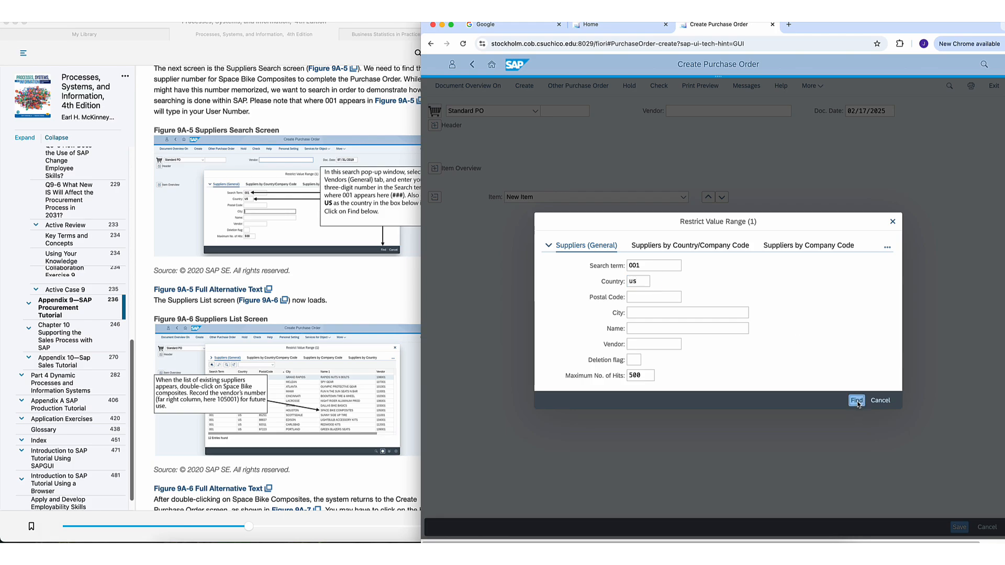
pyautogui.click(855, 401)
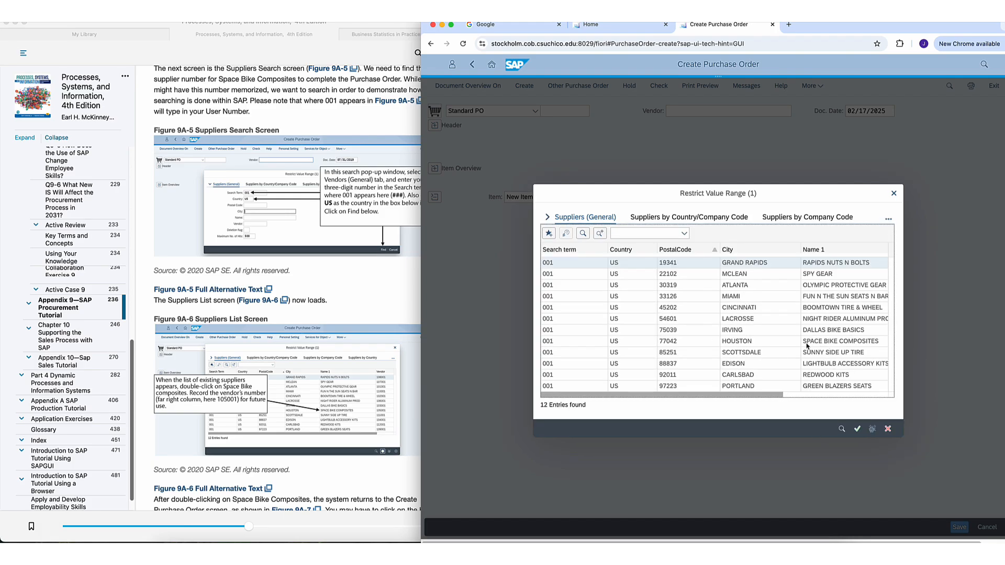
pyautogui.doubleClick(841, 340)
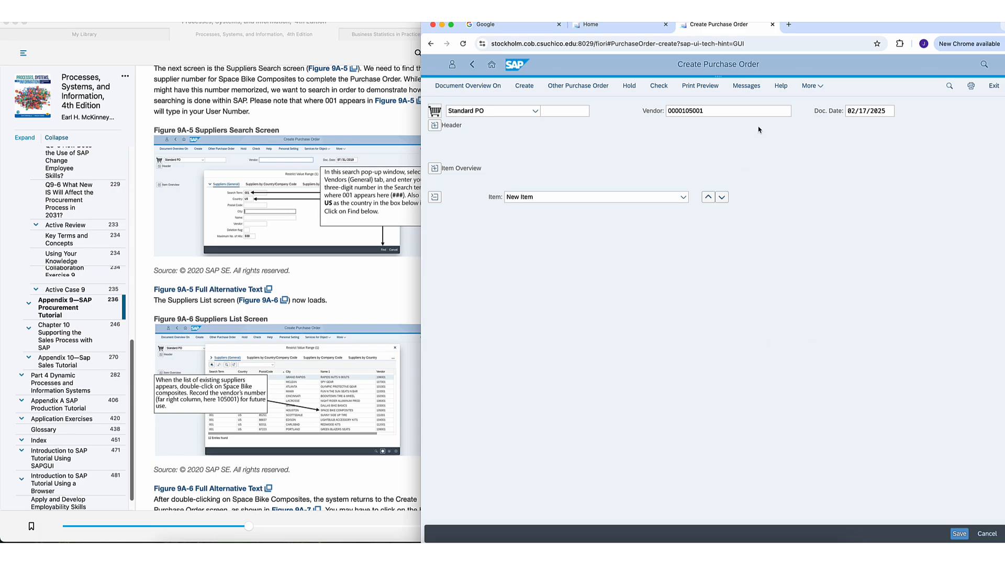
pyautogui.click(727, 110)
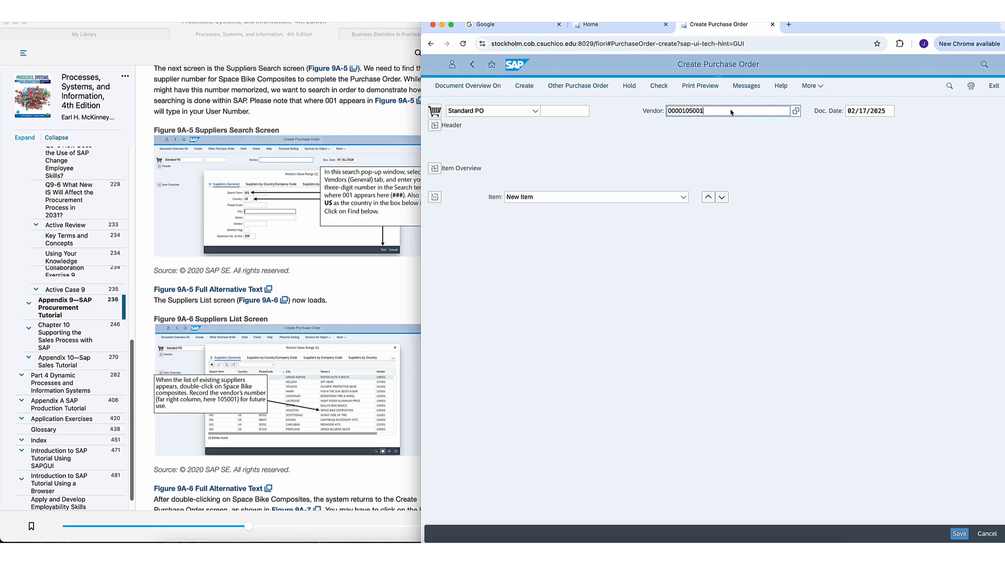
pyautogui.click(796, 110)
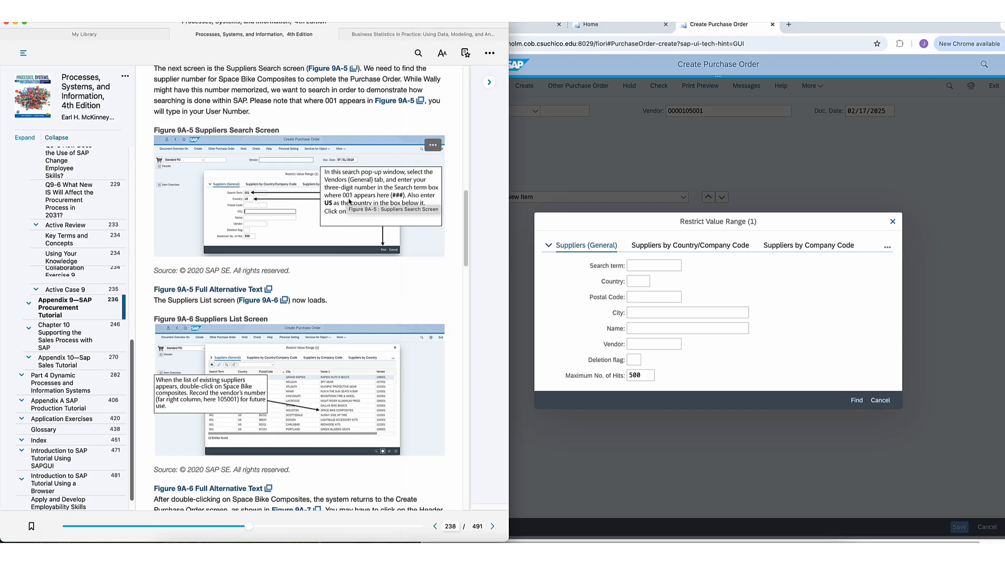
pyautogui.moveTo(657, 282)
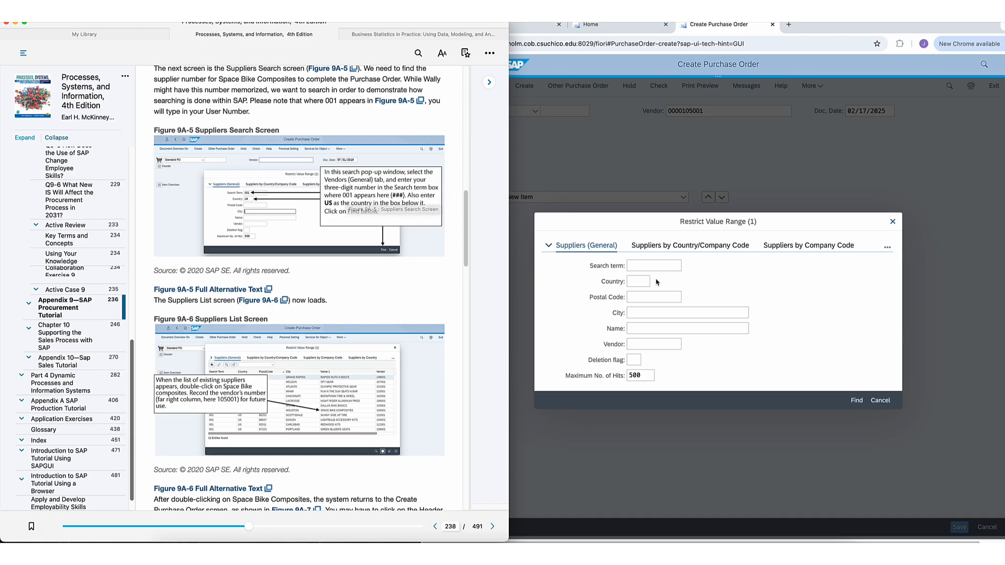
pyautogui.click(653, 265)
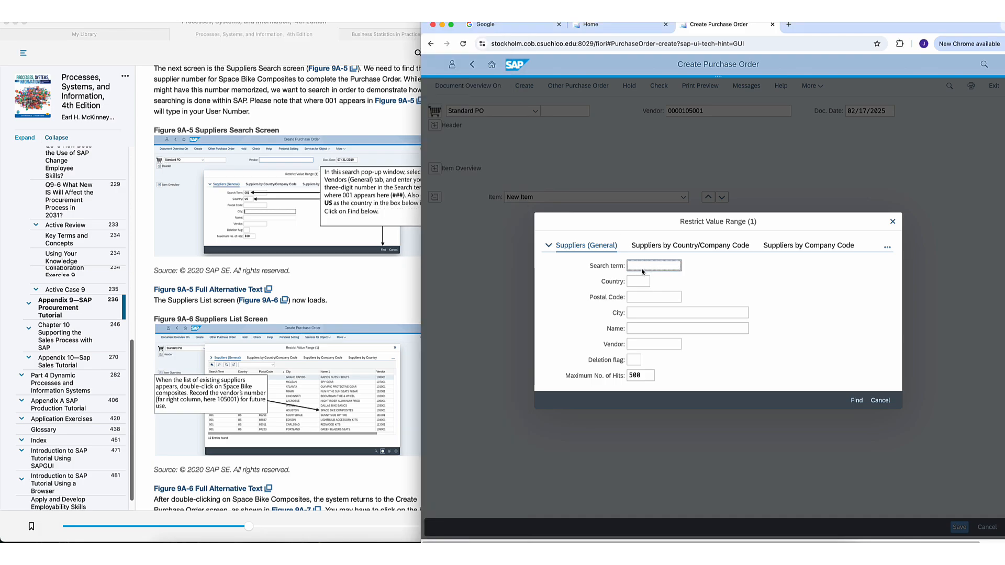
pyautogui.click(653, 265)
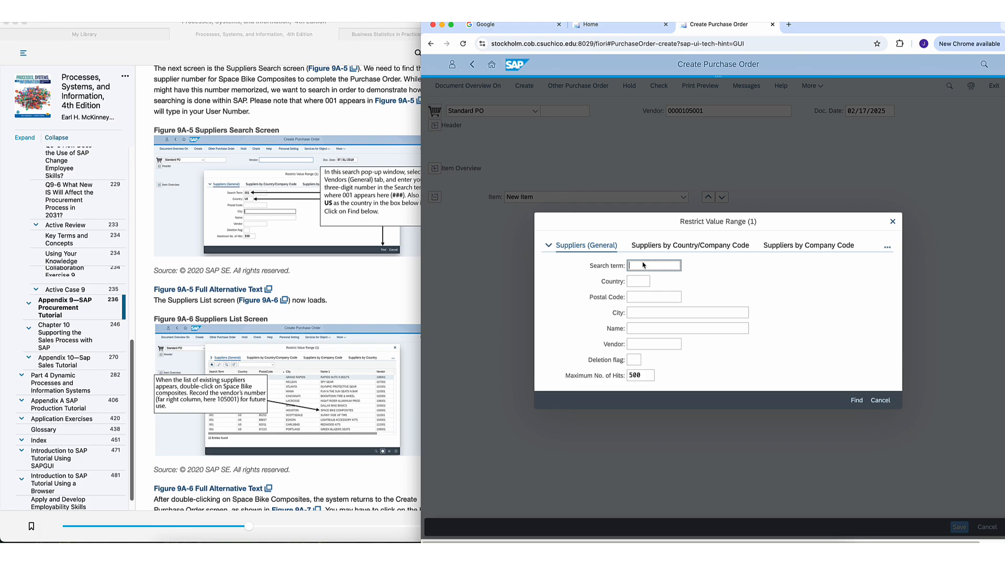
pyautogui.write('001')
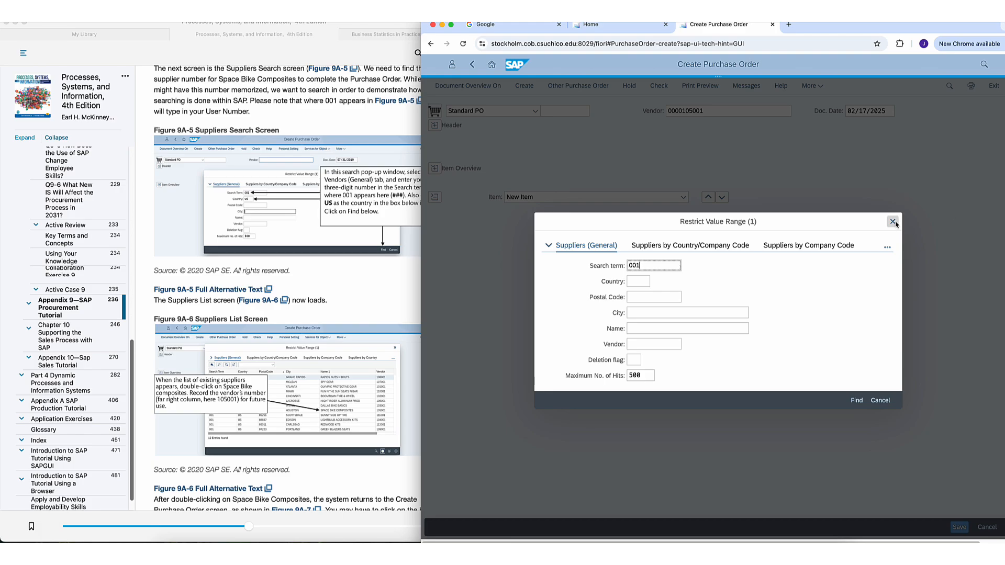
pyautogui.click(892, 221)
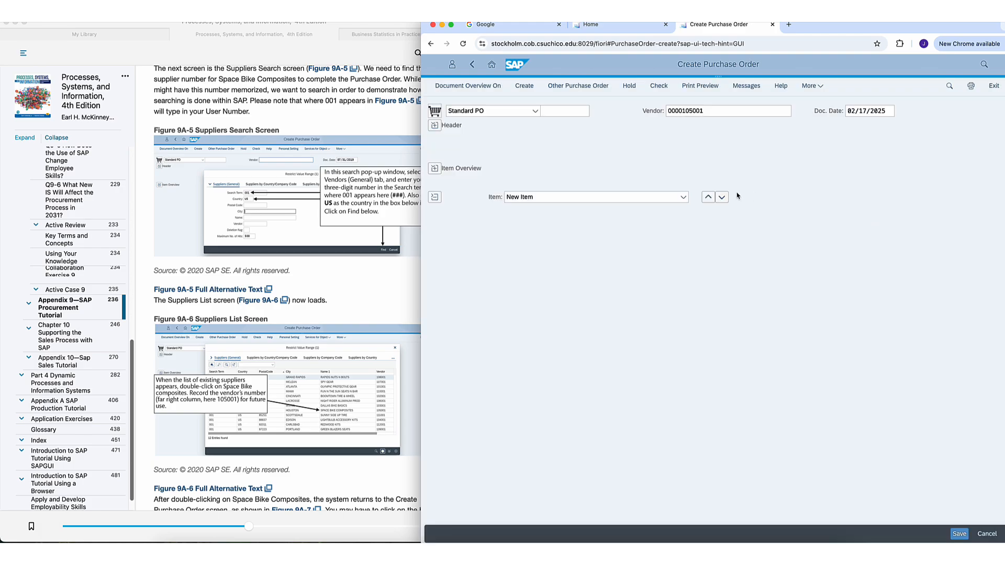
pyautogui.click(724, 110)
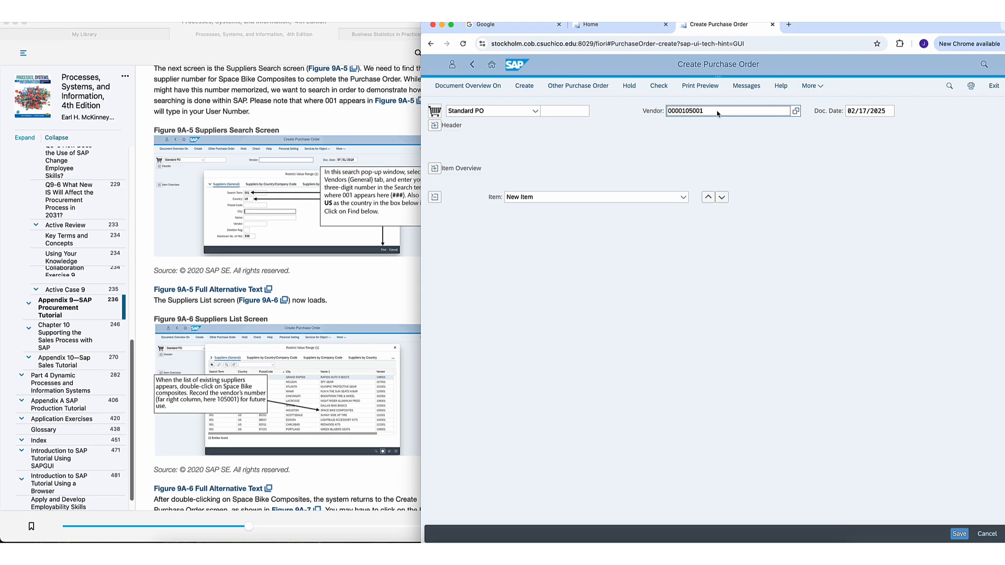
pyautogui.moveTo(324, 281)
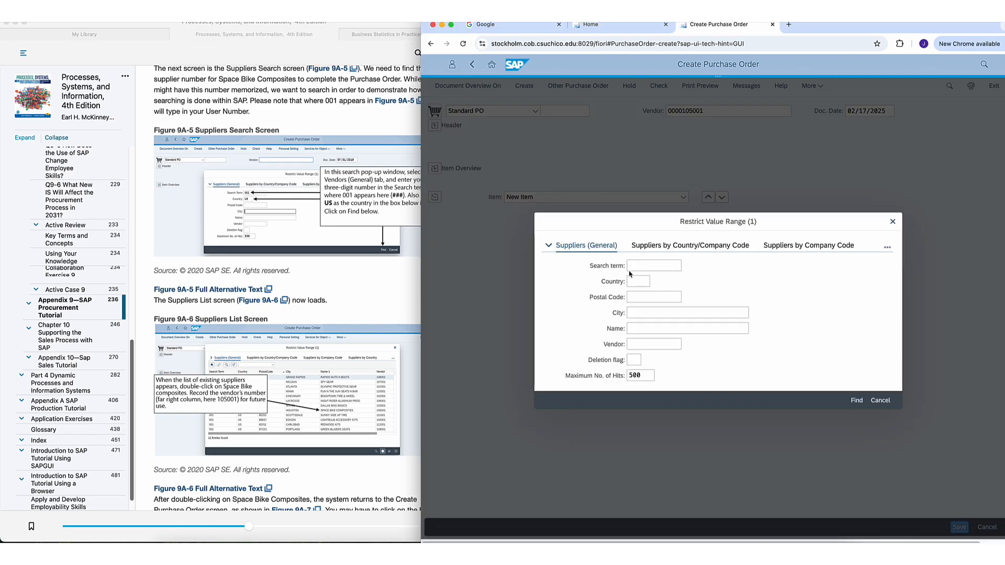
pyautogui.write('123')
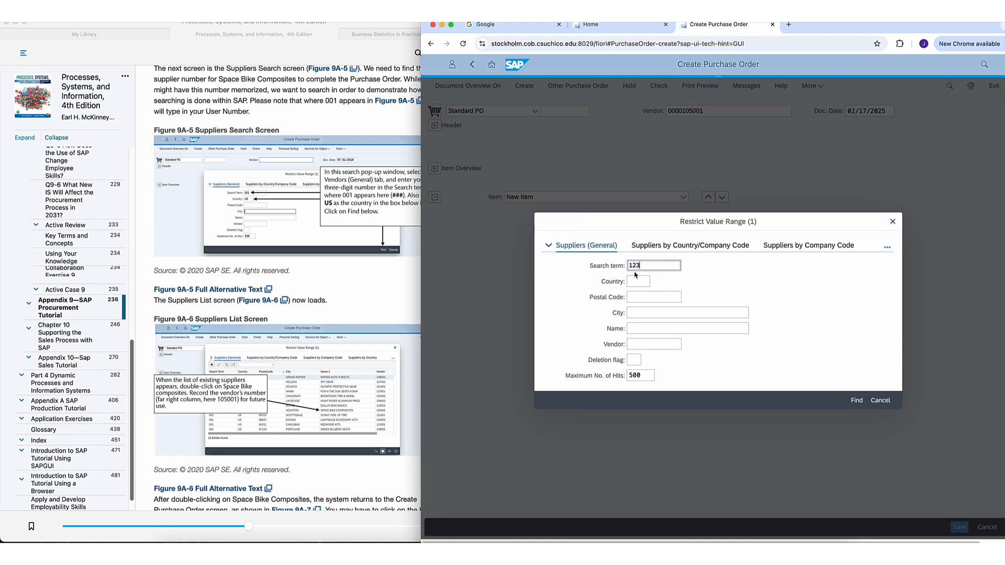
pyautogui.write('us')
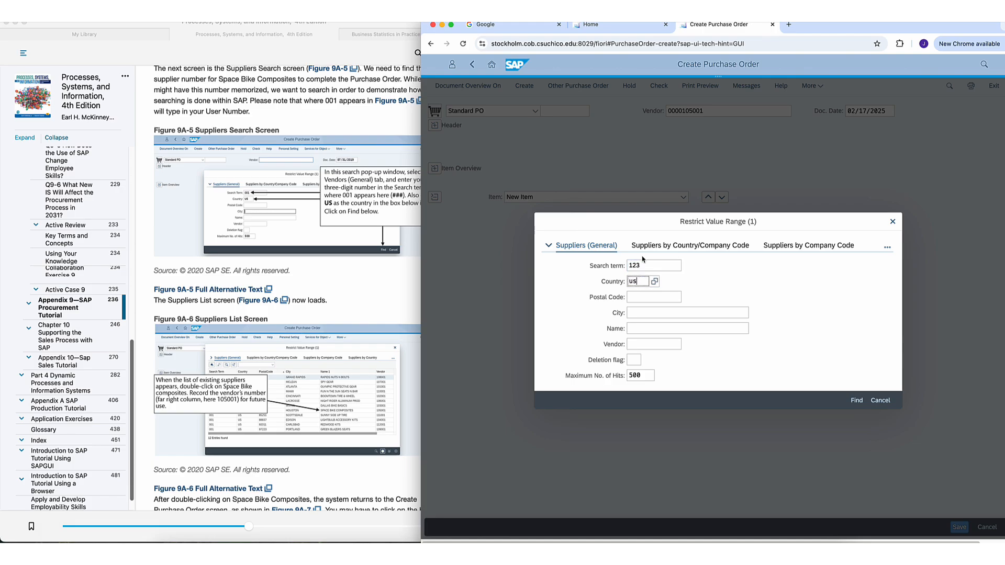
pyautogui.click(857, 400)
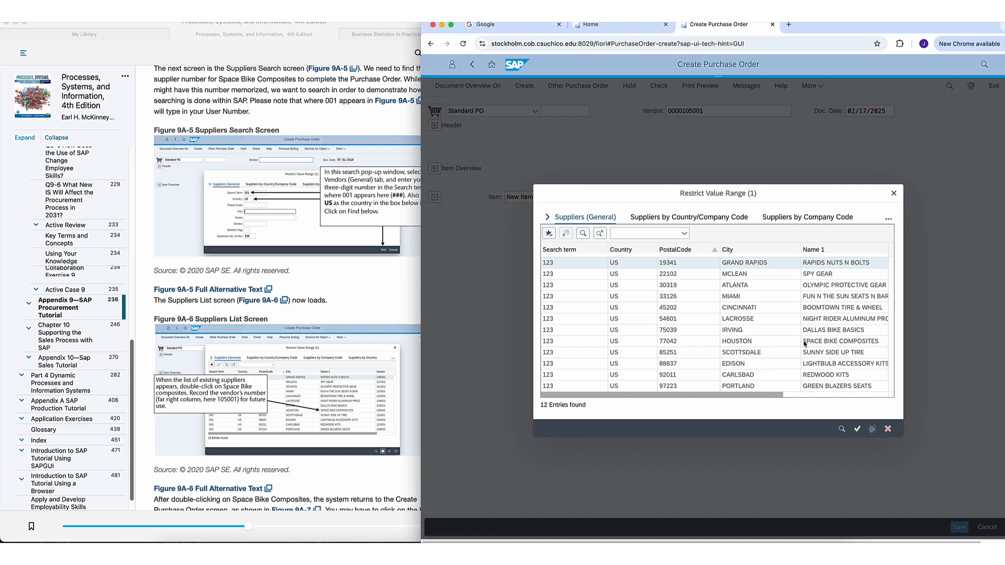
pyautogui.doubleClick(841, 341)
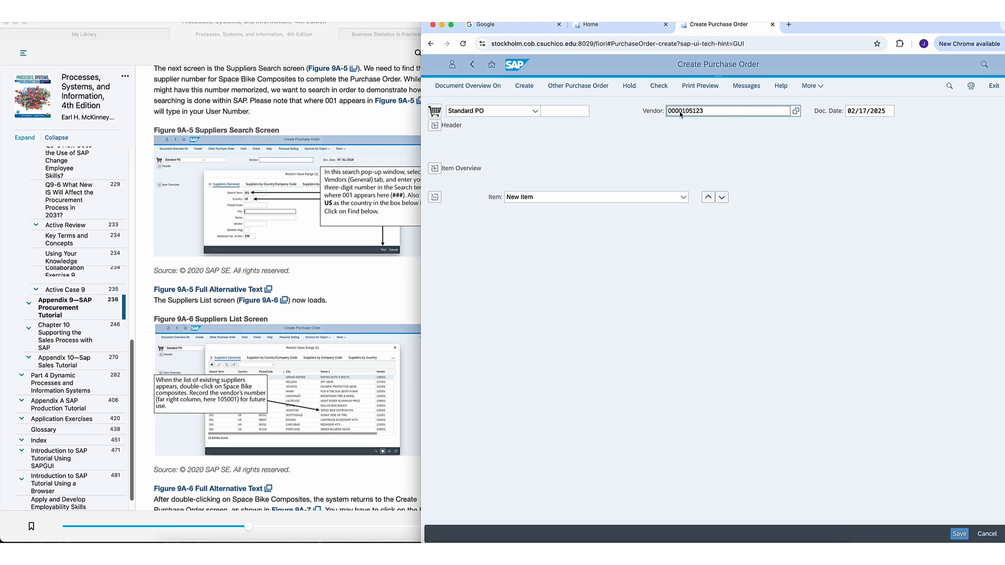
# - Confirm vendor 105123 Space Bike Composites so the header's Org. Data fields appear
pyautogui.doubleClick(685, 110)
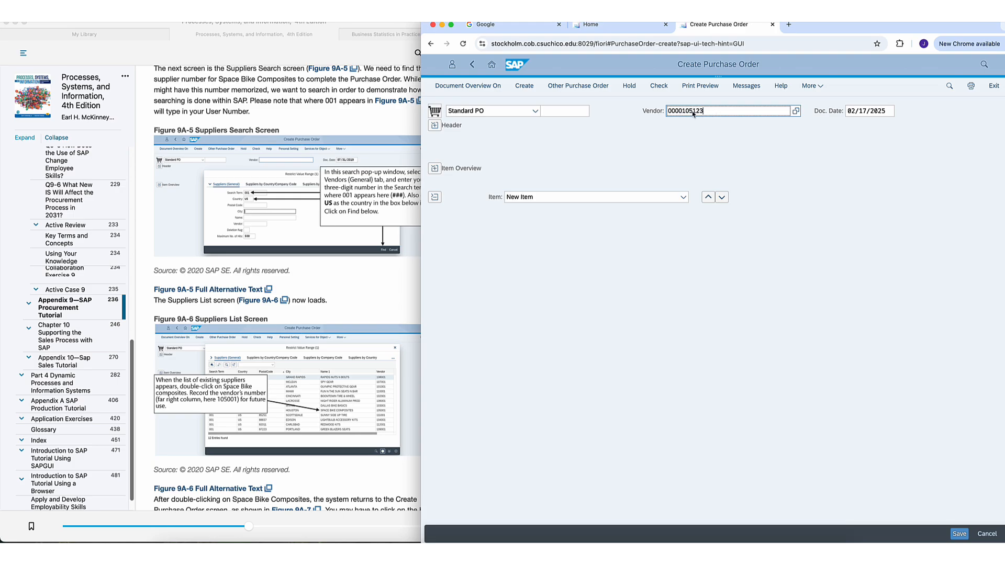
pyautogui.doubleClick(692, 111)
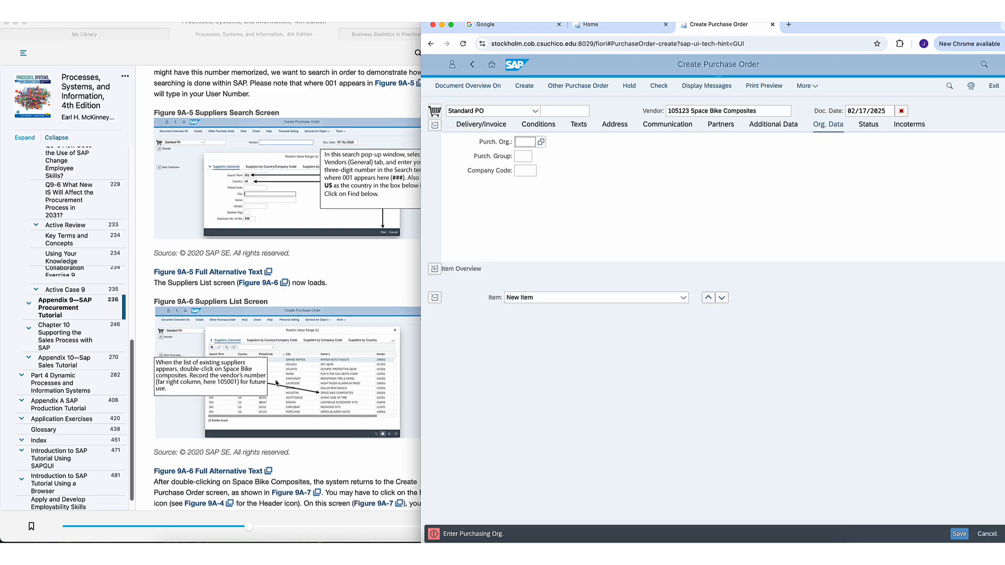
pyautogui.scroll(-3)
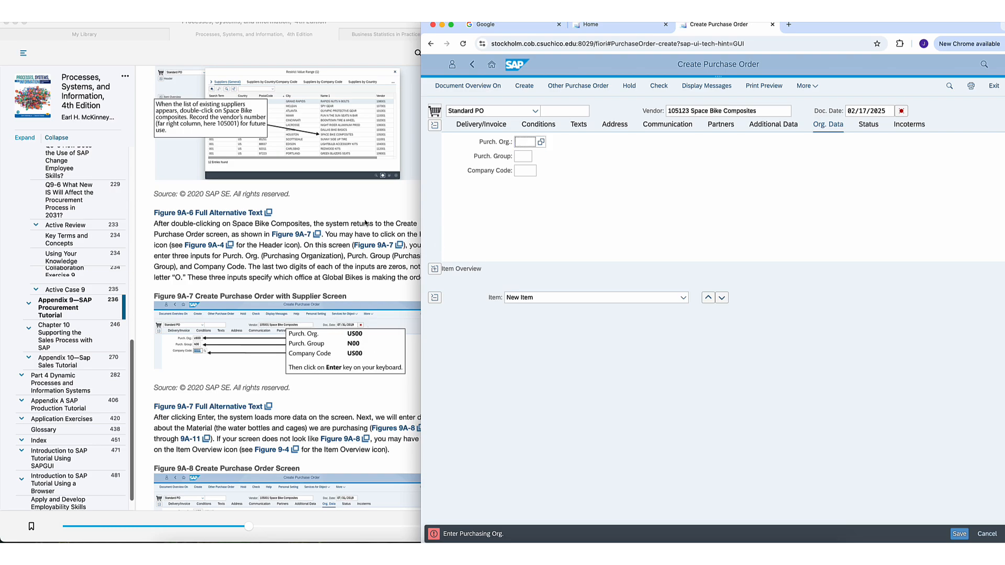
# - Enter purchasing organisation US00 and purchasing group N00 in the Org. Data tab
pyautogui.click(522, 142)
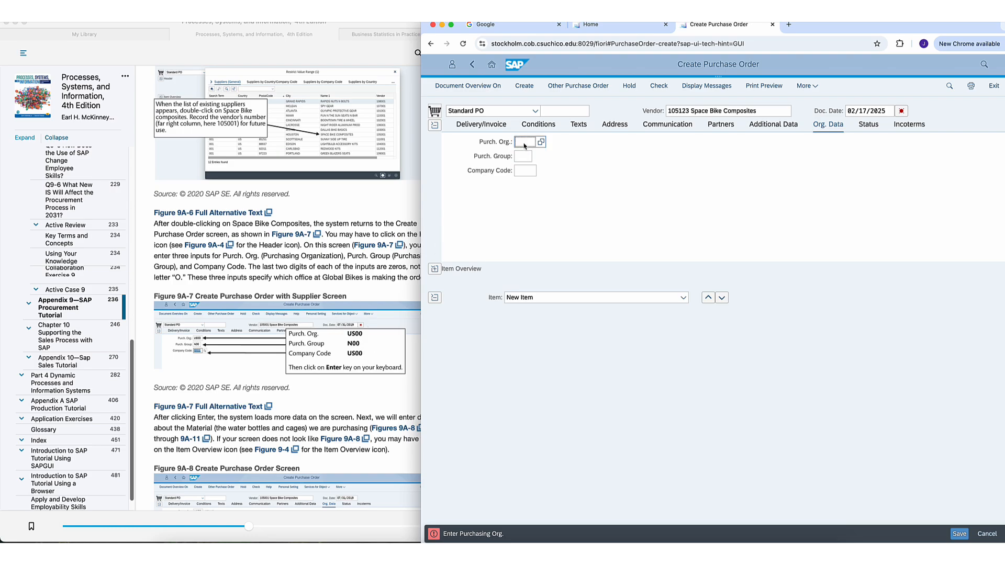
pyautogui.write('US00')
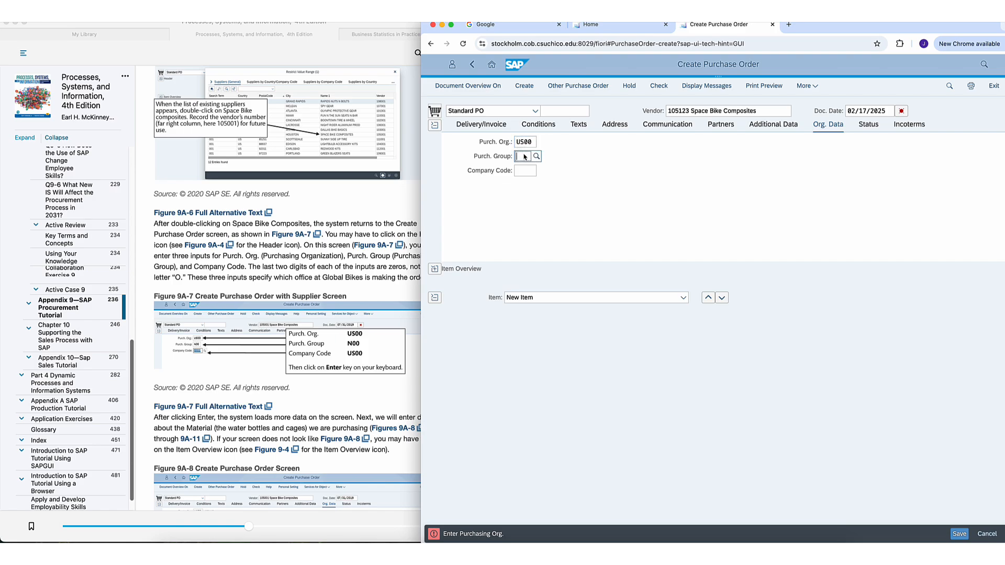
pyautogui.write('N00')
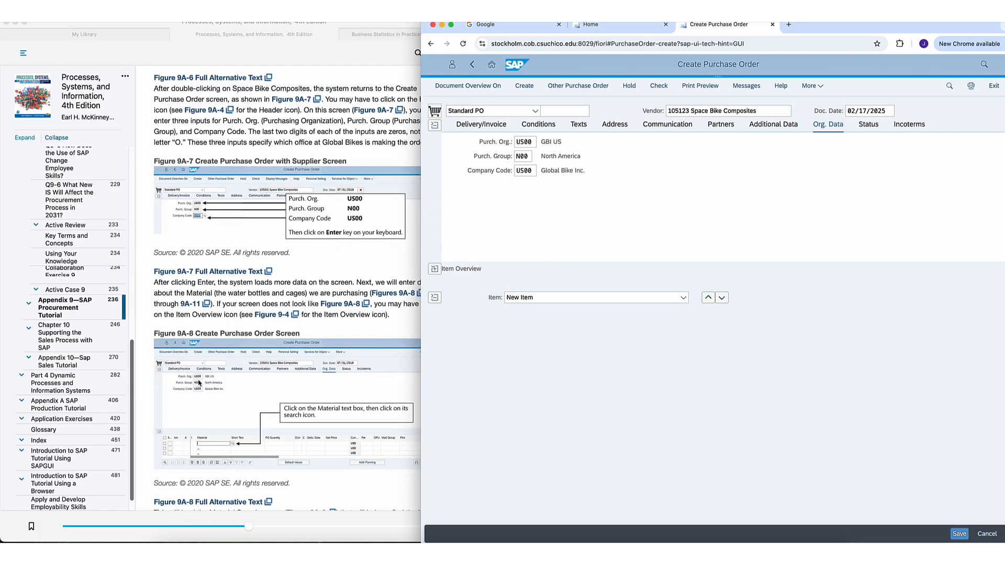
pyautogui.scroll(-3)
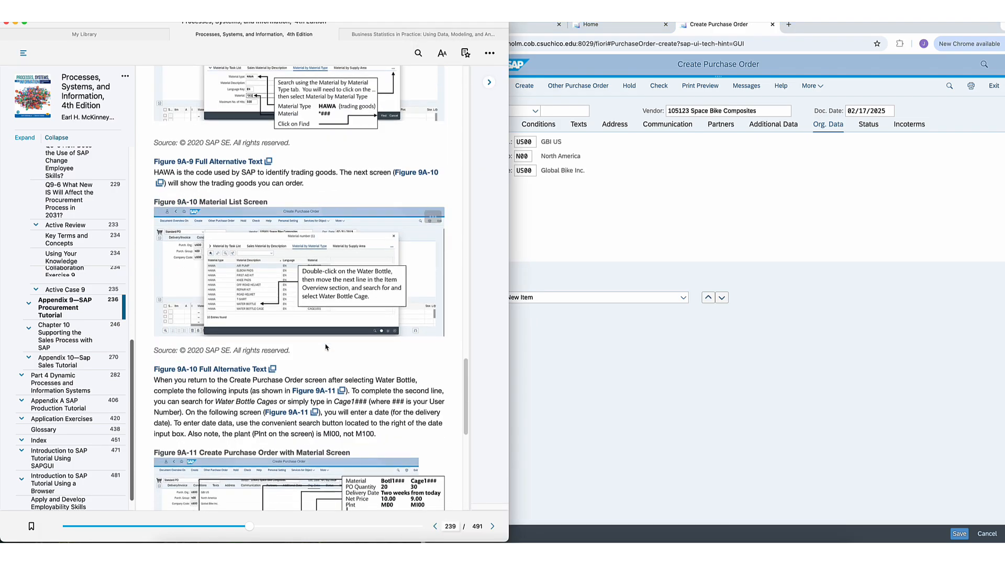
pyautogui.scroll(-3)
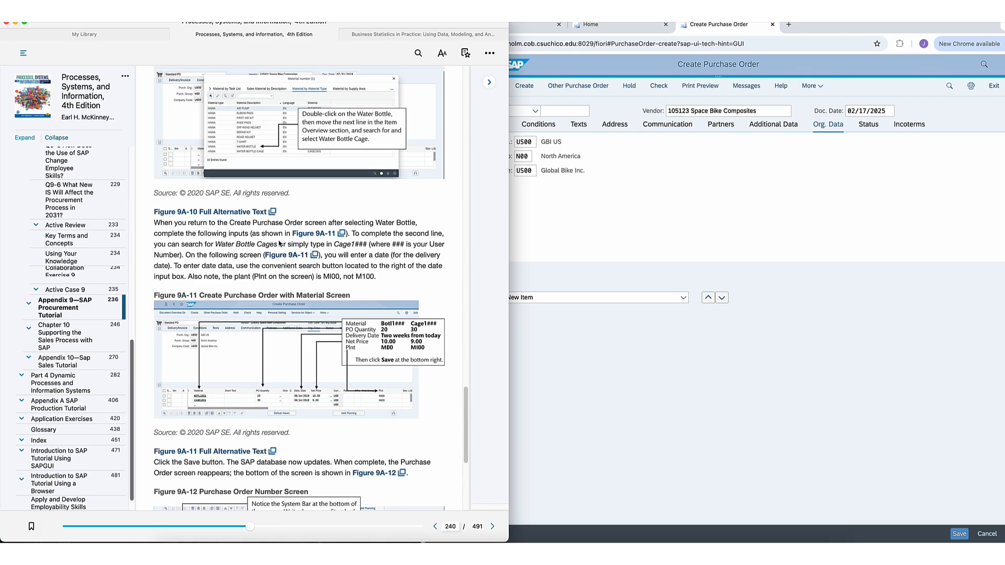
pyautogui.moveTo(336, 247)
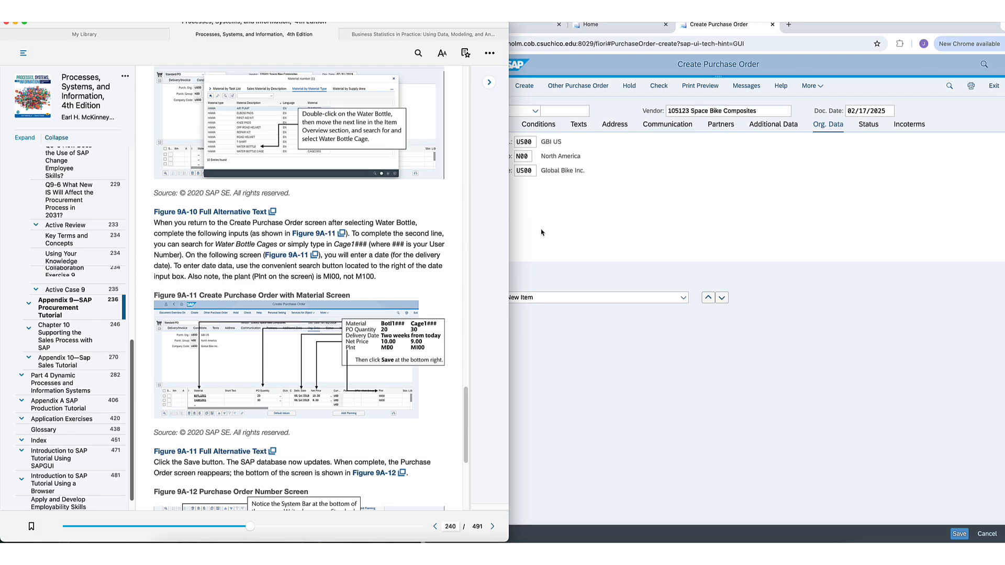
pyautogui.moveTo(537, 300)
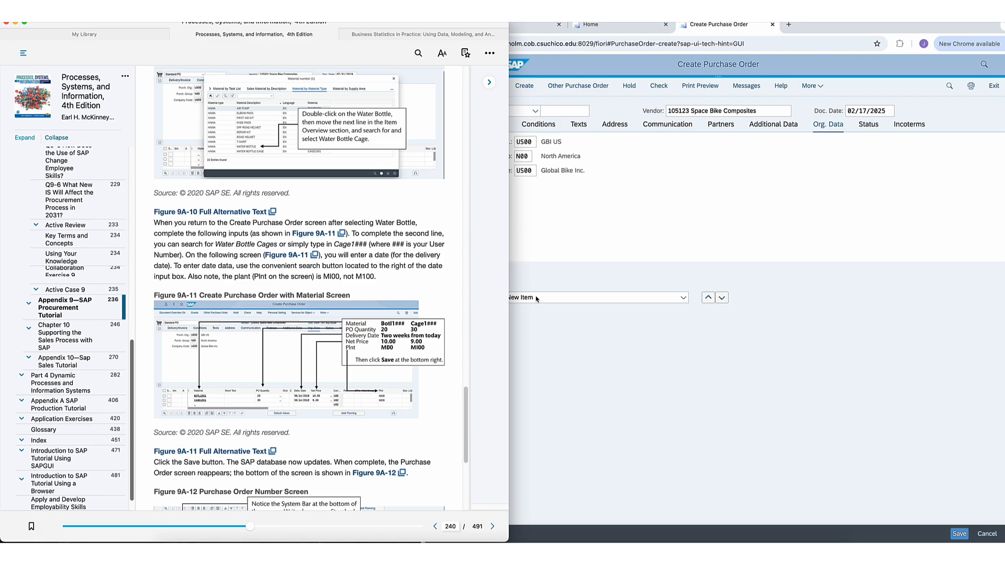
pyautogui.click(684, 296)
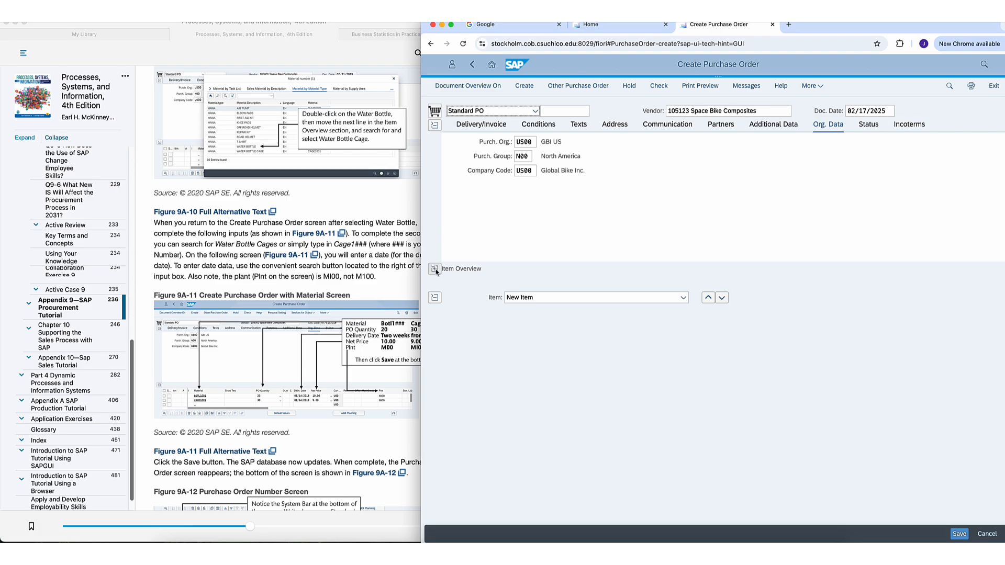
# - Expand the item overview and enter material BOTL1123 on the first line
pyautogui.click(436, 269)
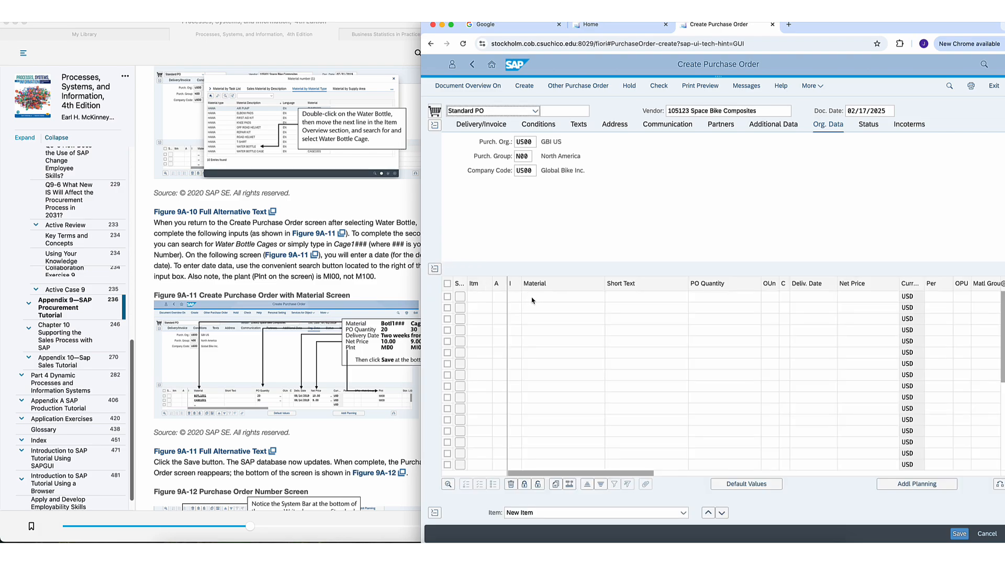
pyautogui.click(564, 296)
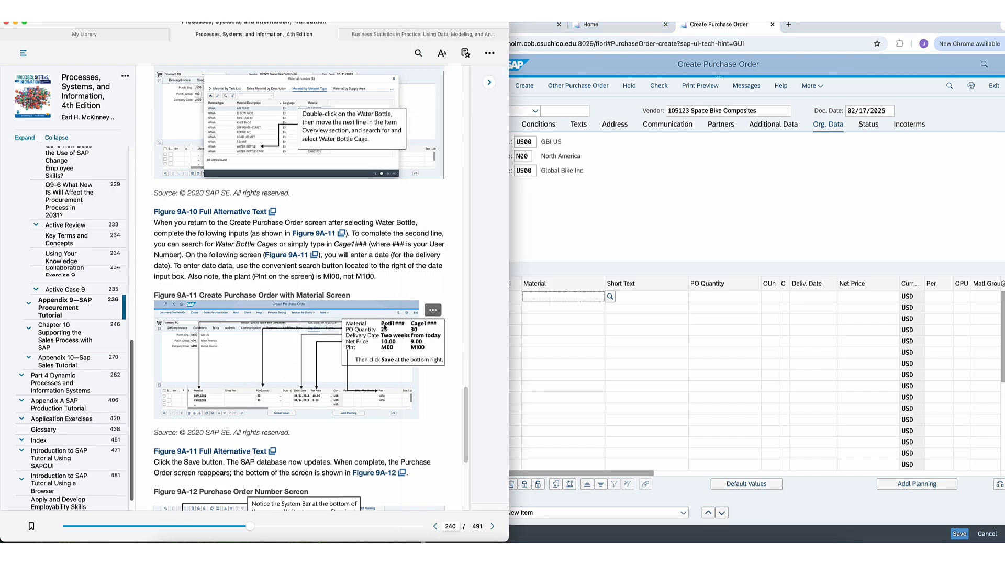
pyautogui.moveTo(388, 327)
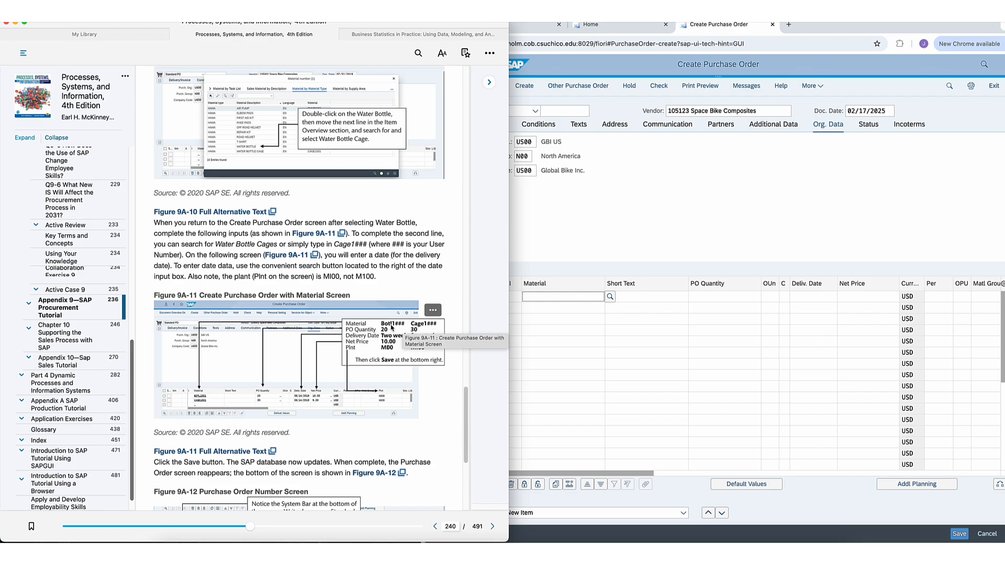
pyautogui.moveTo(398, 329)
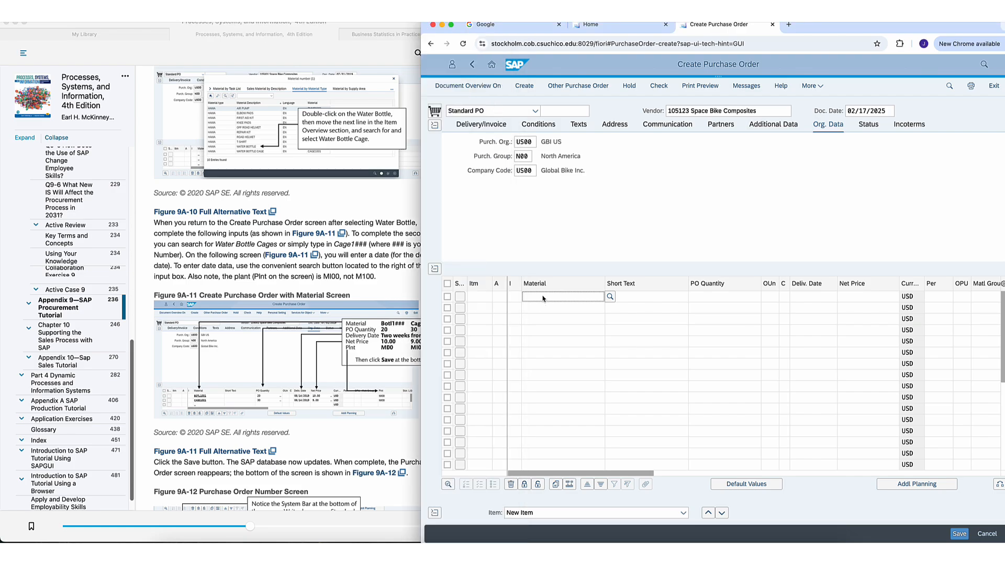
pyautogui.write('b')
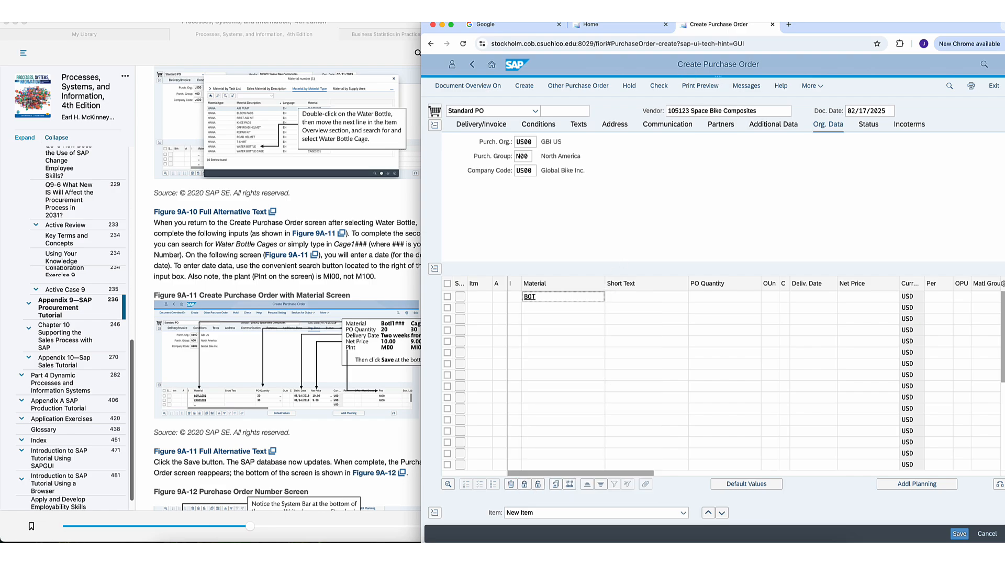
pyautogui.write('L1')
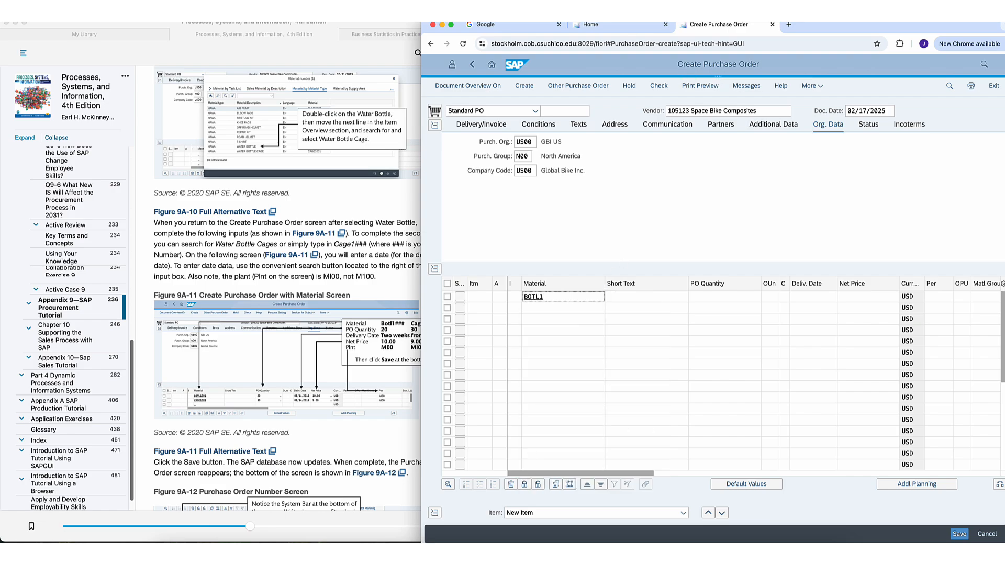
pyautogui.write('123')
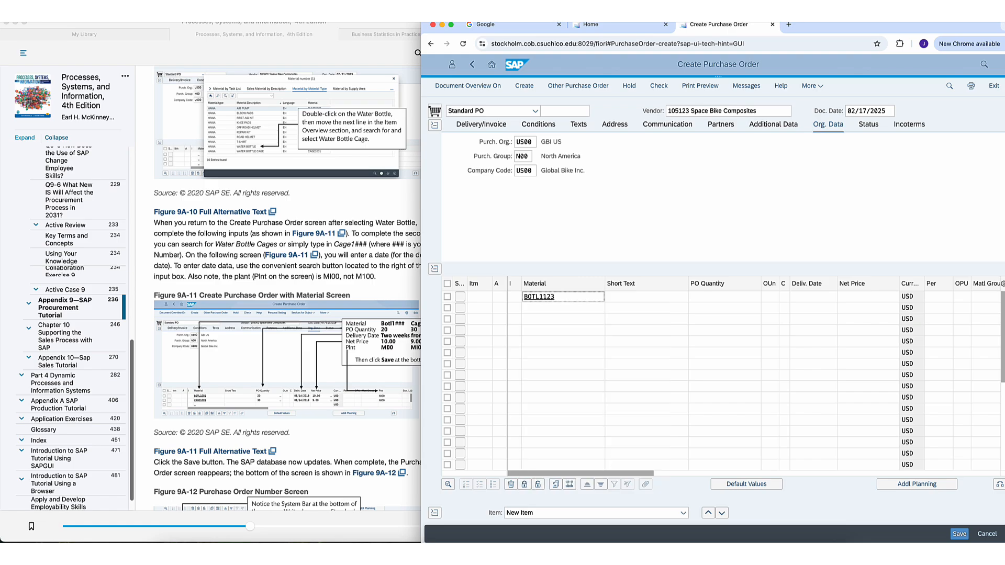
# - Give the Water Bottle line quantity 20, delivery 03/03/2025 and net price 10.00 USD
pyautogui.click(564, 296)
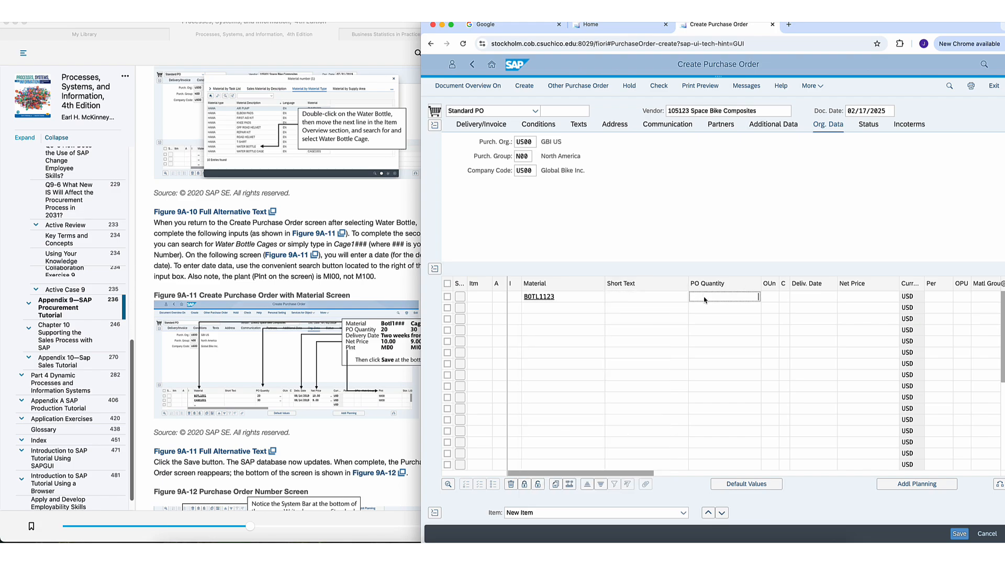
pyautogui.write('20')
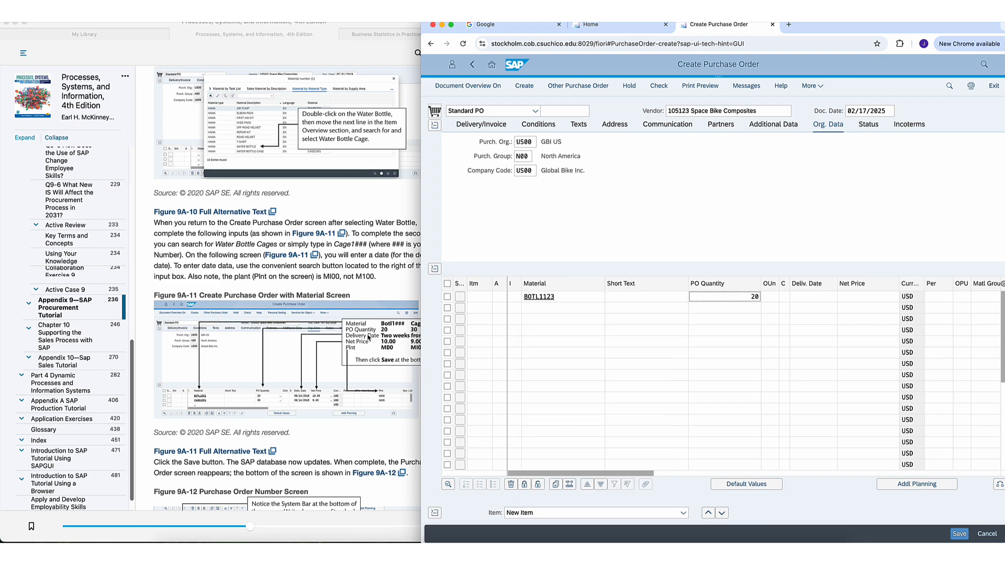
pyautogui.moveTo(811, 299)
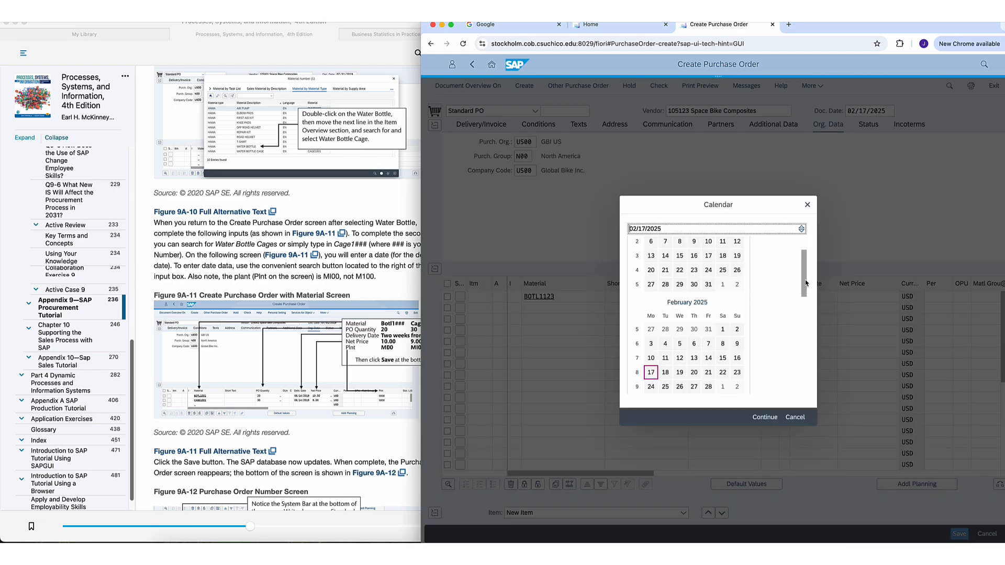
pyautogui.scroll(-3)
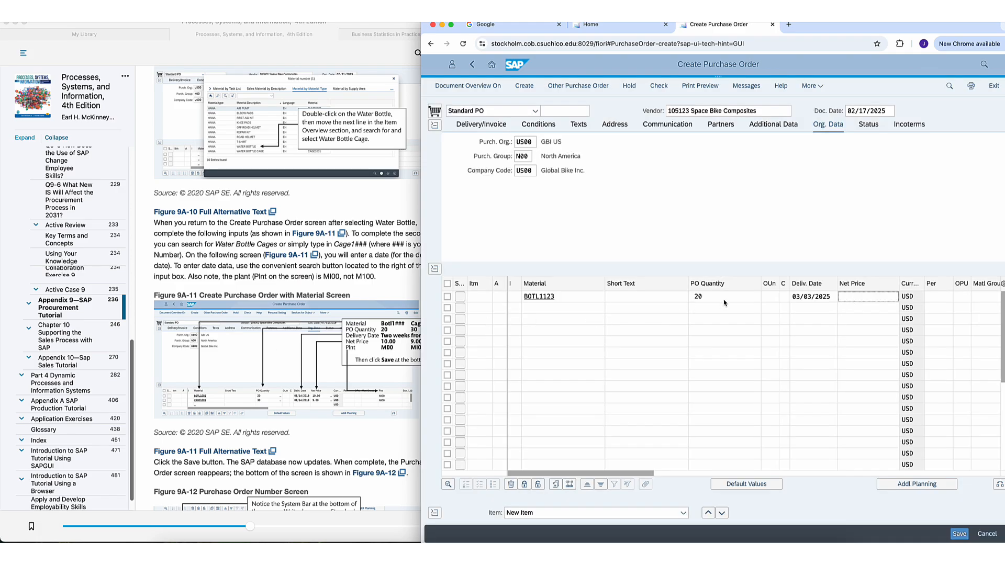
pyautogui.write('10')
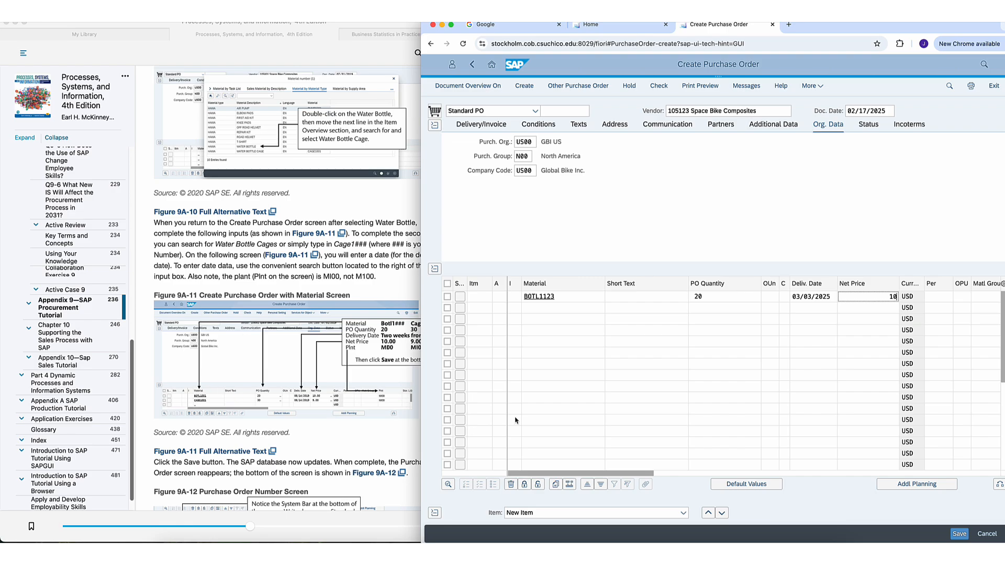
pyautogui.hscroll(3)
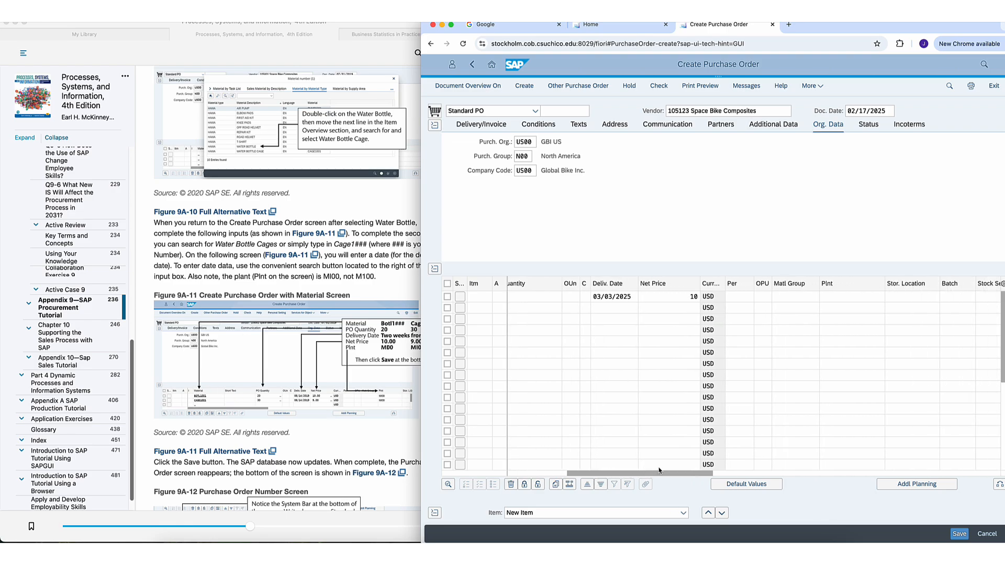
pyautogui.moveTo(855, 295)
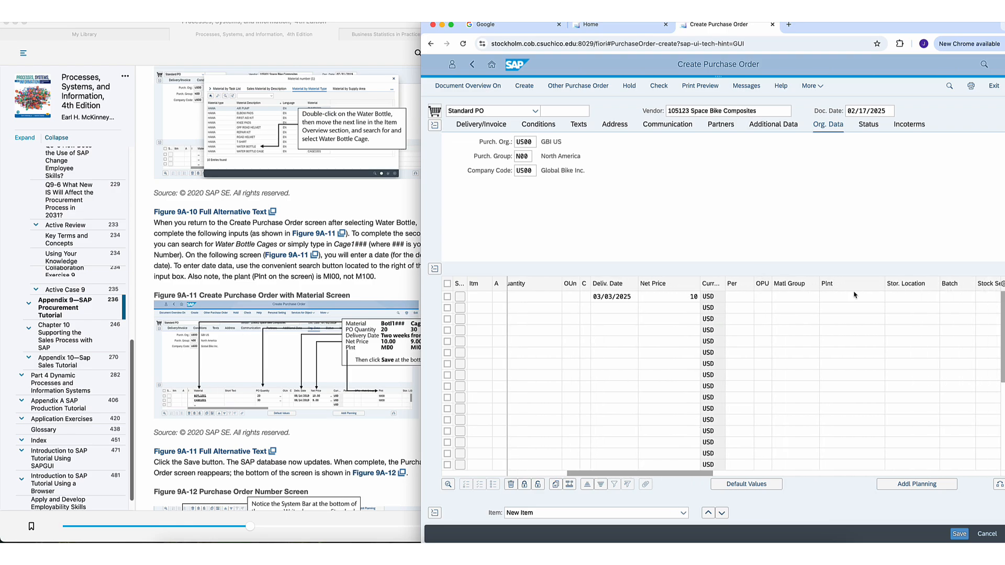
pyautogui.write('MD')
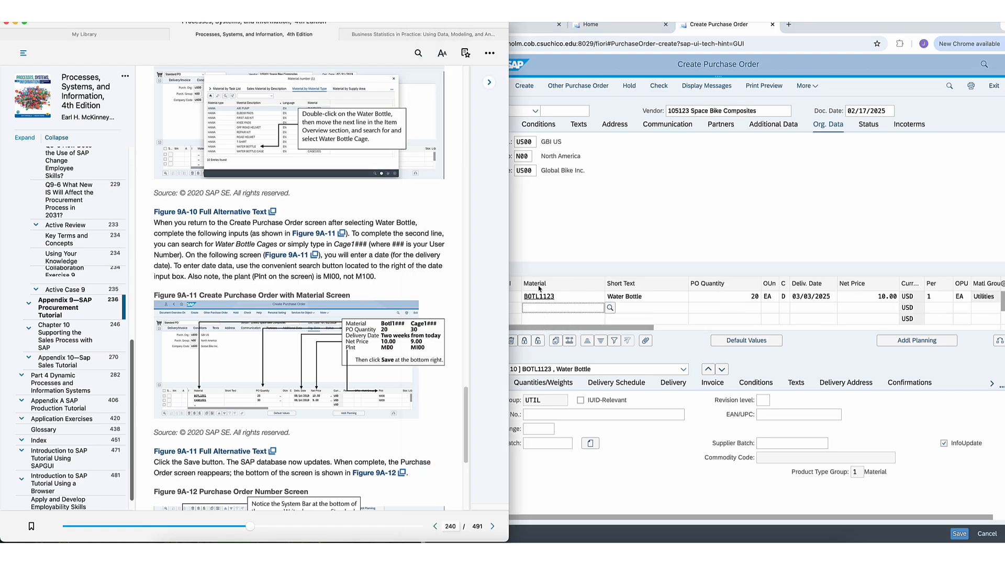
# - Enter line 2 as CAGE1123, quantity 30, delivery 03/03/2025, price 9, with plant MI00 on both lines
pyautogui.write('CAGE112')
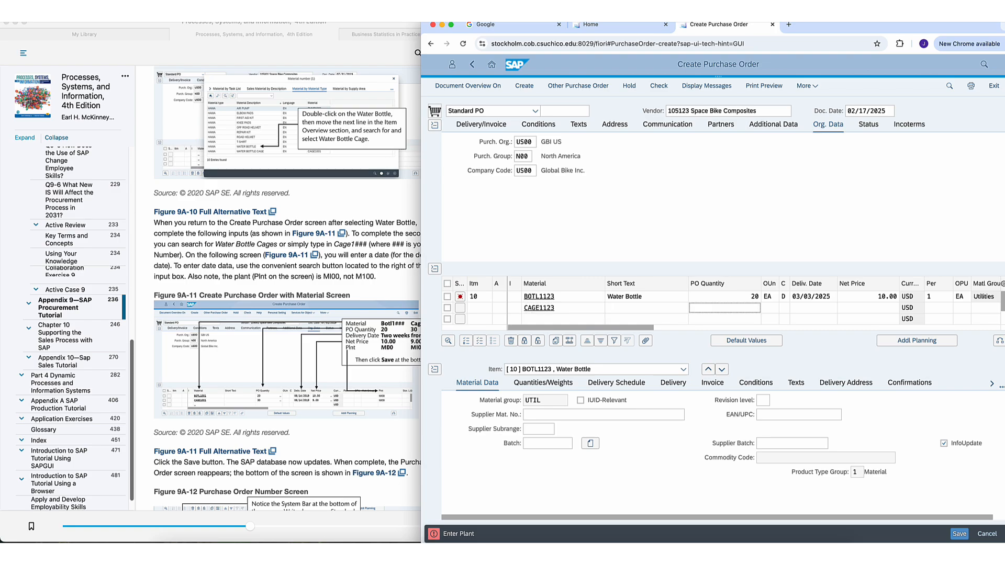
pyautogui.write('30')
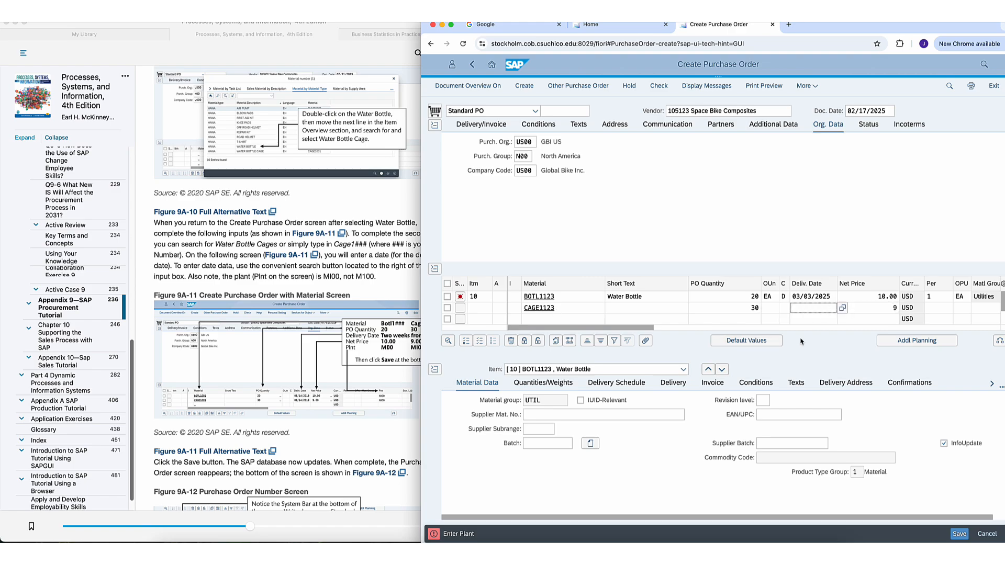
pyautogui.click(842, 308)
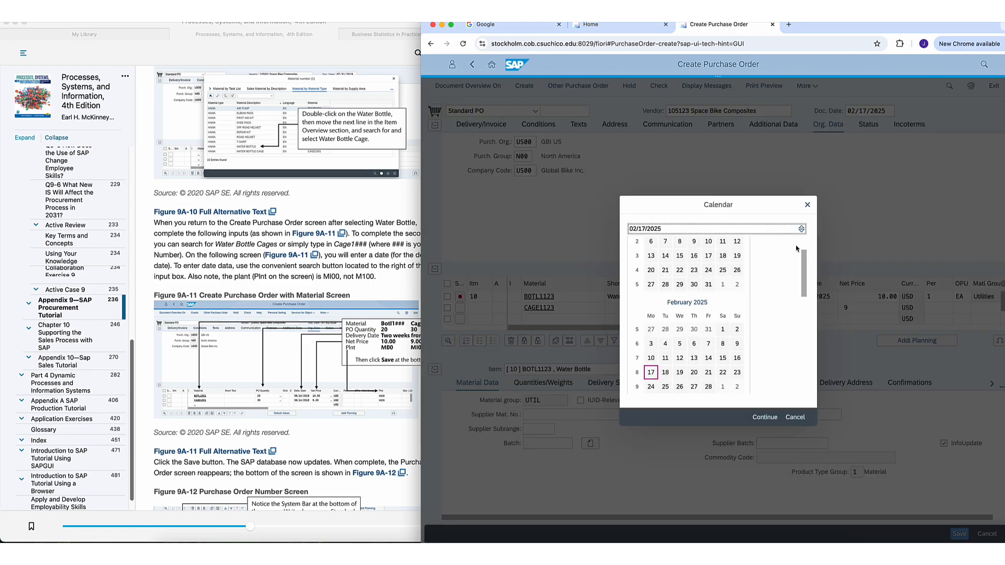
pyautogui.scroll(-3)
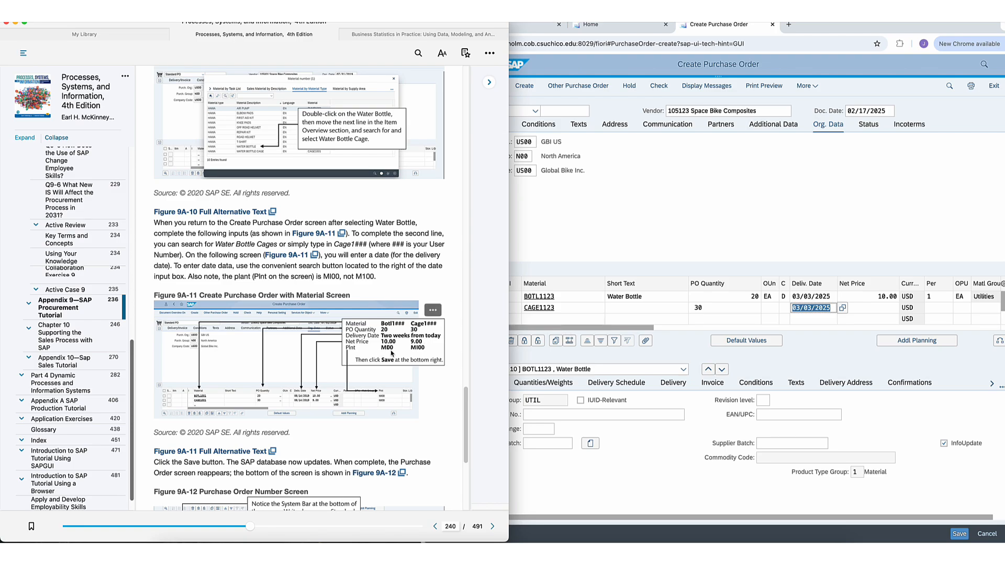
pyautogui.moveTo(388, 353)
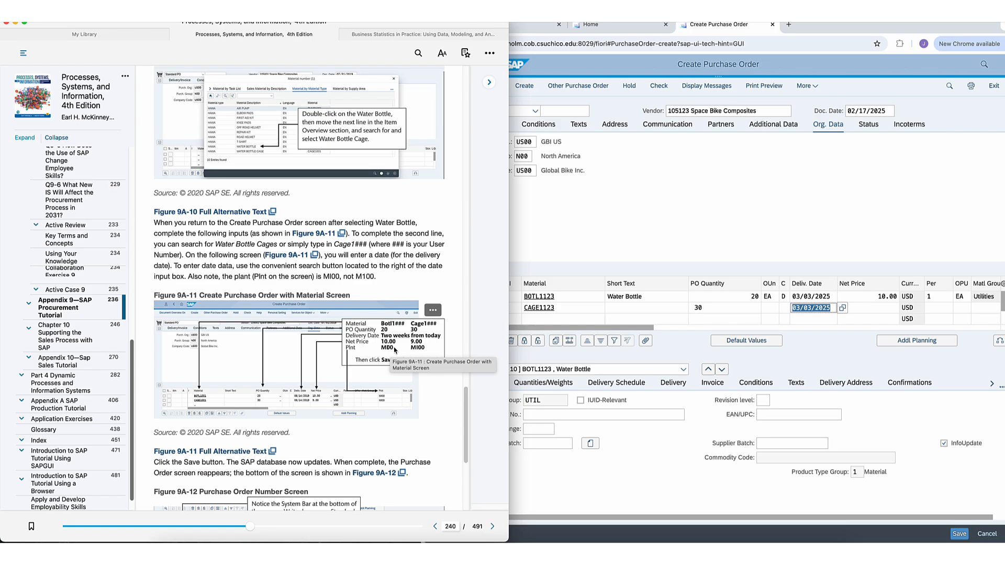
pyautogui.moveTo(461, 330)
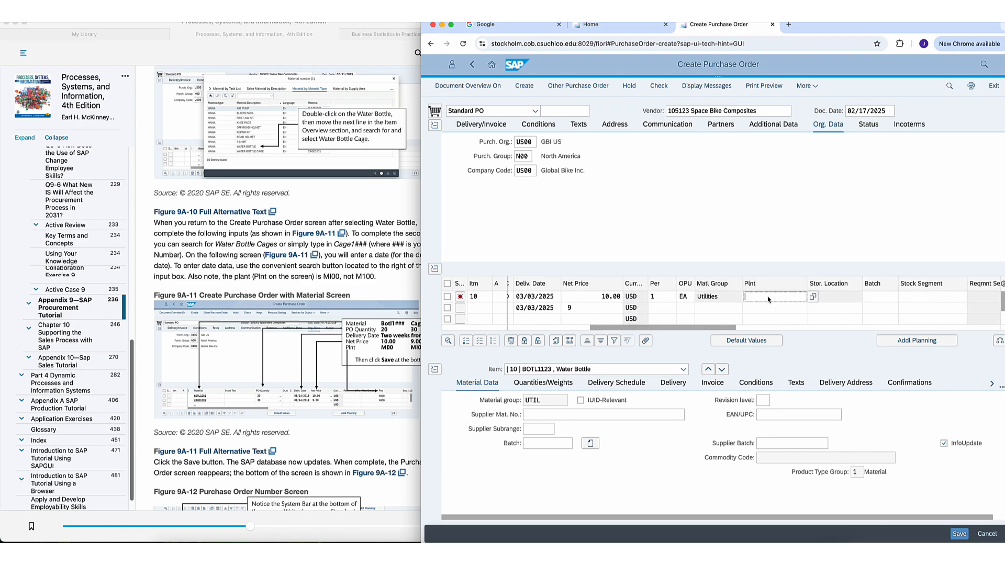
pyautogui.write('MI00')
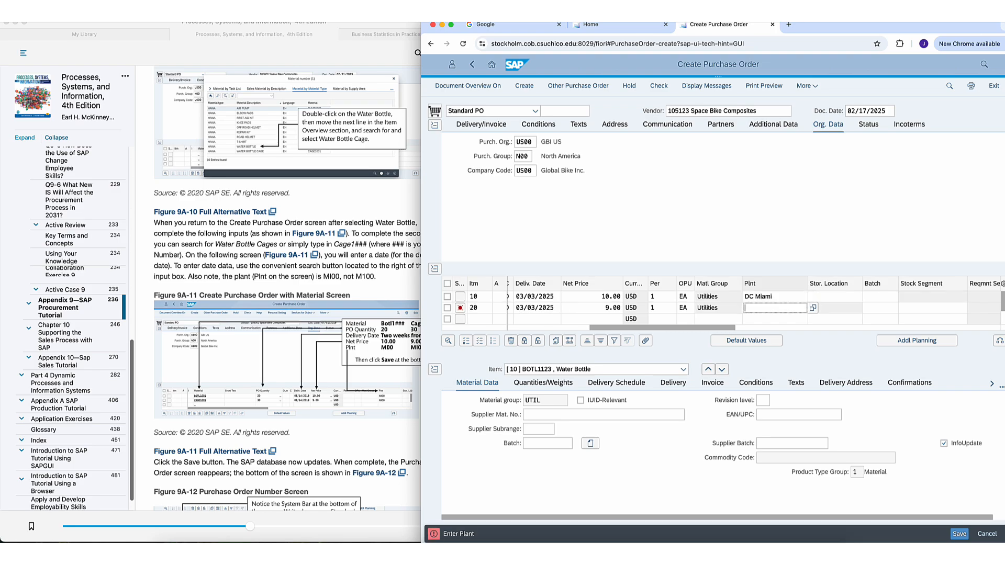
pyautogui.write('MI')
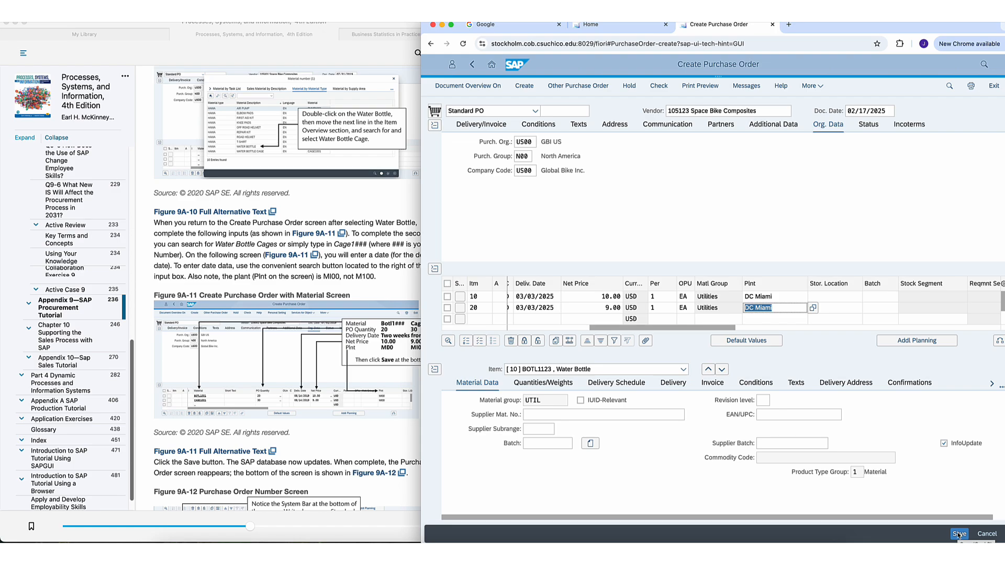
pyautogui.click(959, 534)
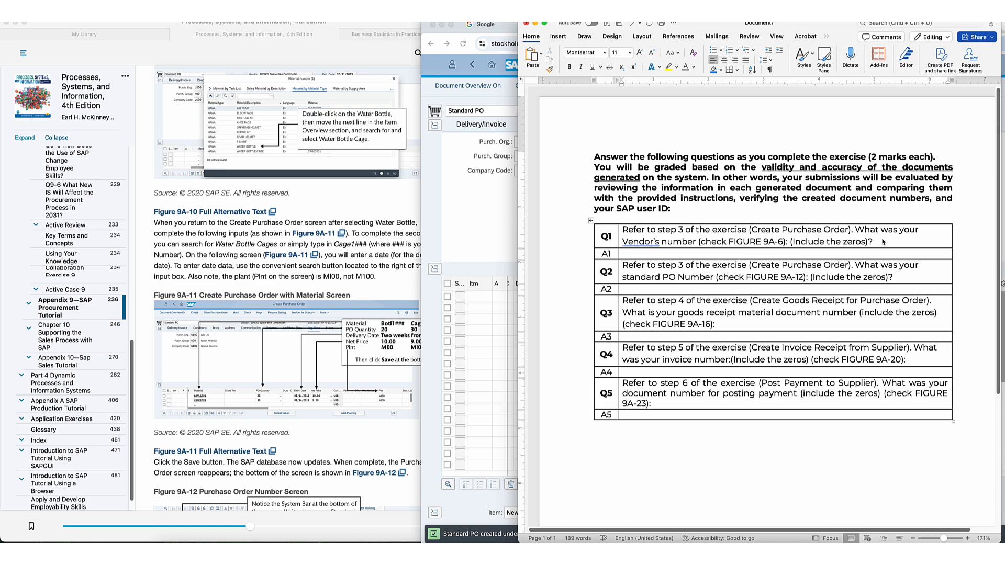
pyautogui.write('4')
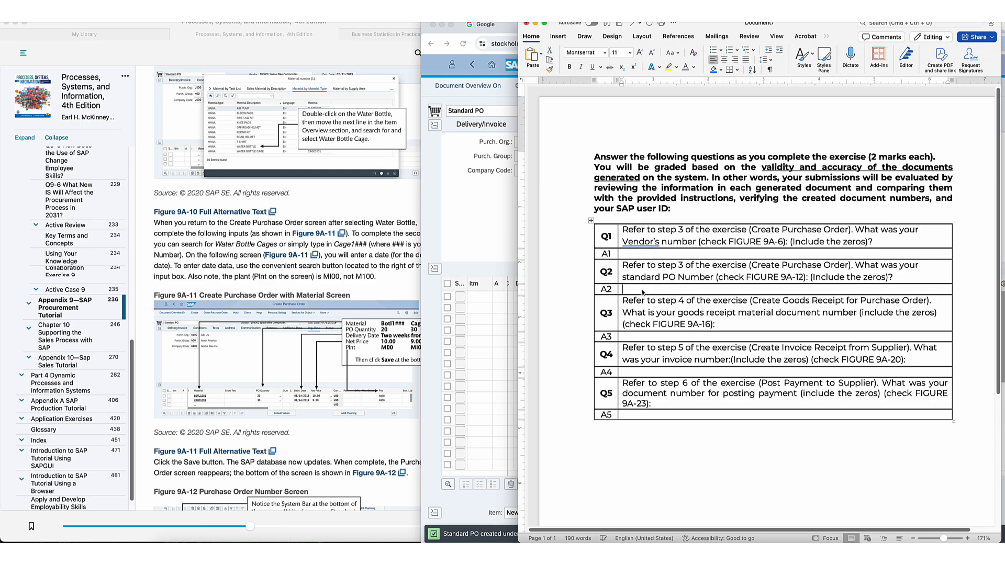
pyautogui.write('4500000448')
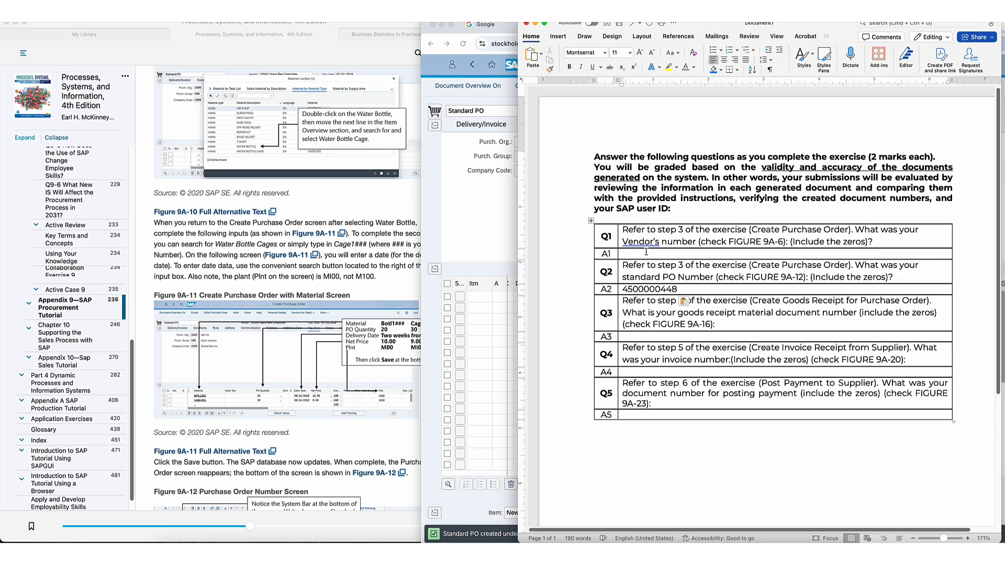
pyautogui.write('105')
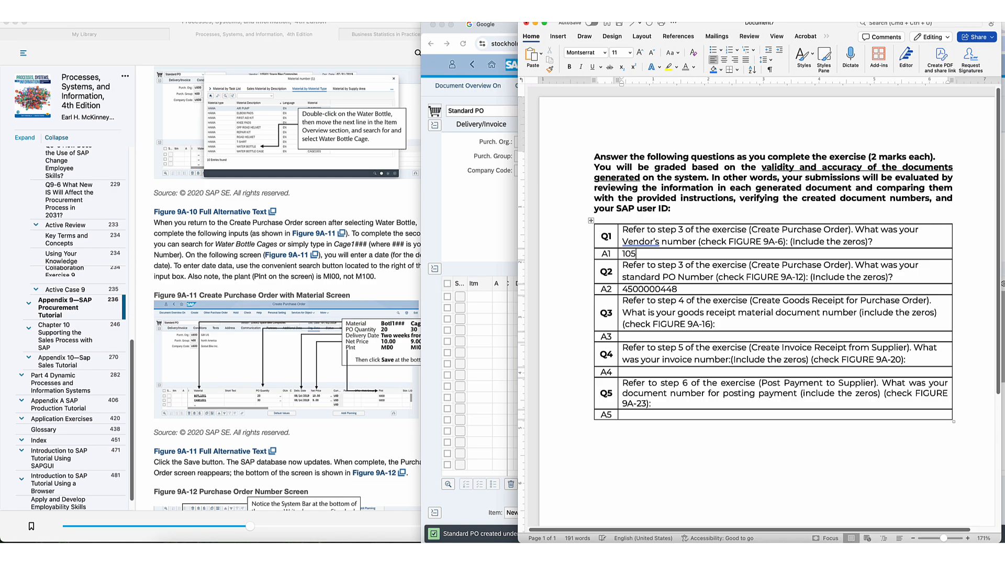
pyautogui.write('123')
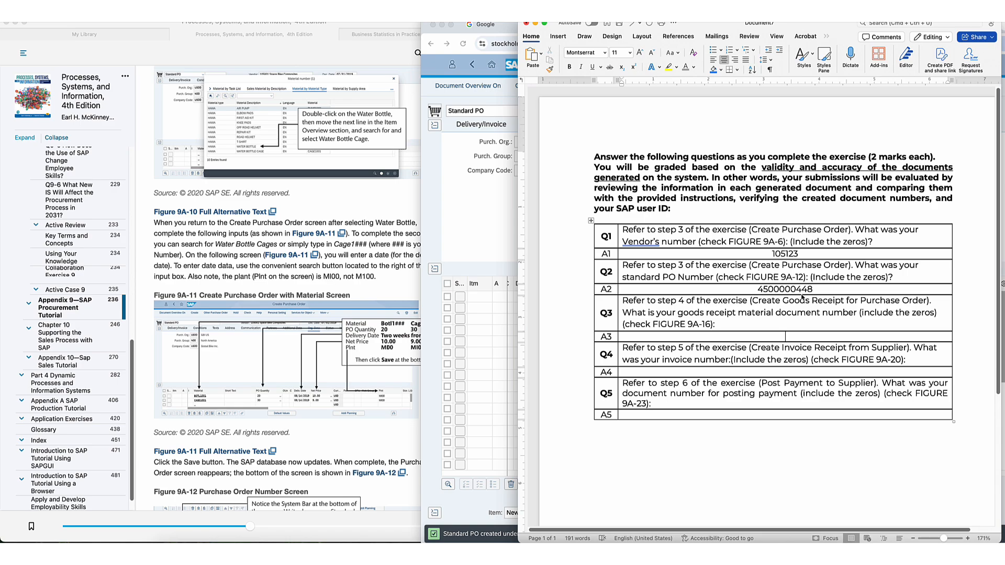
# - Bring the SAP Fiori window forward and return to the launchpad home
pyautogui.click(717, 24)
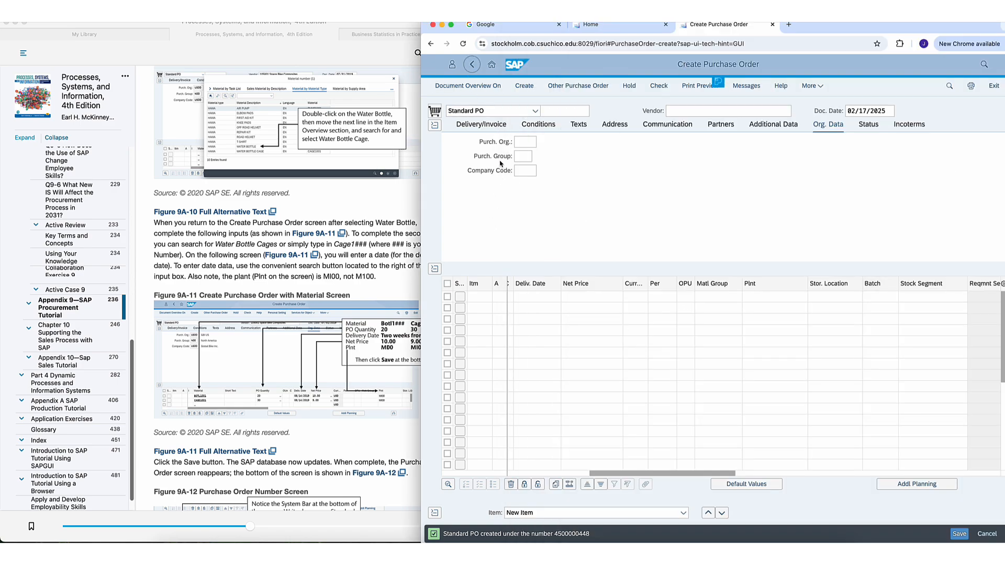
pyautogui.click(492, 64)
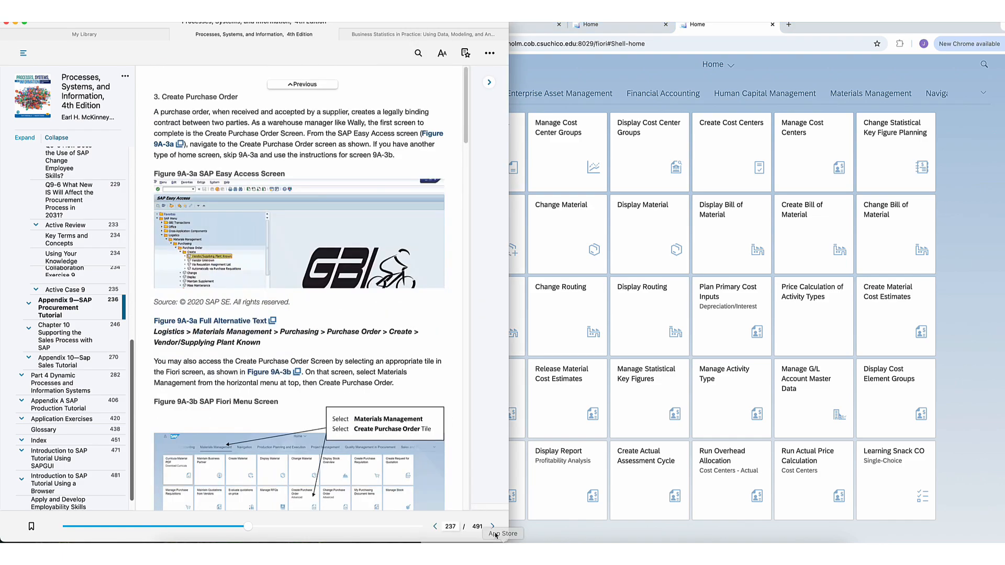
# - Page forward in the Bookshelf reader to page 240, step 4 Create Goods Receipt
pyautogui.scroll(-3)
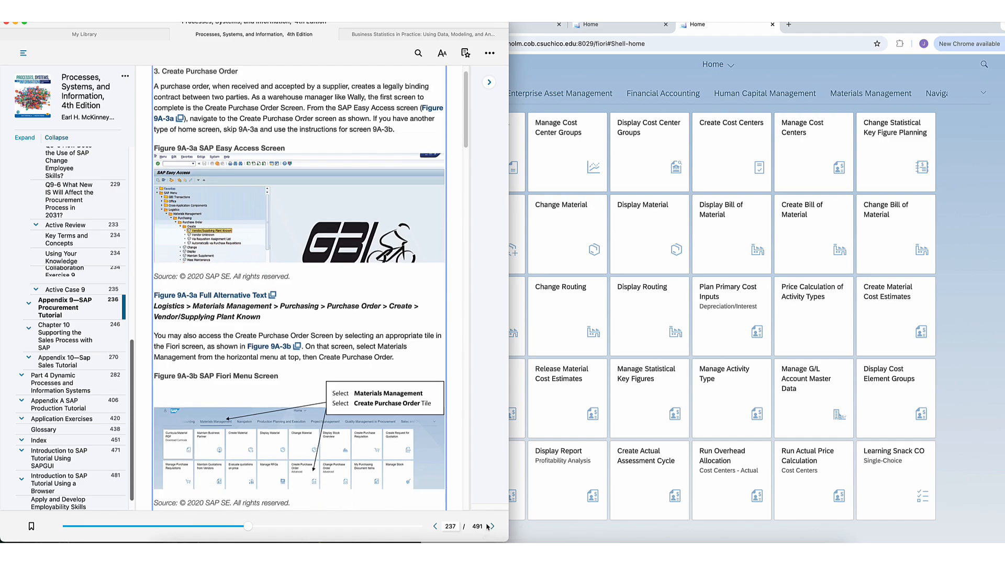
pyautogui.click(493, 526)
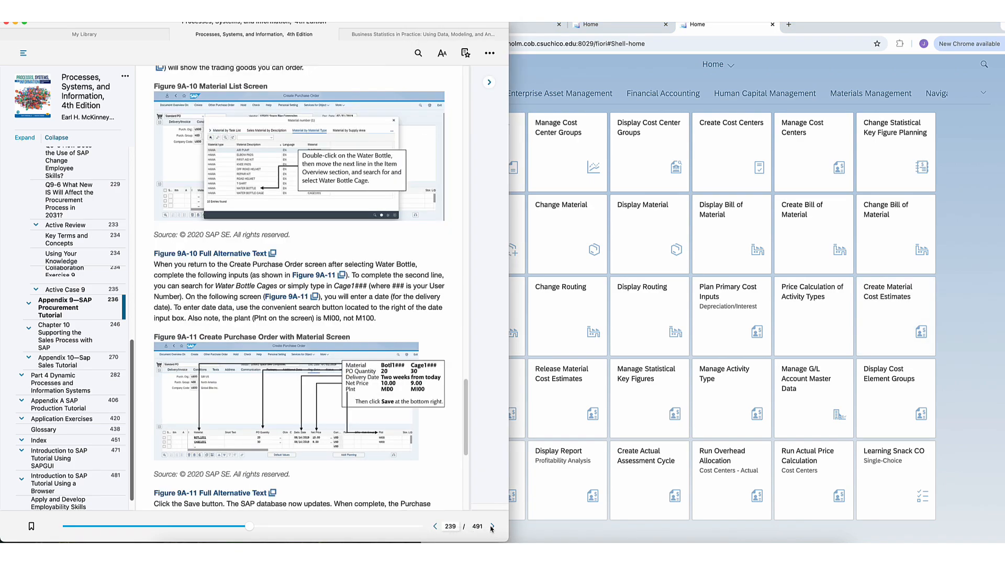
pyautogui.click(490, 527)
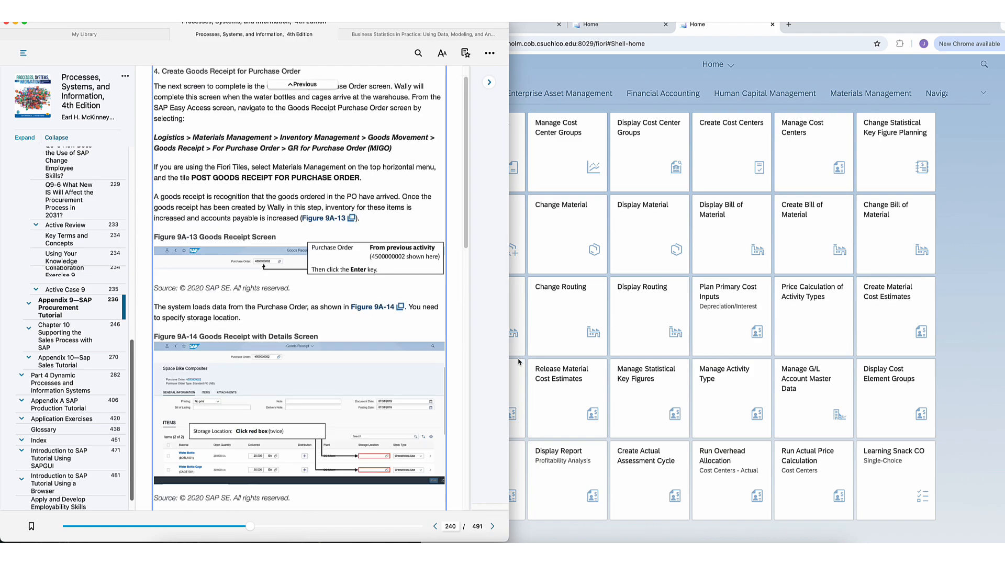
pyautogui.moveTo(720, 108)
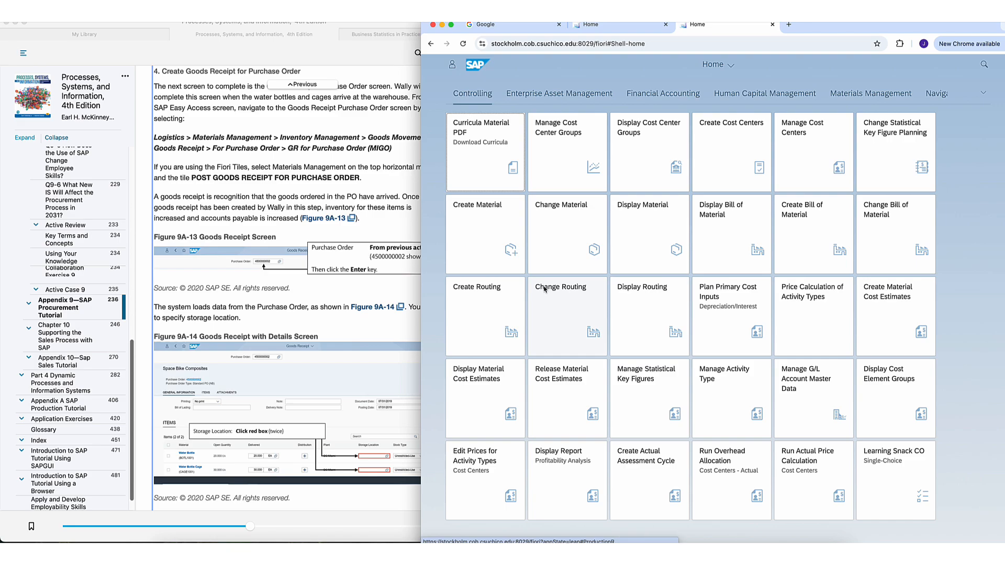
pyautogui.moveTo(561, 287)
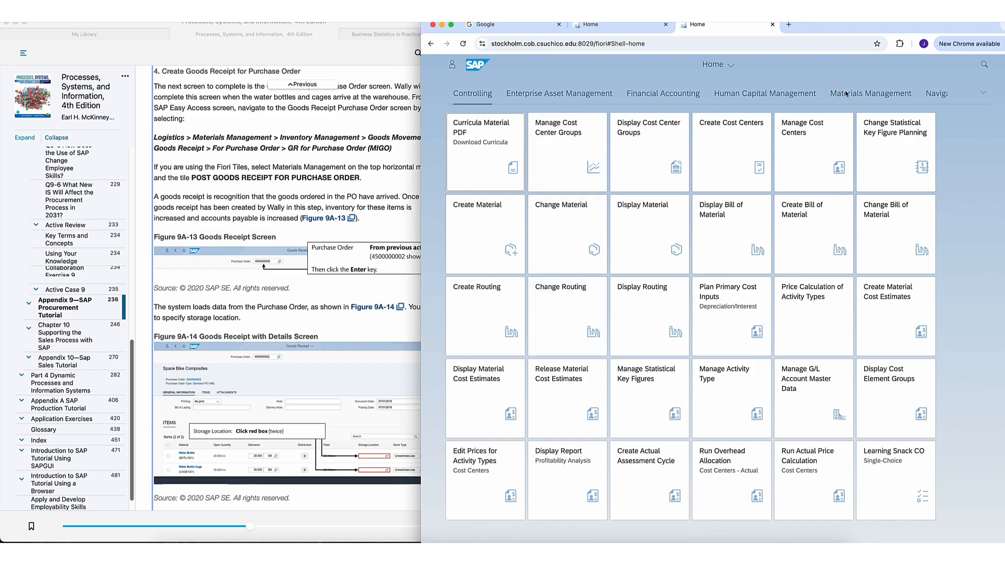
# - Find 'goods' under Materials Management and launch Post Goods Receipt for Purchase Order
pyautogui.click(871, 93)
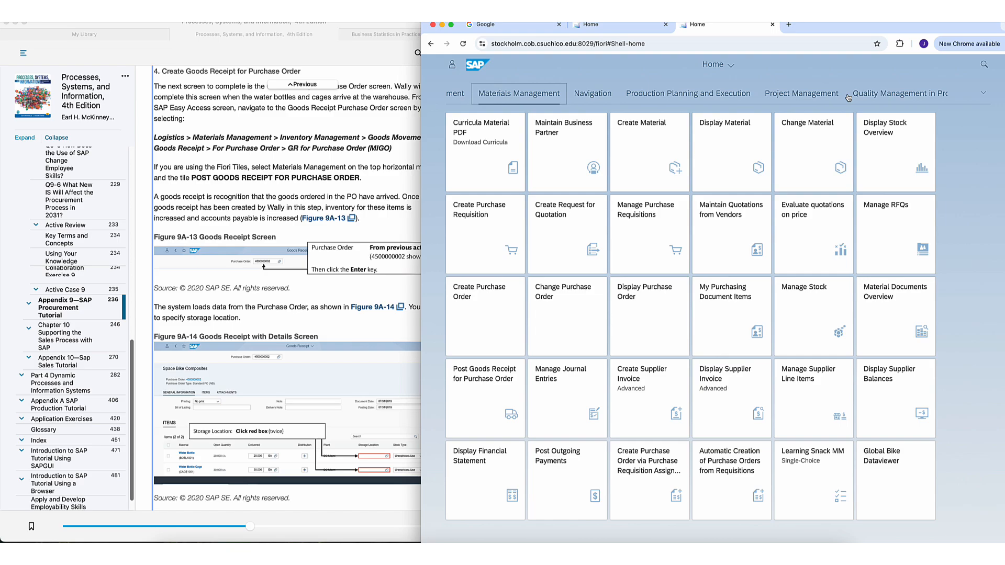
pyautogui.moveTo(848, 98)
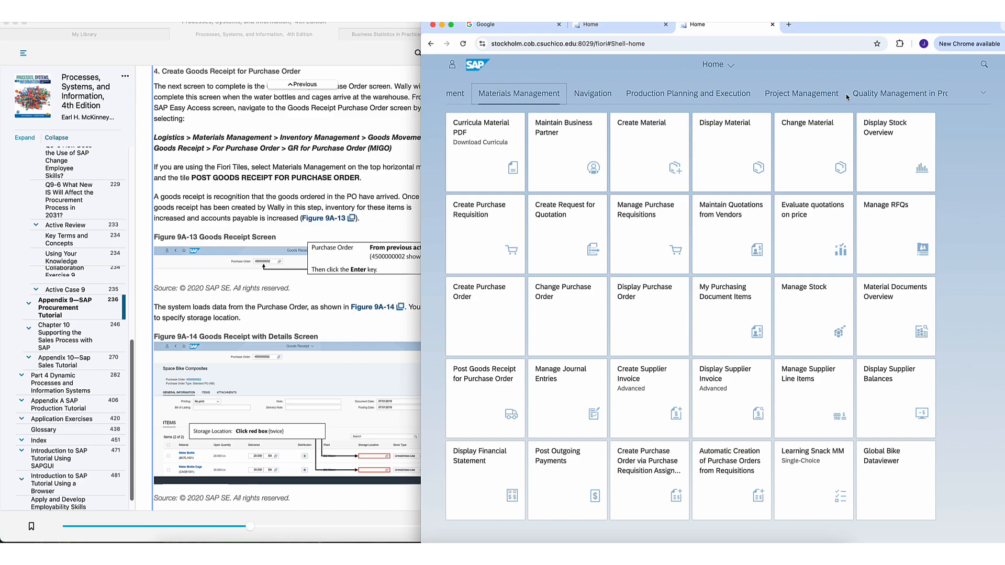
pyautogui.moveTo(374, 151)
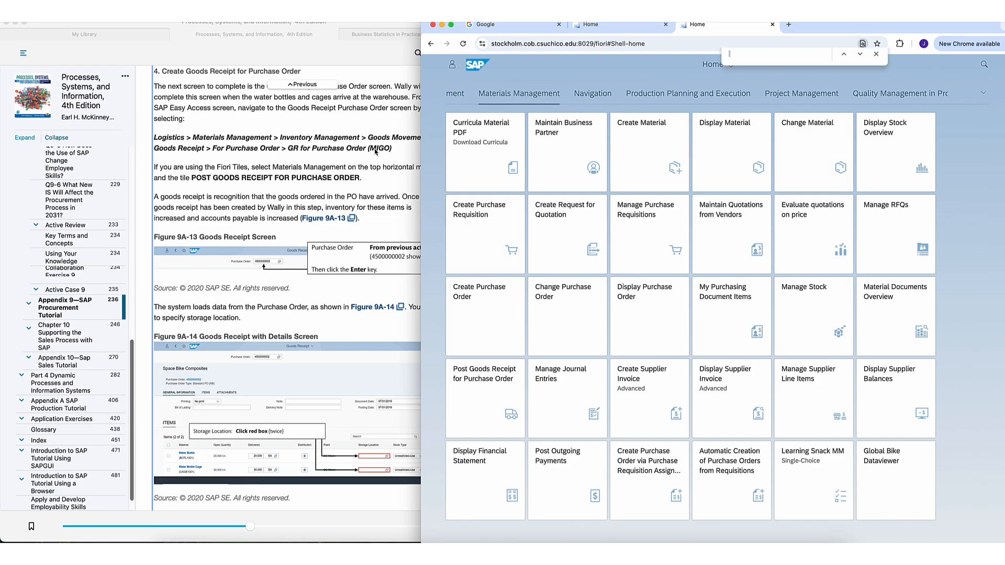
pyautogui.write('goods')
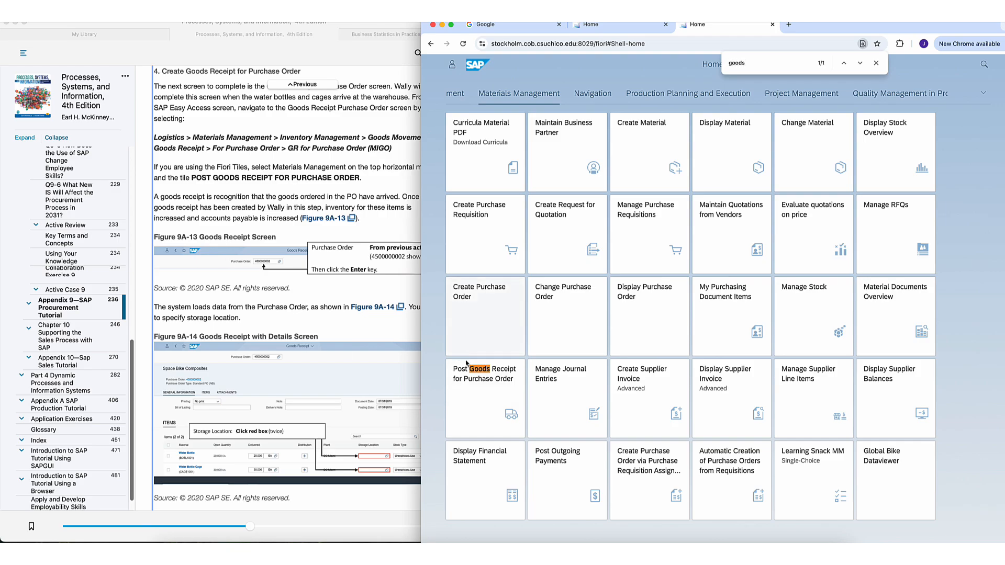
pyautogui.moveTo(485, 378)
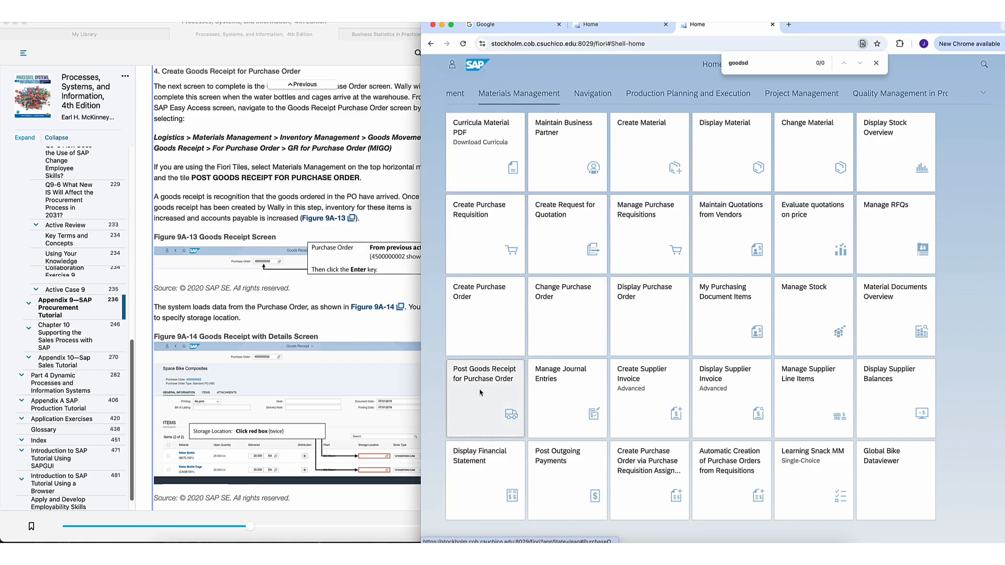
pyautogui.click(485, 398)
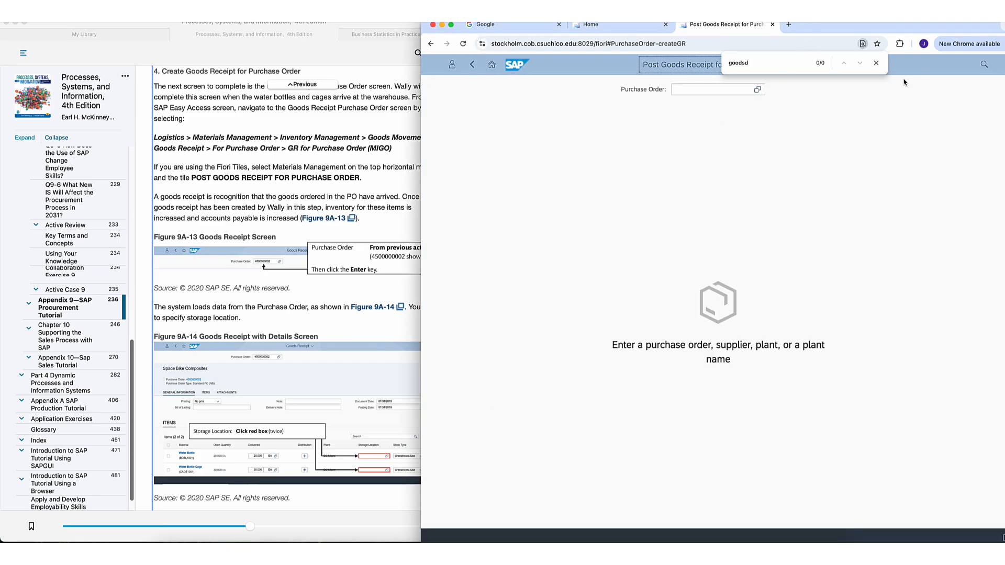
pyautogui.click(876, 63)
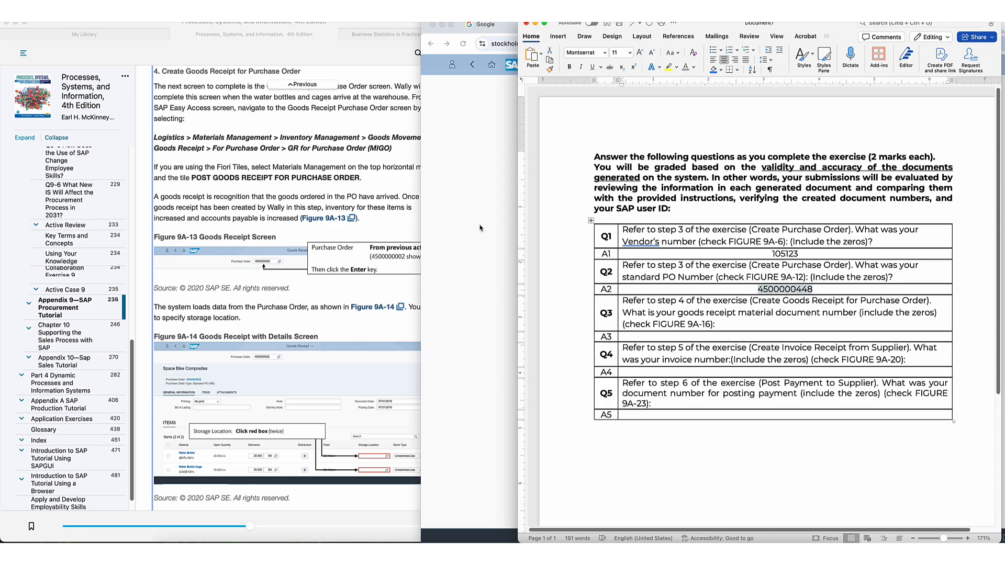
pyautogui.click(727, 24)
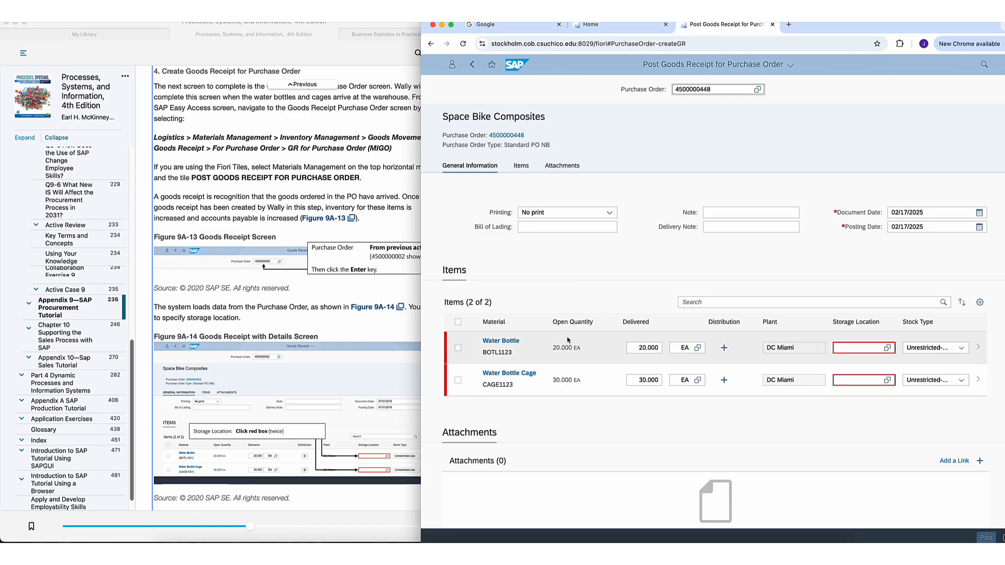
pyautogui.click(644, 348)
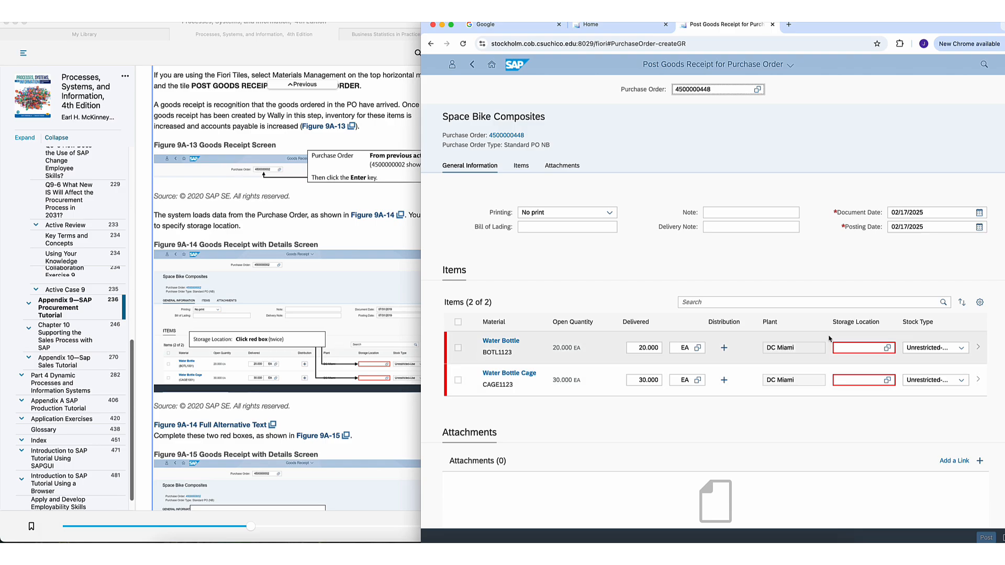
pyautogui.moveTo(844, 353)
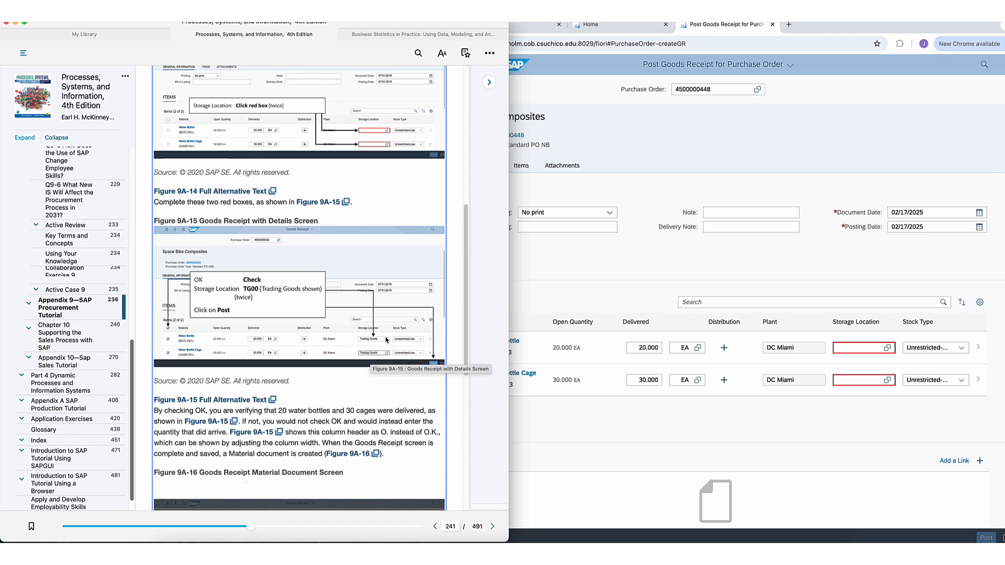
# - Set storage location Trading Goods (TG00) for Water Bottle and Water Bottle Cage, then post the goods receipt
pyautogui.click(887, 348)
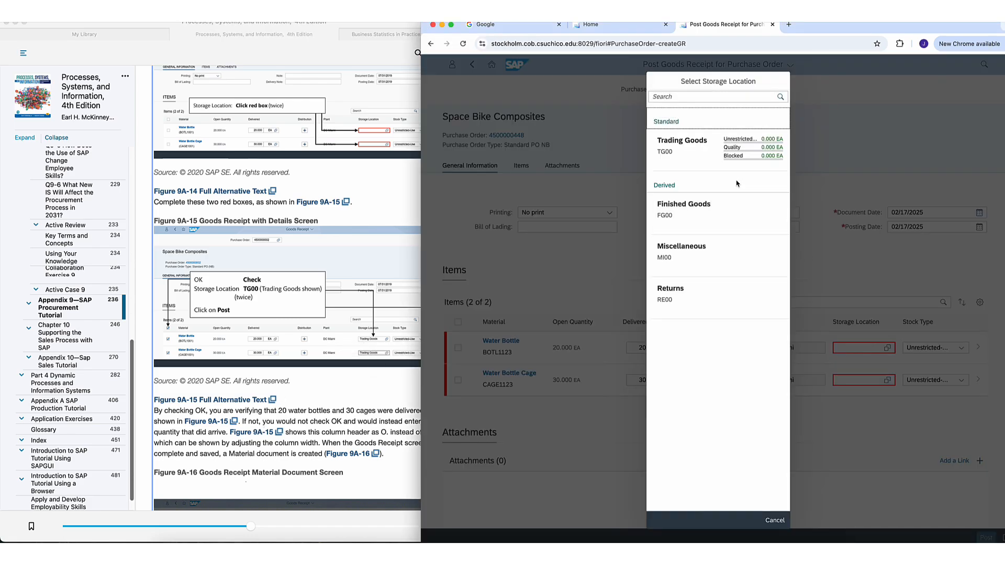
pyautogui.click(682, 145)
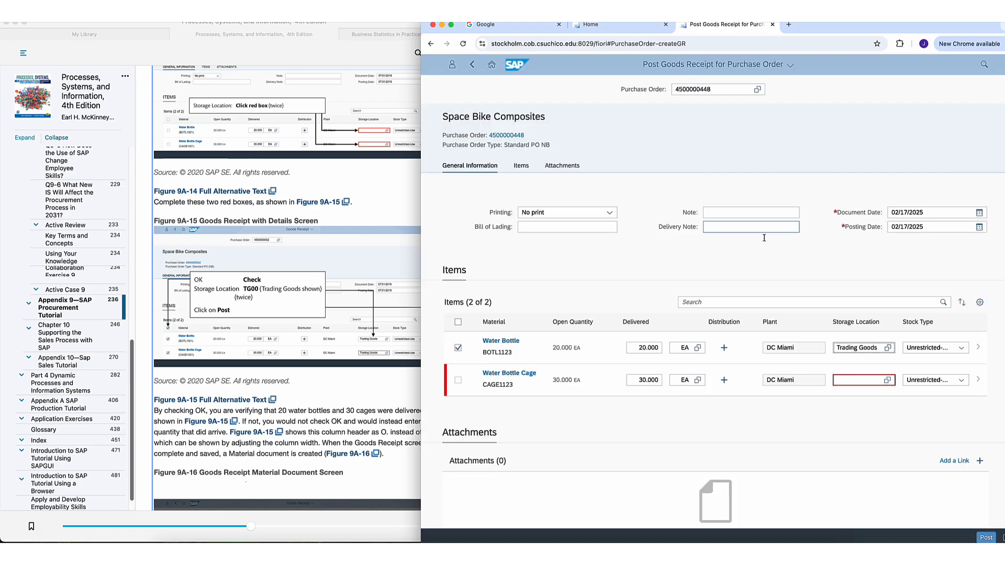
pyautogui.click(887, 379)
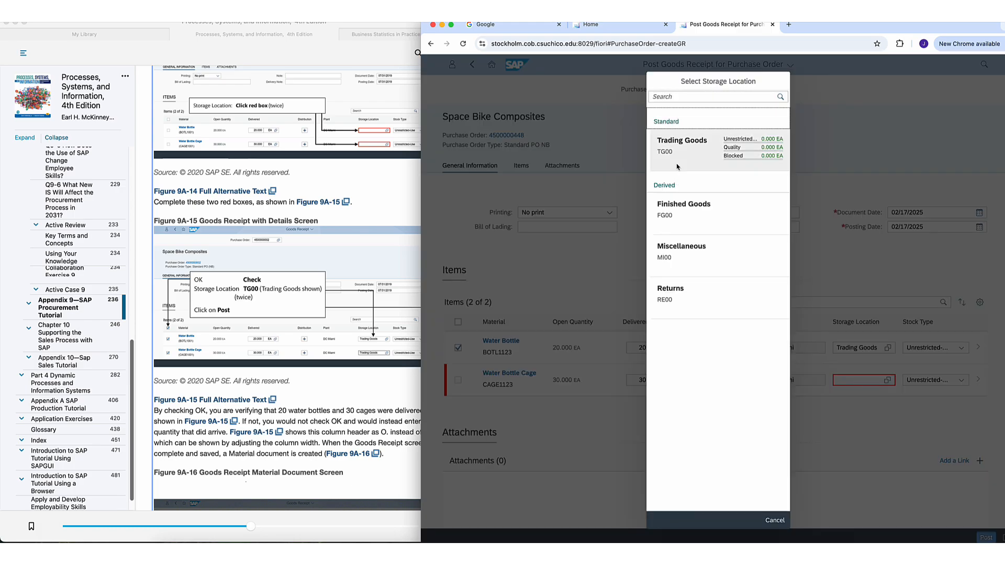
pyautogui.click(681, 144)
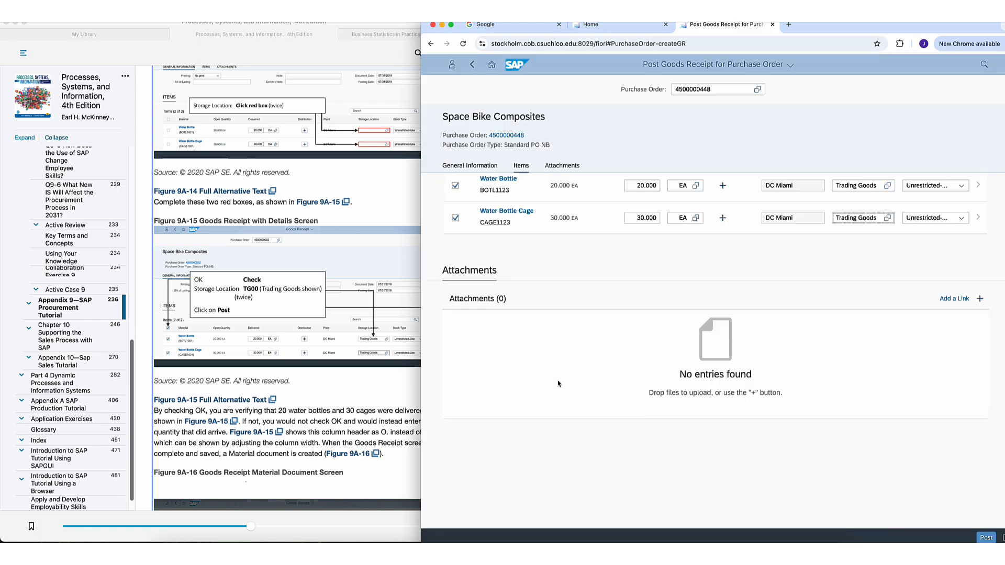
pyautogui.click(470, 165)
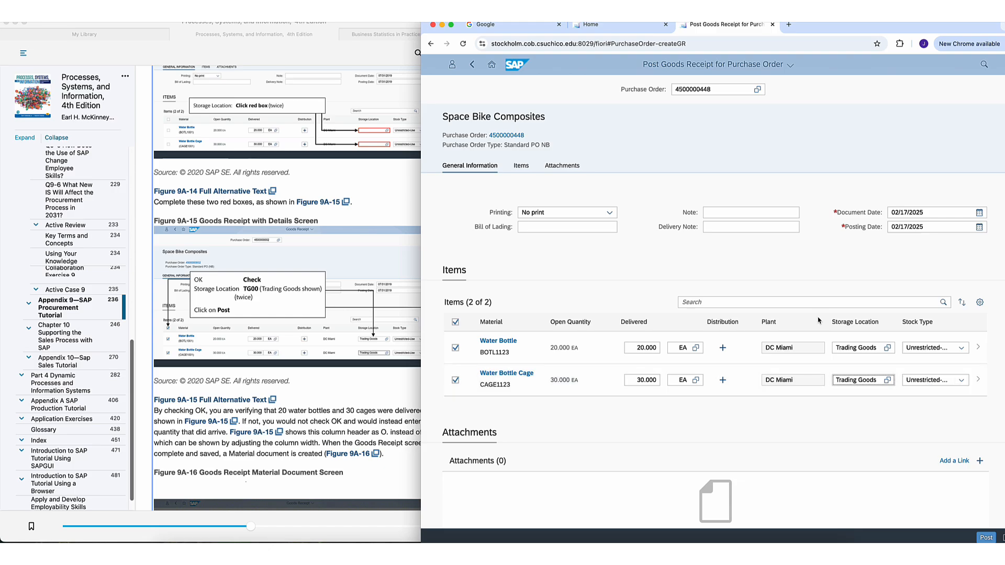
pyautogui.click(562, 166)
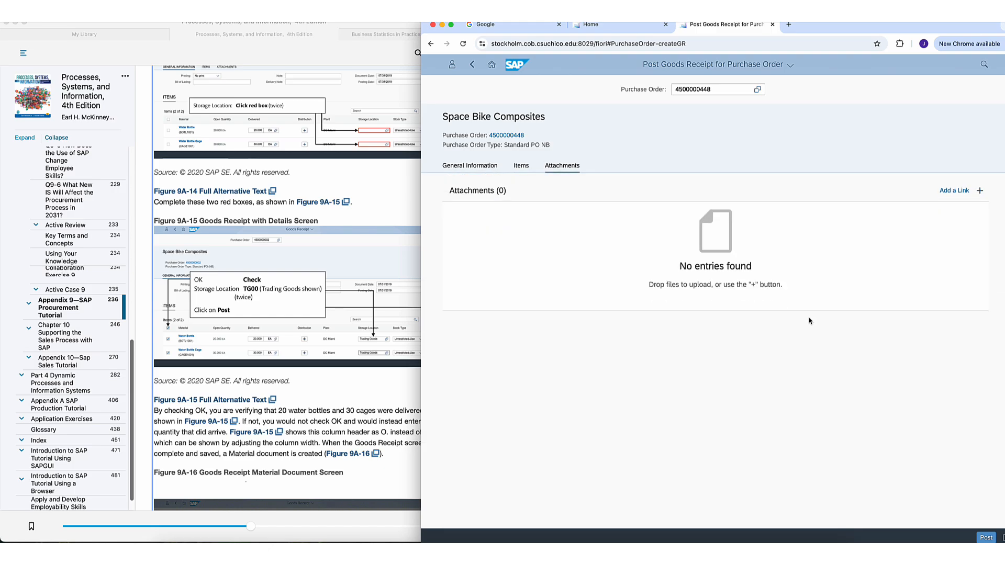
pyautogui.moveTo(984, 398)
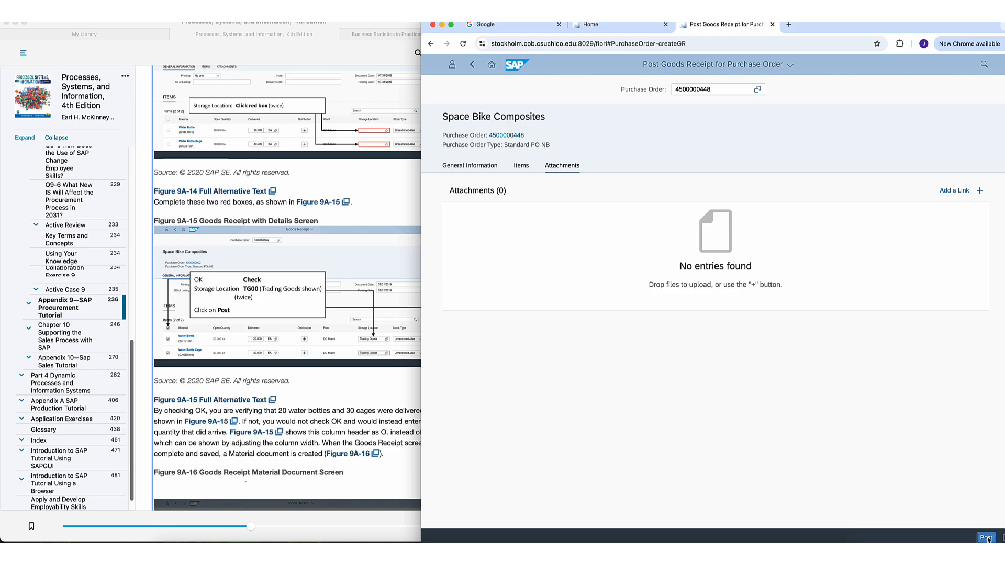
pyautogui.click(986, 537)
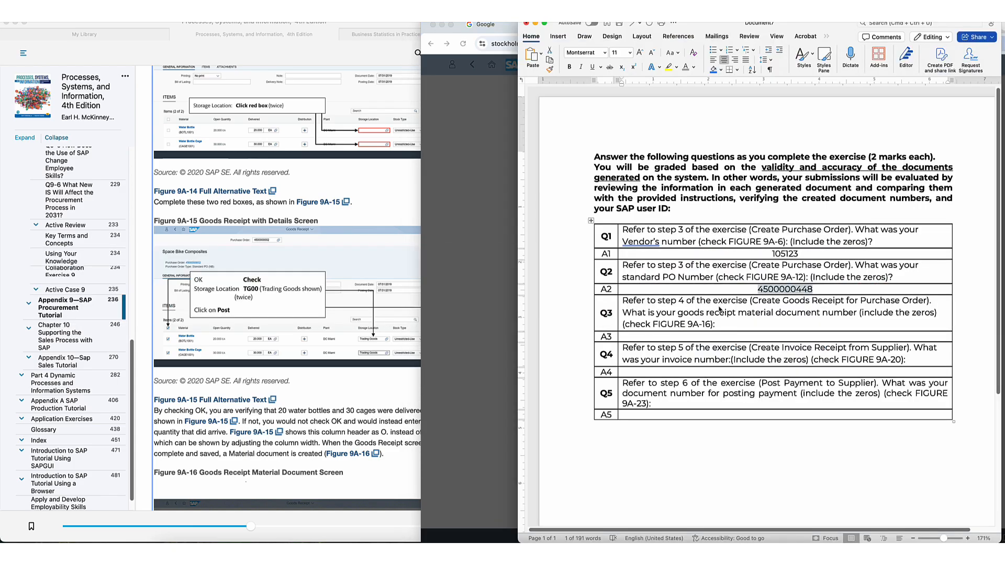
pyautogui.write('5000000347 2025')
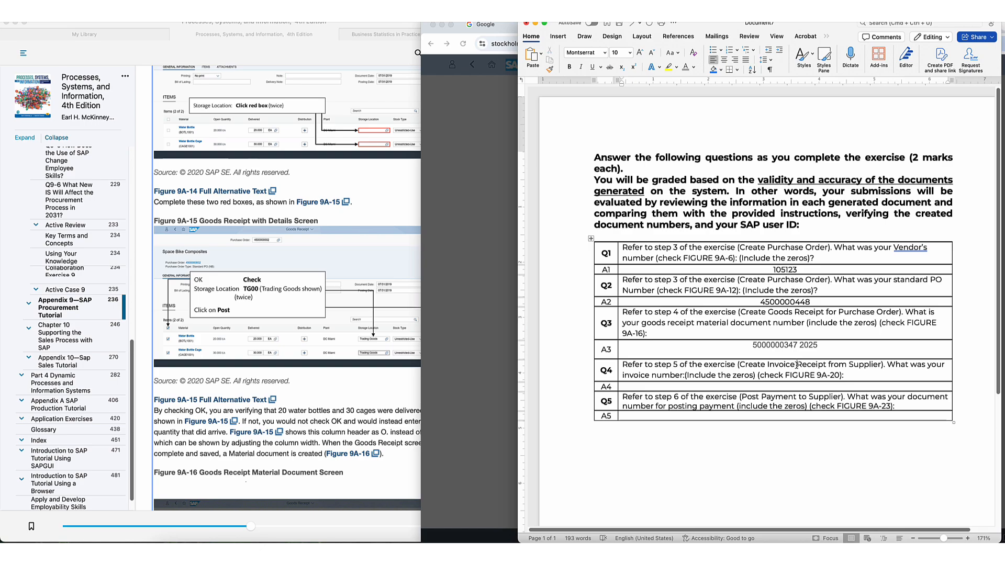
pyautogui.moveTo(465, 272)
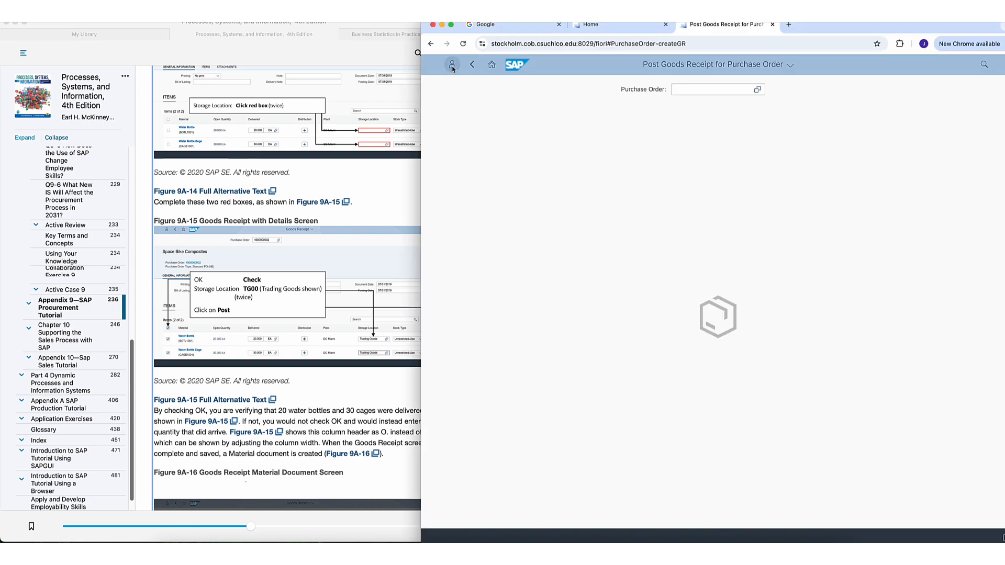
# - Return to the launchpad and search the page for 'receipt' and 'invoice' to locate Create Supplier Invoice
pyautogui.click(492, 63)
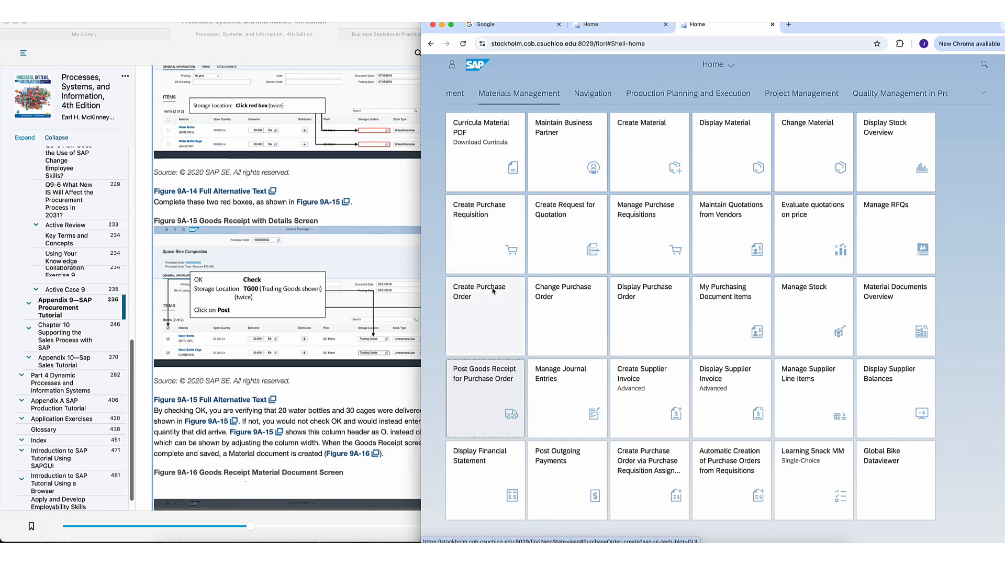
pyautogui.write('receipt')
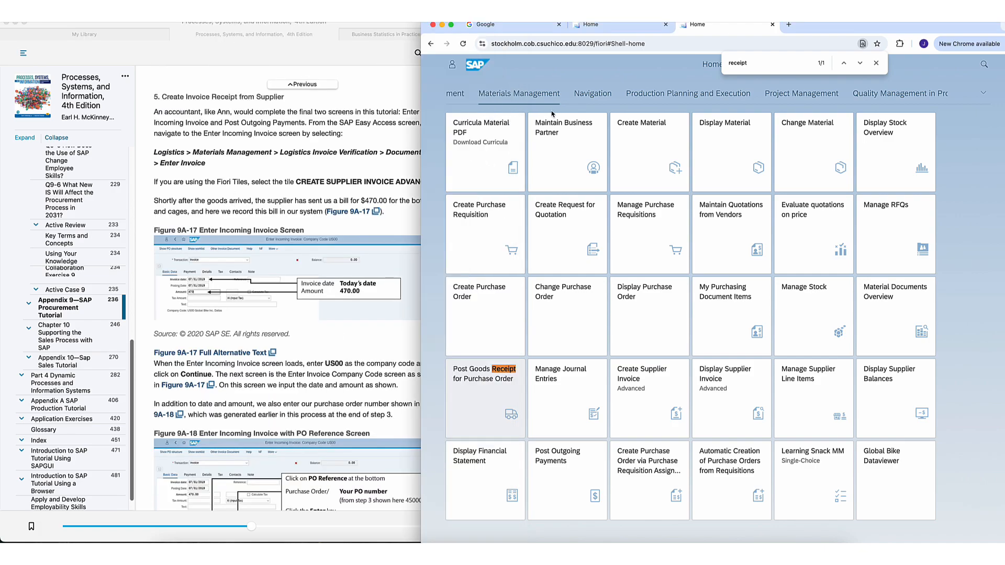
pyautogui.write('invoice')
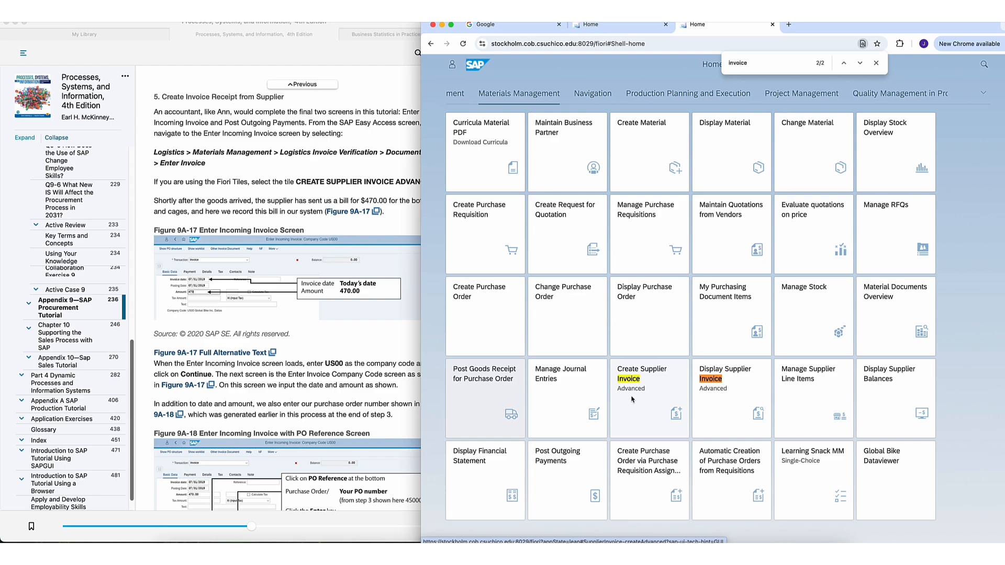
# - Start Create Supplier Invoice Advanced in company code US00 with today's invoice date and amount 470
pyautogui.click(650, 384)
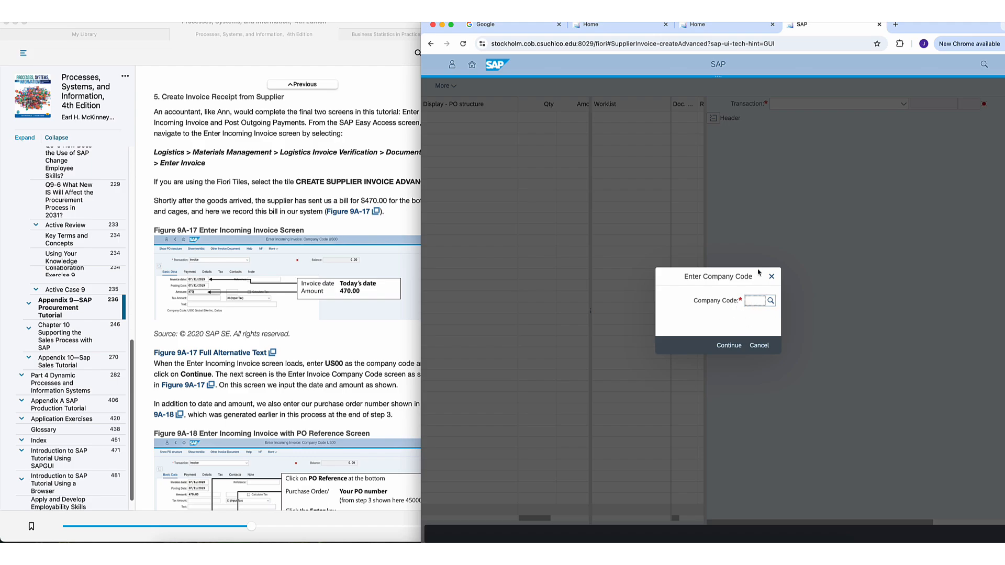
pyautogui.write('us00')
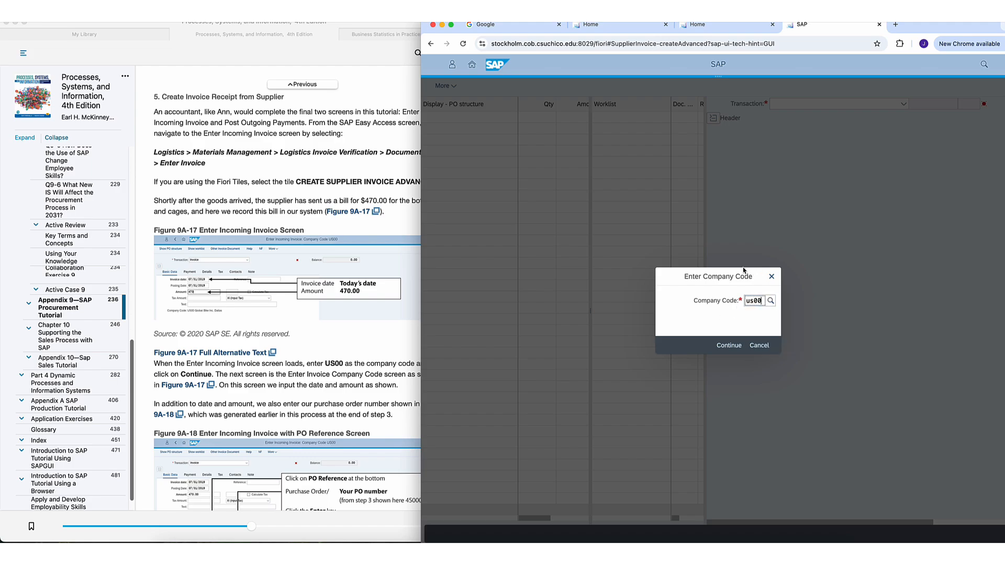
pyautogui.click(729, 345)
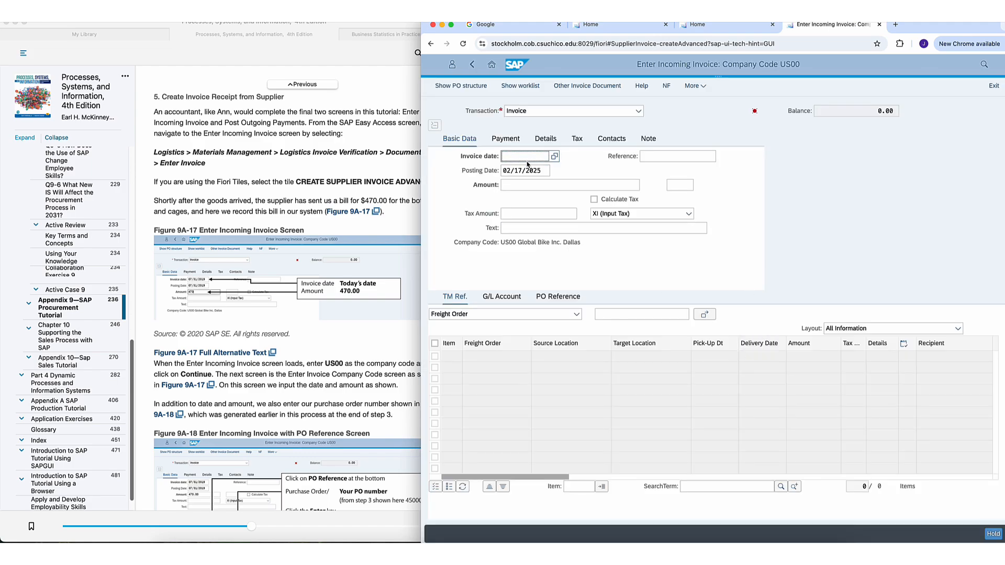
pyautogui.scroll(-3)
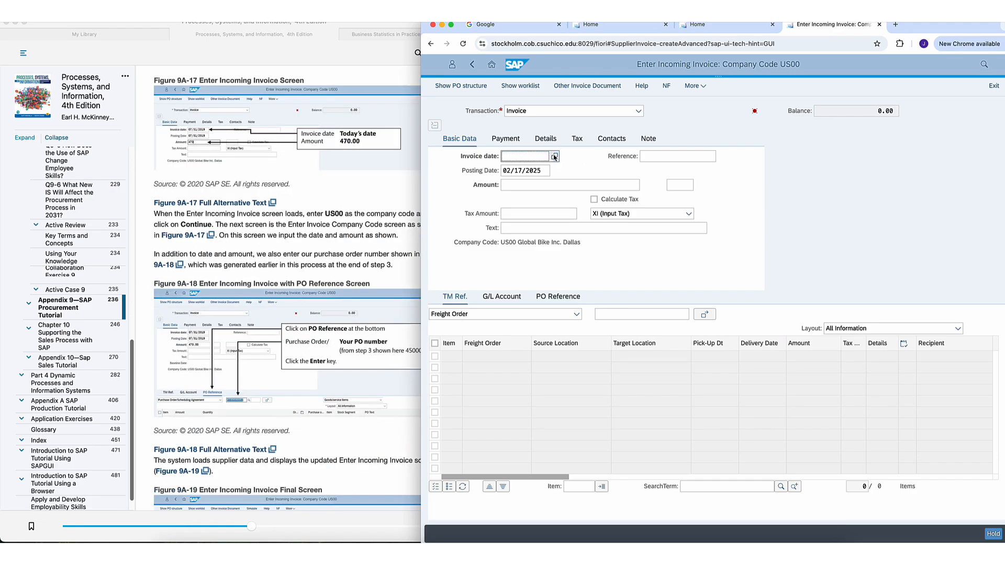
pyautogui.click(553, 156)
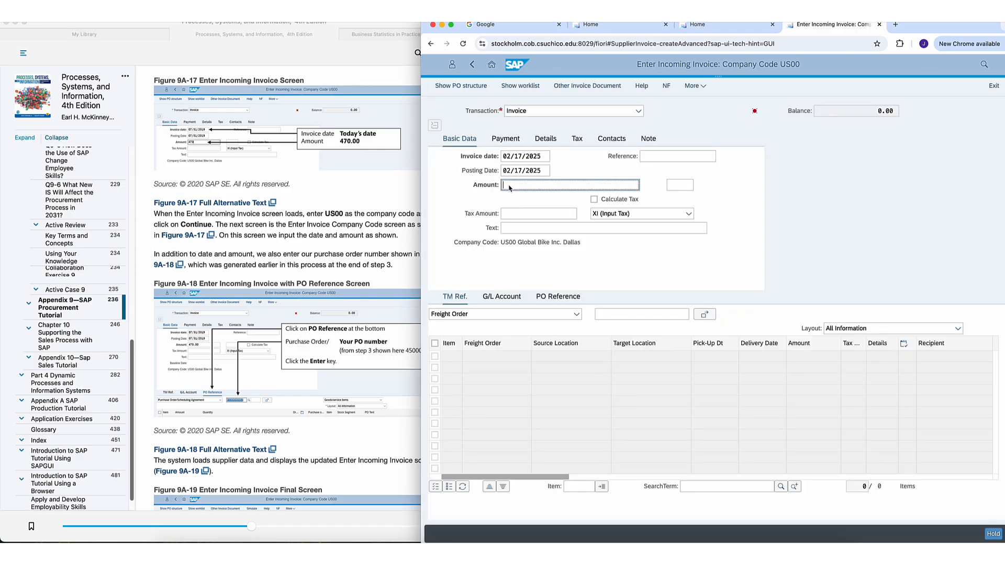
pyautogui.write('470.00')
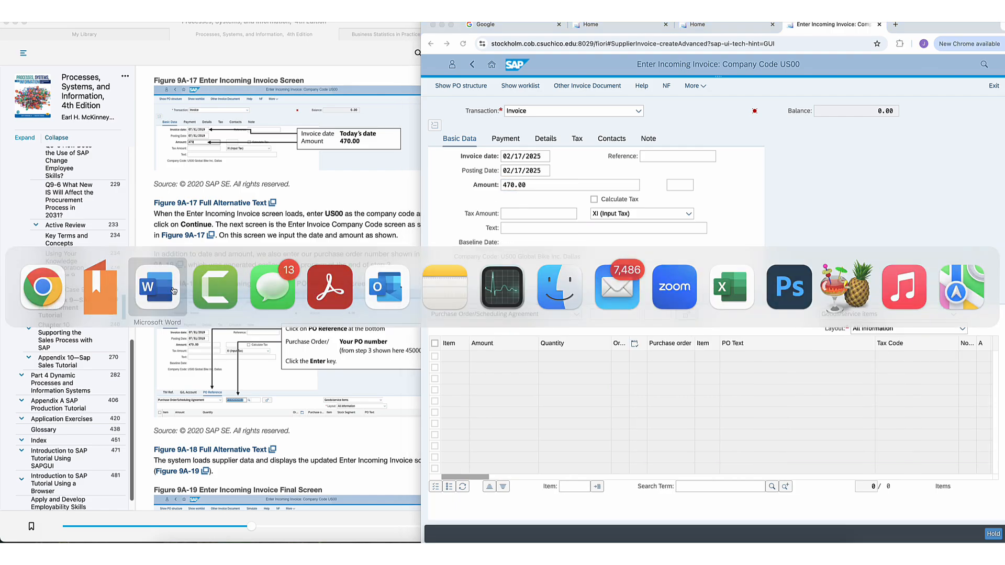
pyautogui.click(156, 286)
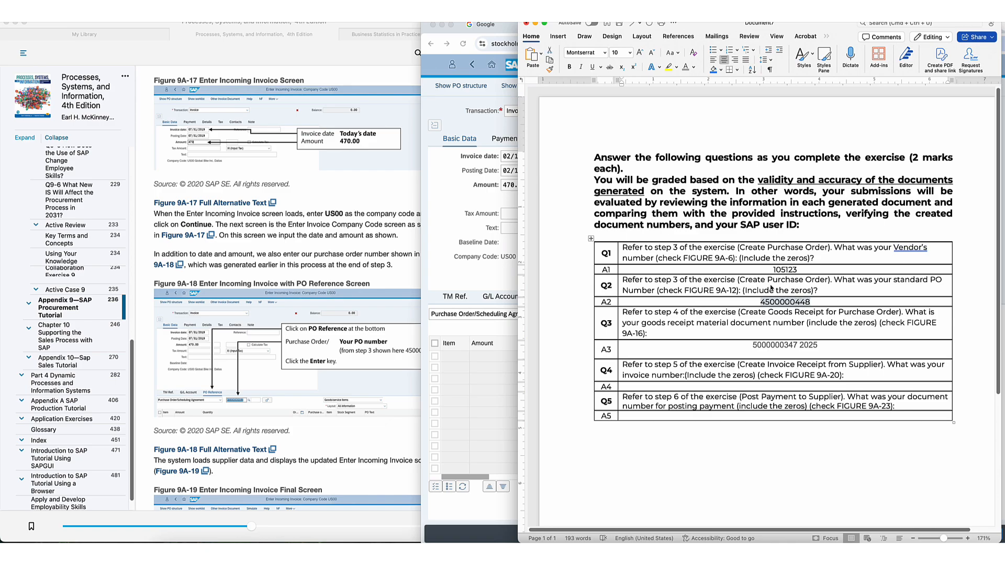
pyautogui.click(833, 24)
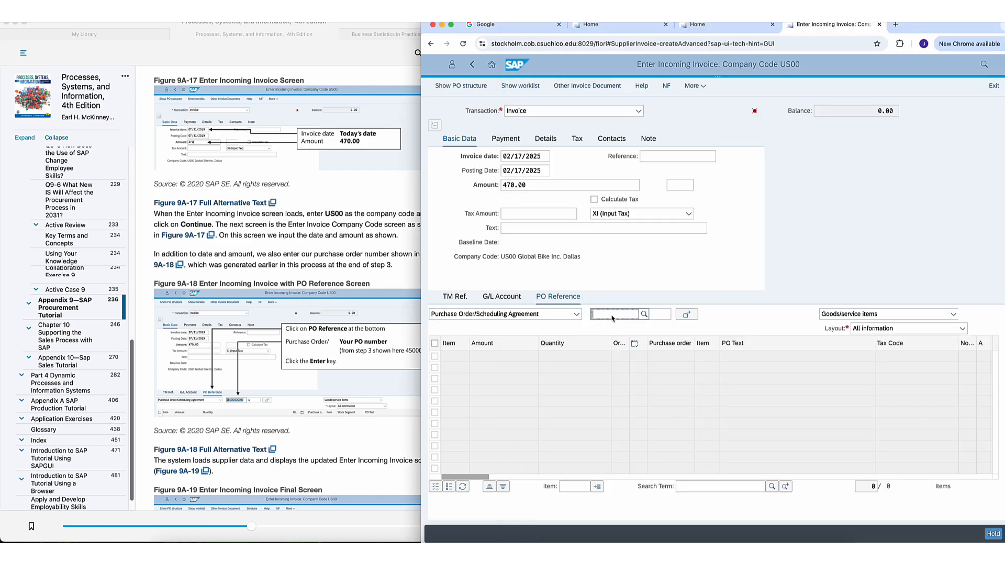
pyautogui.write('4500000448')
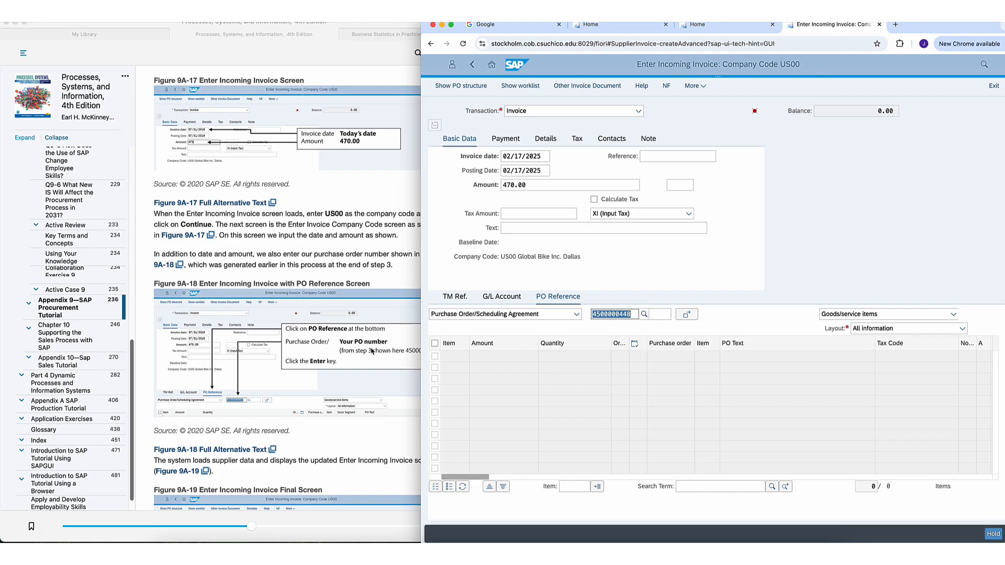
pyautogui.moveTo(353, 362)
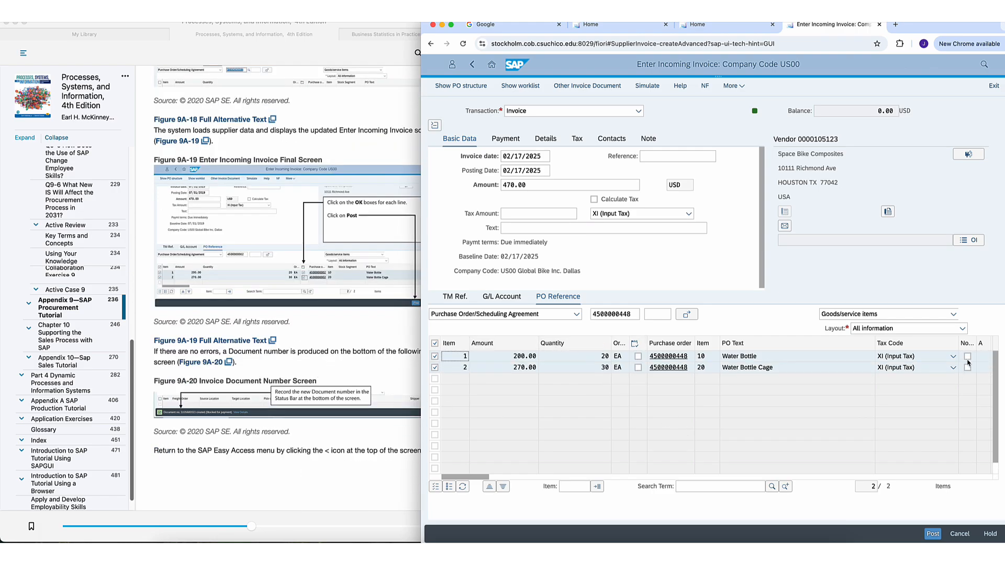
pyautogui.click(639, 356)
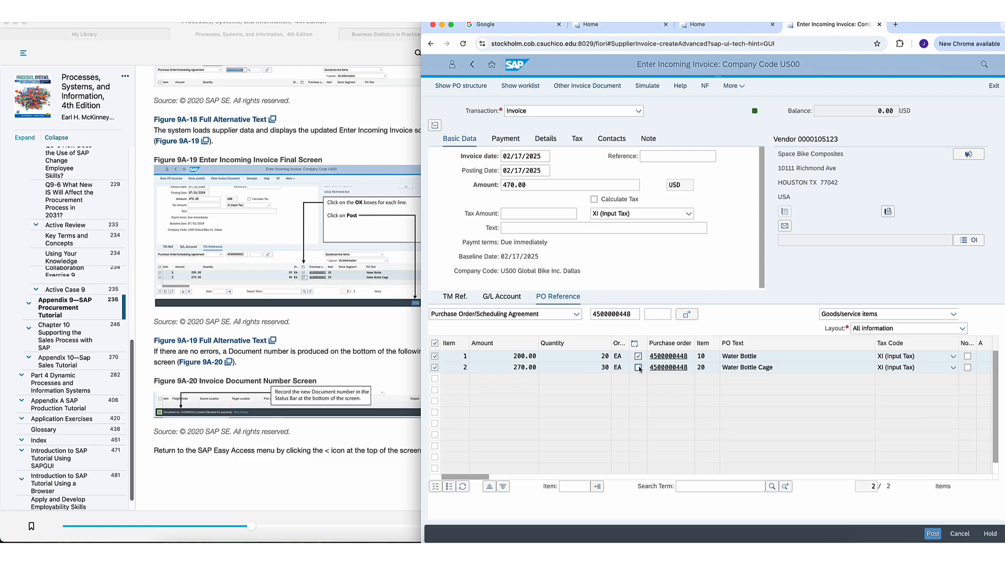
pyautogui.click(638, 367)
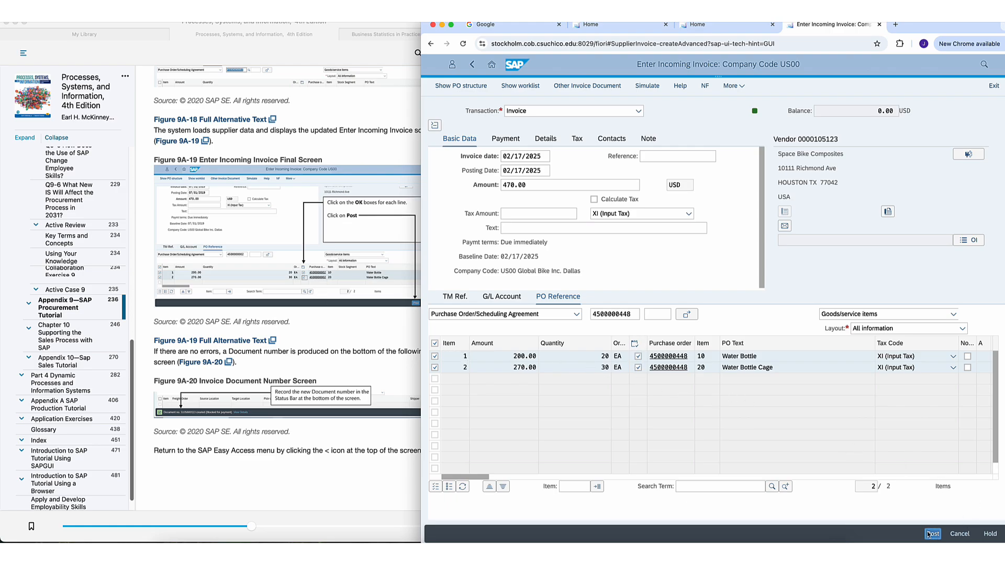
pyautogui.click(932, 533)
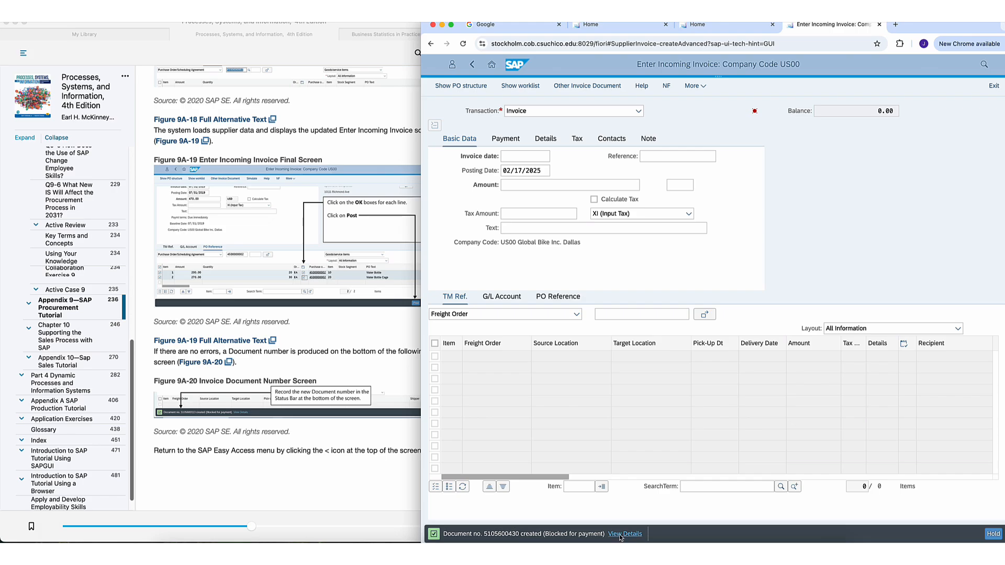
pyautogui.click(623, 534)
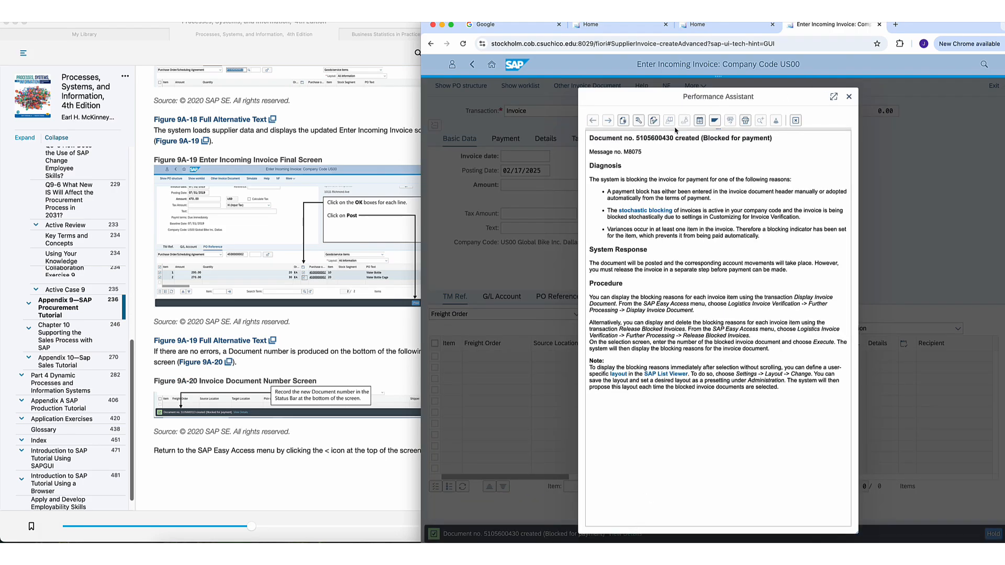
pyautogui.doubleClick(671, 138)
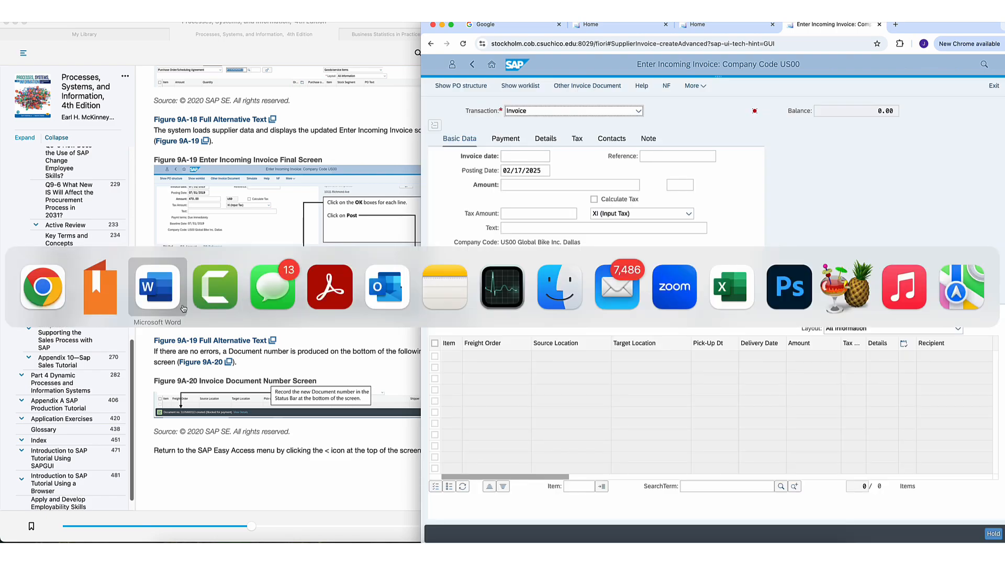
pyautogui.click(156, 286)
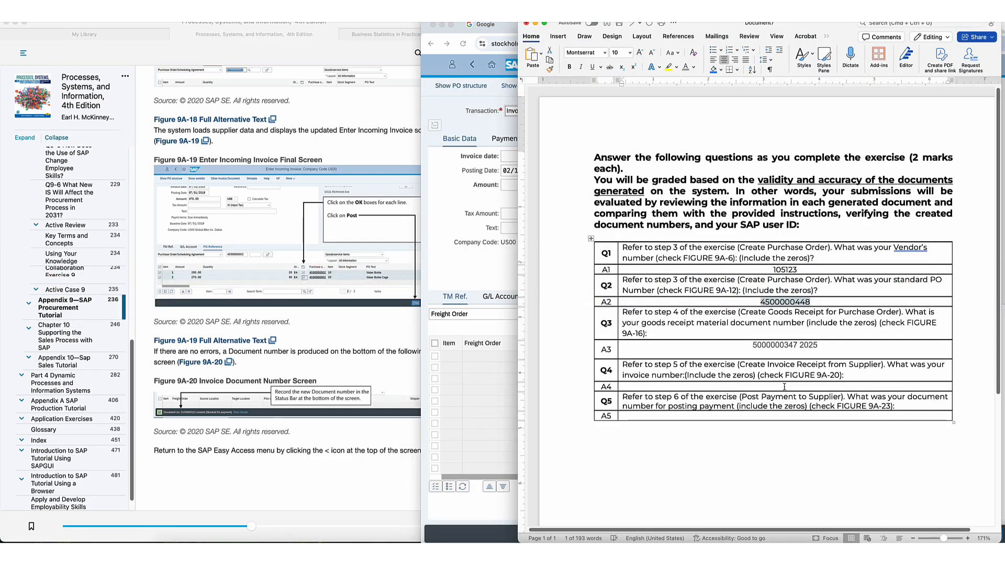
pyautogui.write('5105600430')
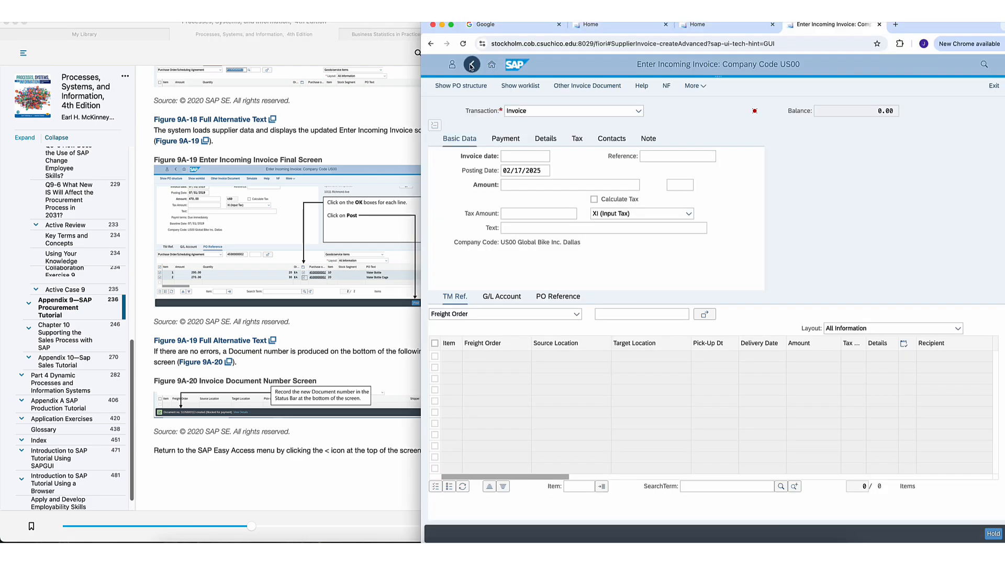
# - From the launchpad's Financial Accounting group, launch the Post Outgoing Payments app
pyautogui.click(491, 63)
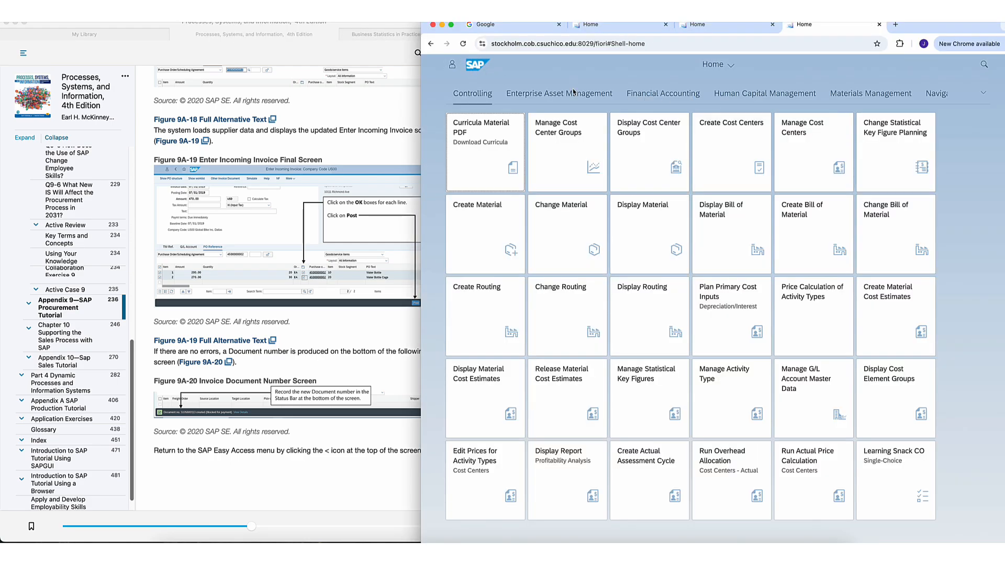
pyautogui.moveTo(915, 94)
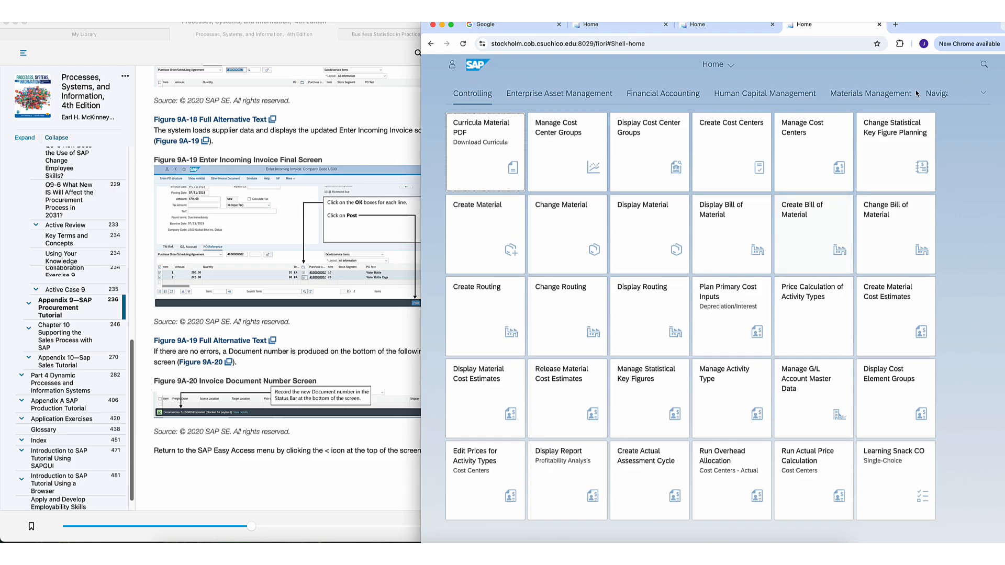
pyautogui.moveTo(970, 96)
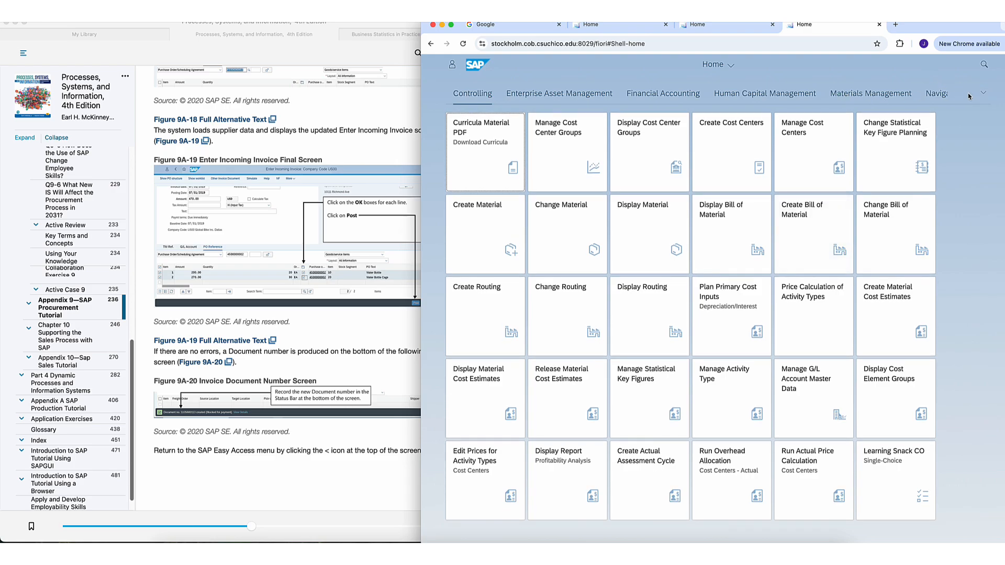
pyautogui.click(984, 93)
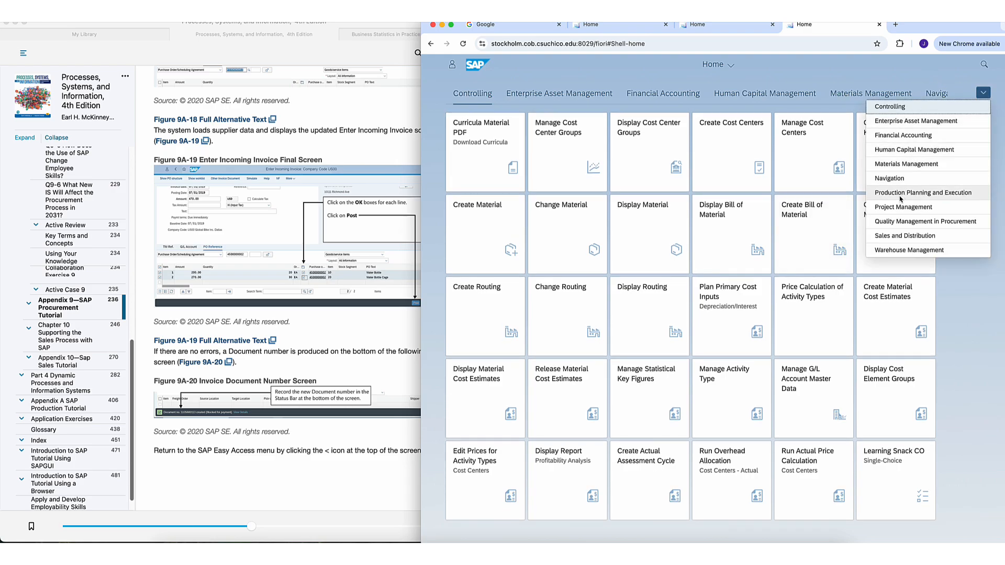
pyautogui.click(902, 135)
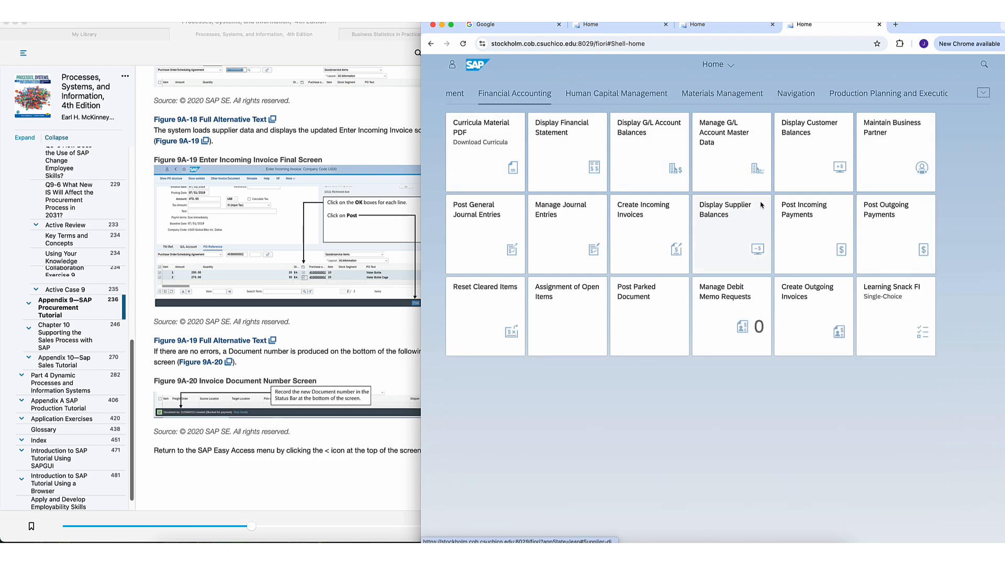
pyautogui.click(895, 234)
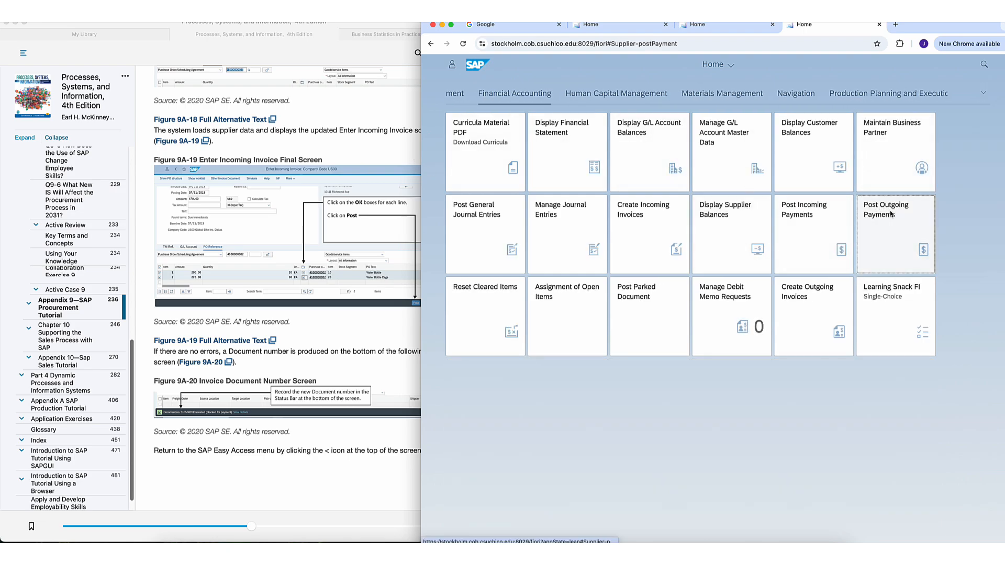
pyautogui.click(895, 234)
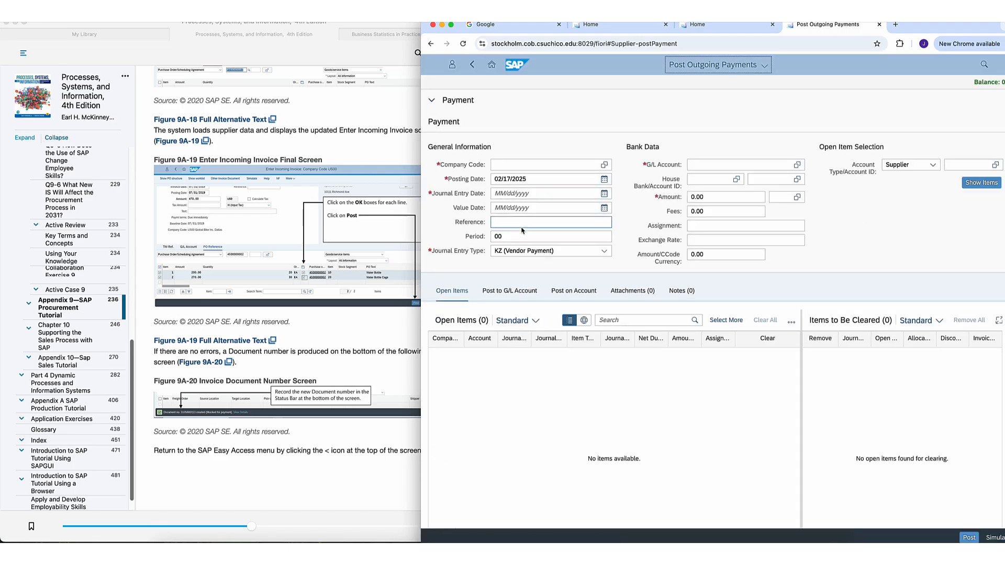
# - Set company code US00 and journal entry date 02/17/2025 for the outgoing payment
pyautogui.click(548, 165)
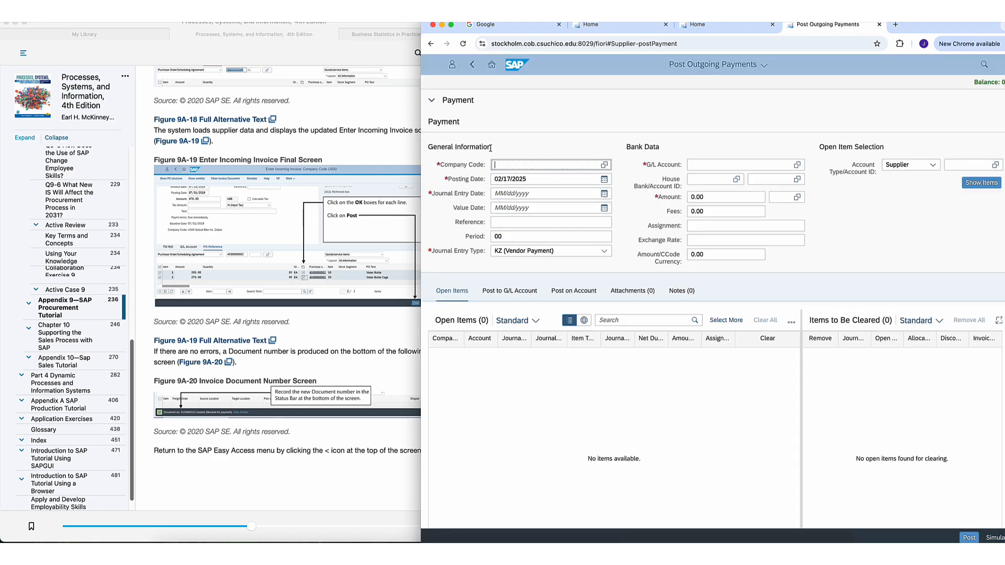
pyautogui.write('105123')
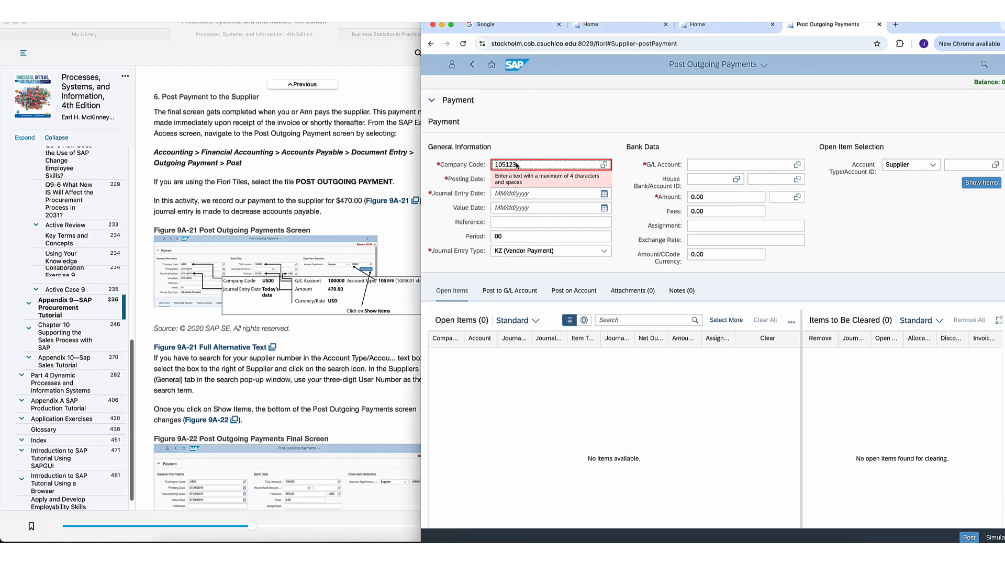
pyautogui.write('us00')
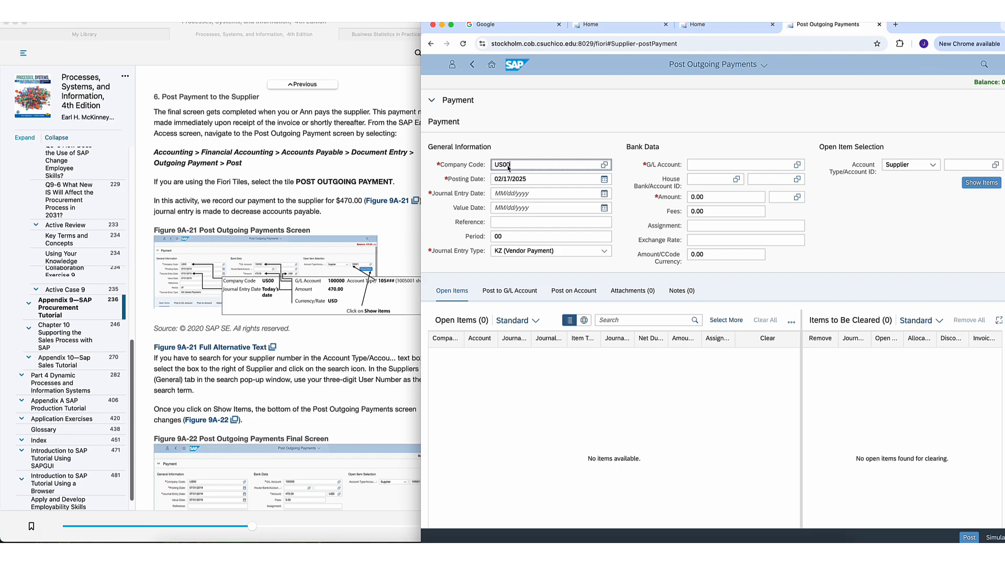
pyautogui.click(548, 193)
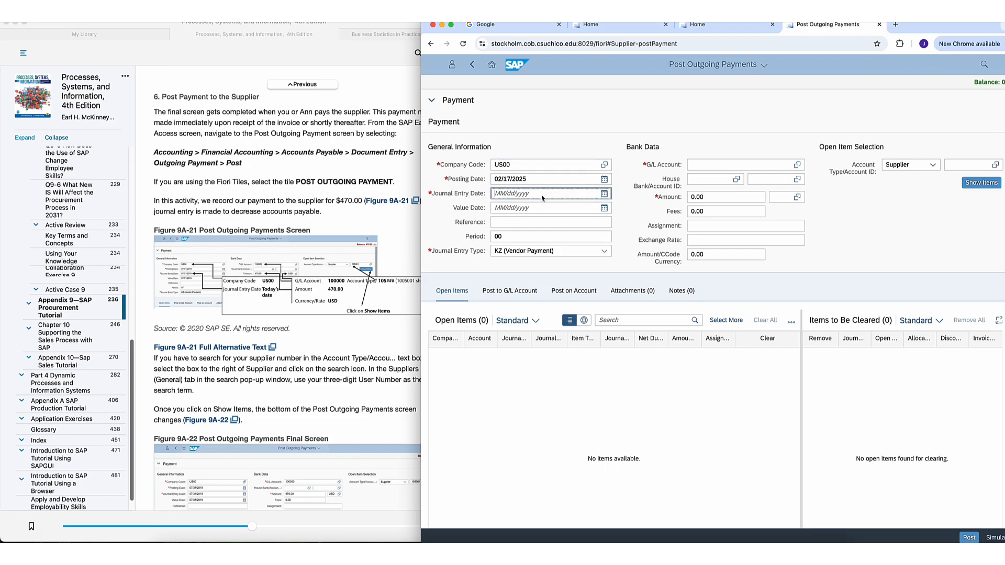
pyautogui.click(604, 192)
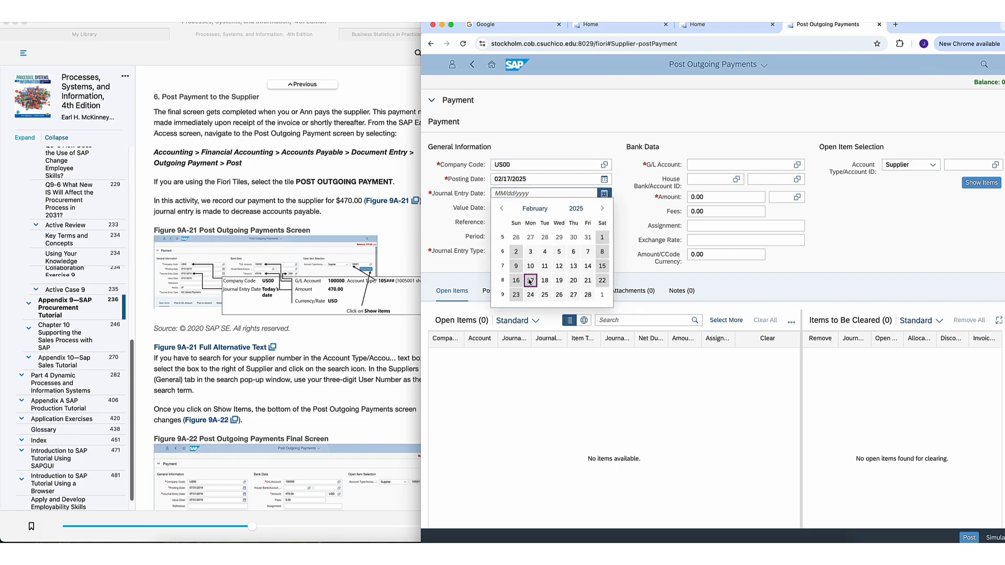
pyautogui.click(530, 281)
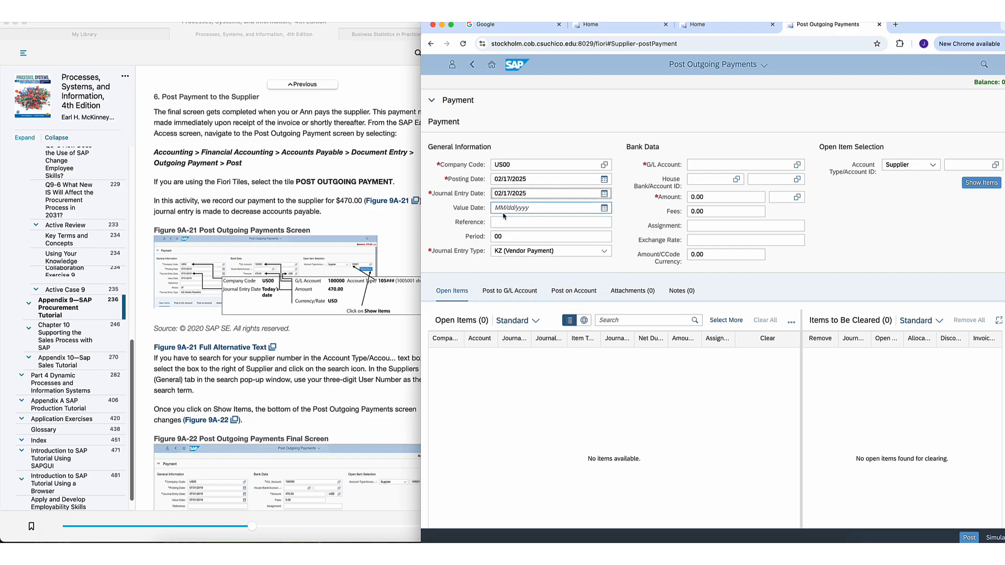
# - Enter G/L account 100000, supplier 105123 and payment amount 470.00 USD
pyautogui.click(548, 207)
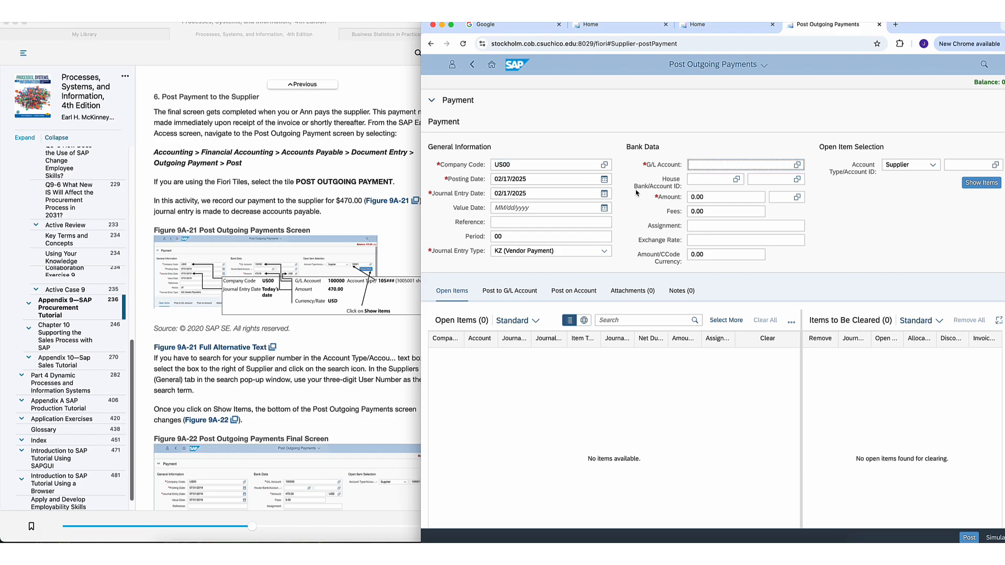
pyautogui.write('100000')
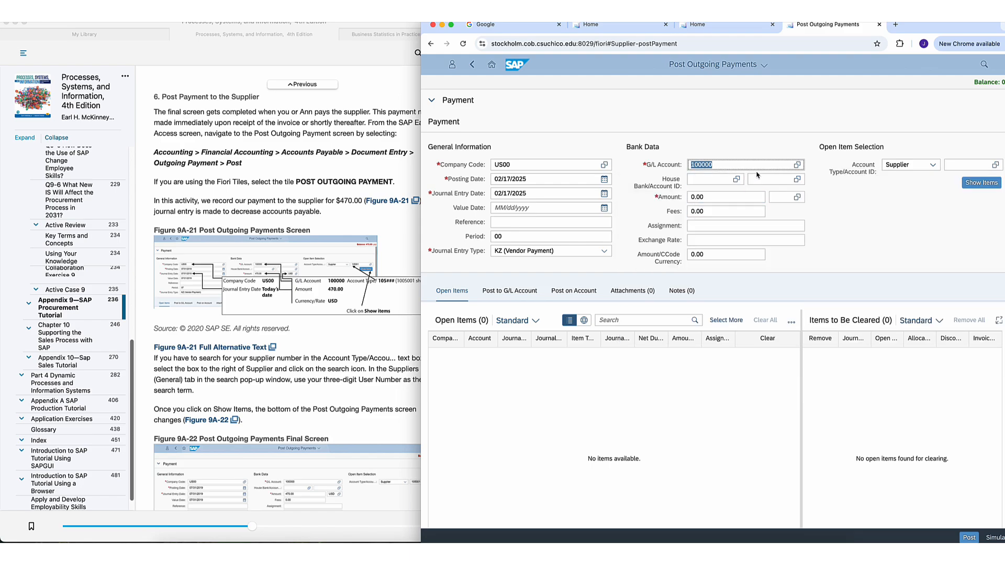
pyautogui.click(970, 164)
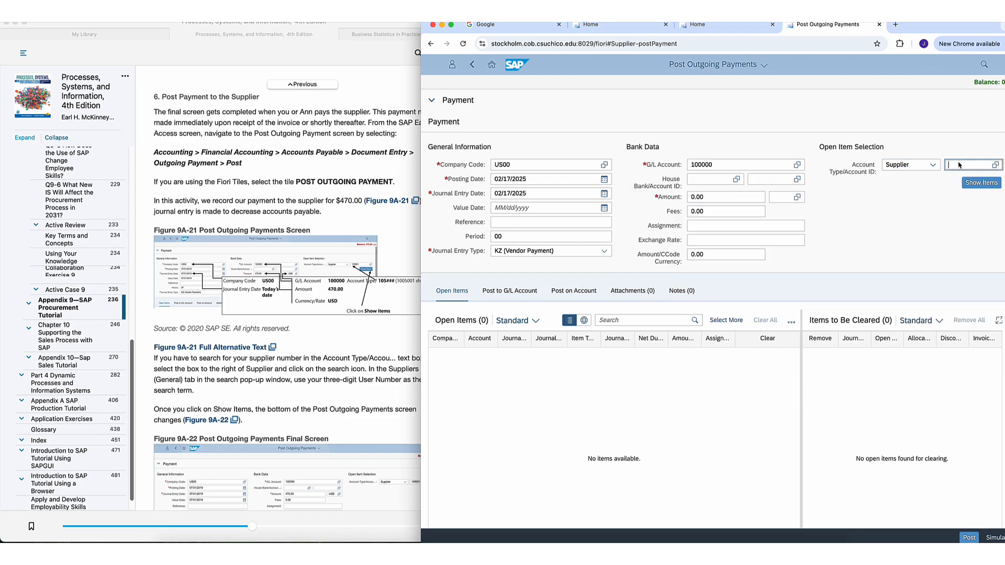
pyautogui.write('105123')
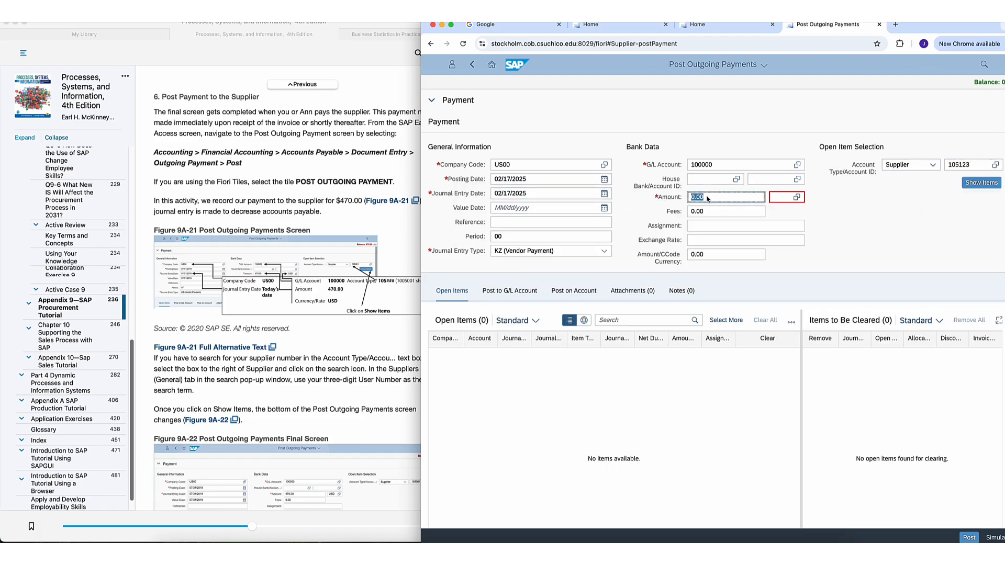
pyautogui.write('470')
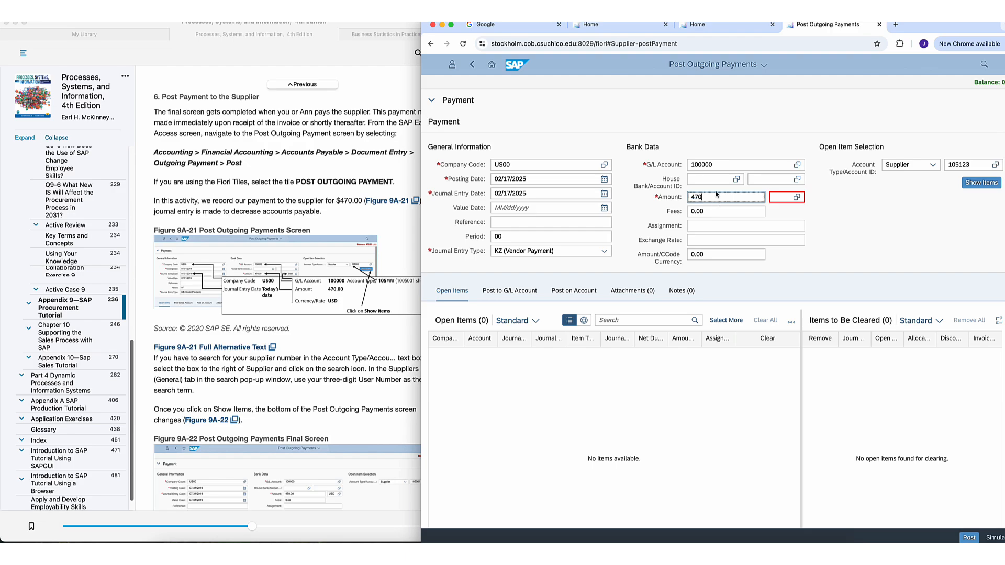
pyautogui.click(785, 197)
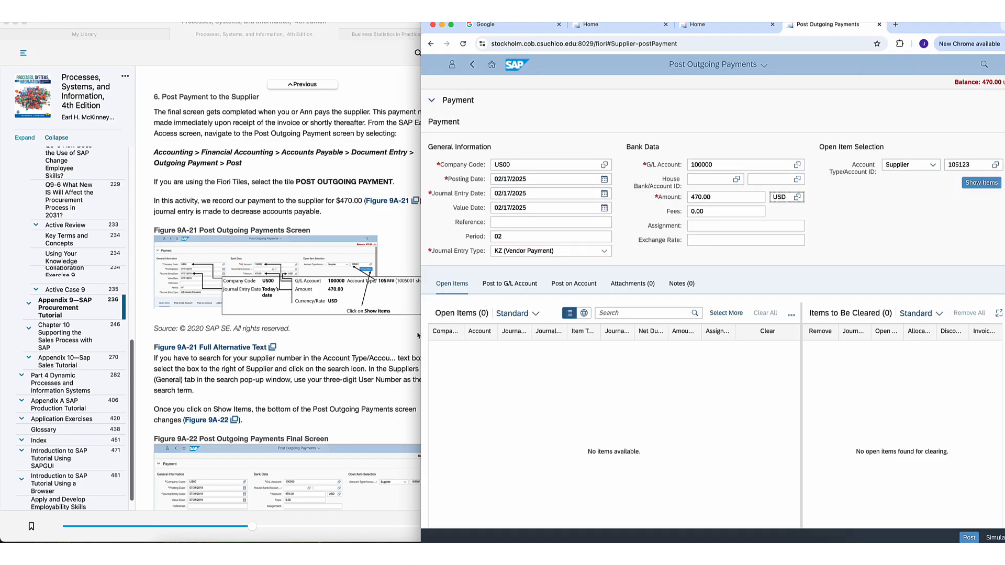
pyautogui.click(548, 164)
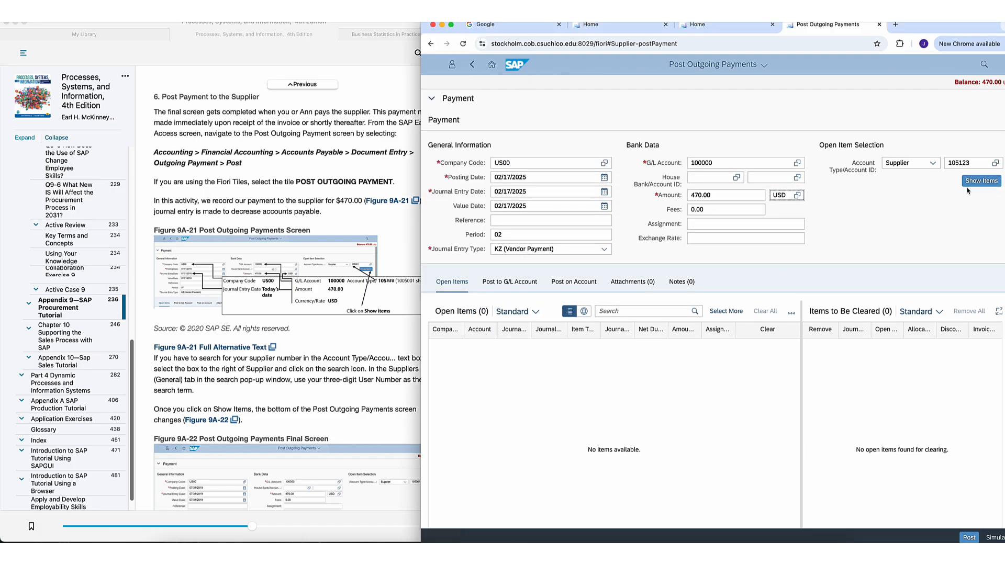
# - Load the supplier's open items, clear the -470.00 invoice against the payment and post it
pyautogui.click(981, 181)
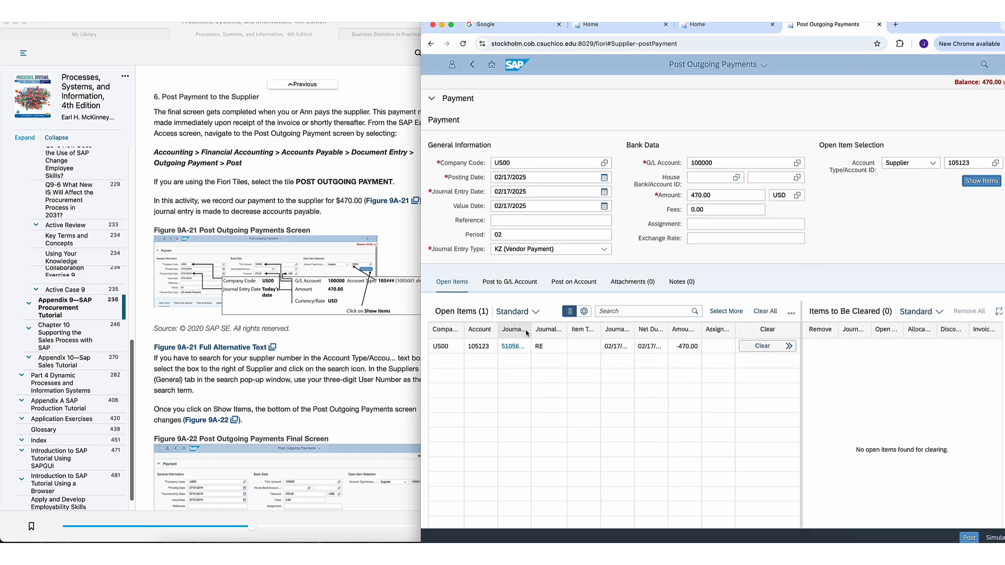
pyautogui.scroll(-3)
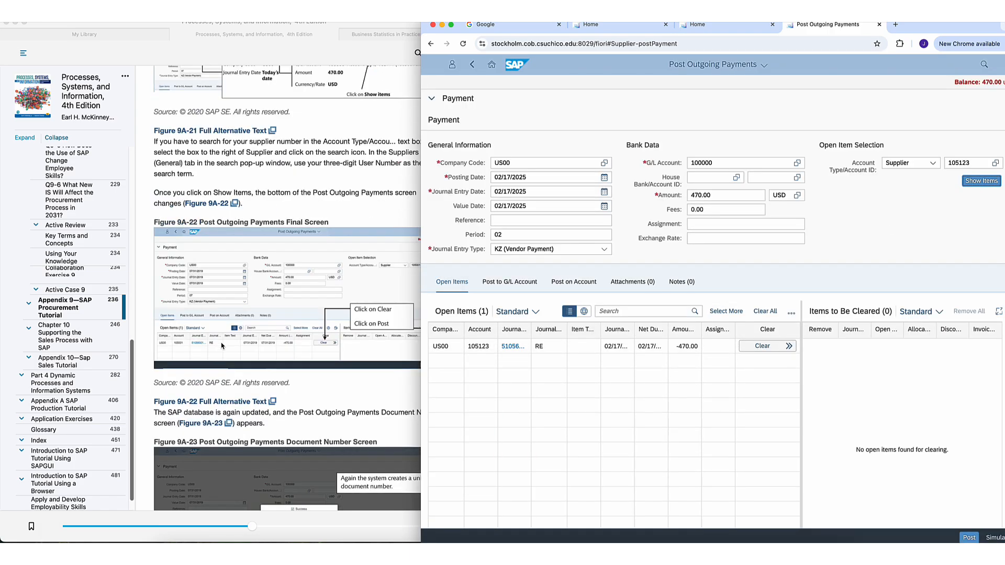
pyautogui.rightClick(768, 346)
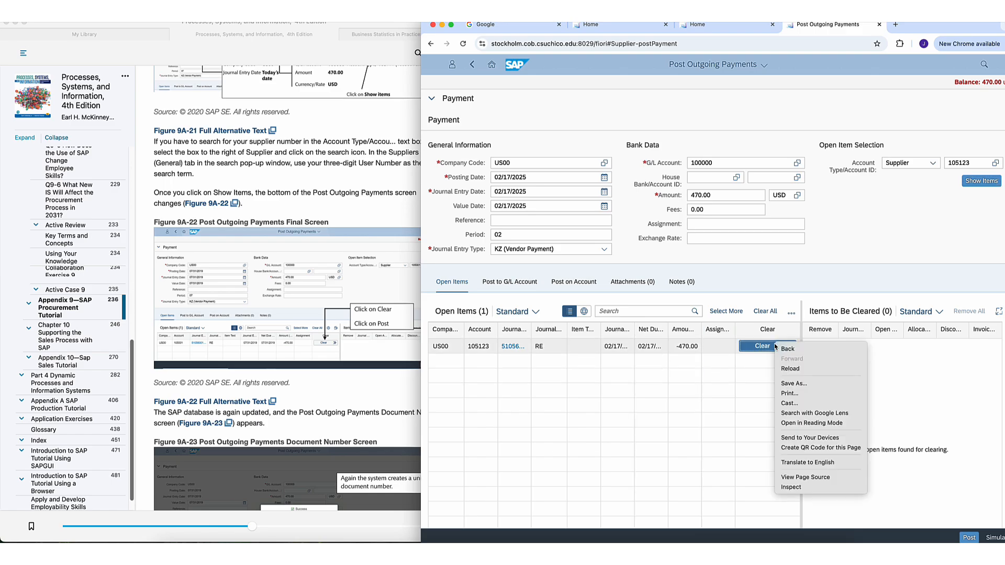
pyautogui.click(766, 347)
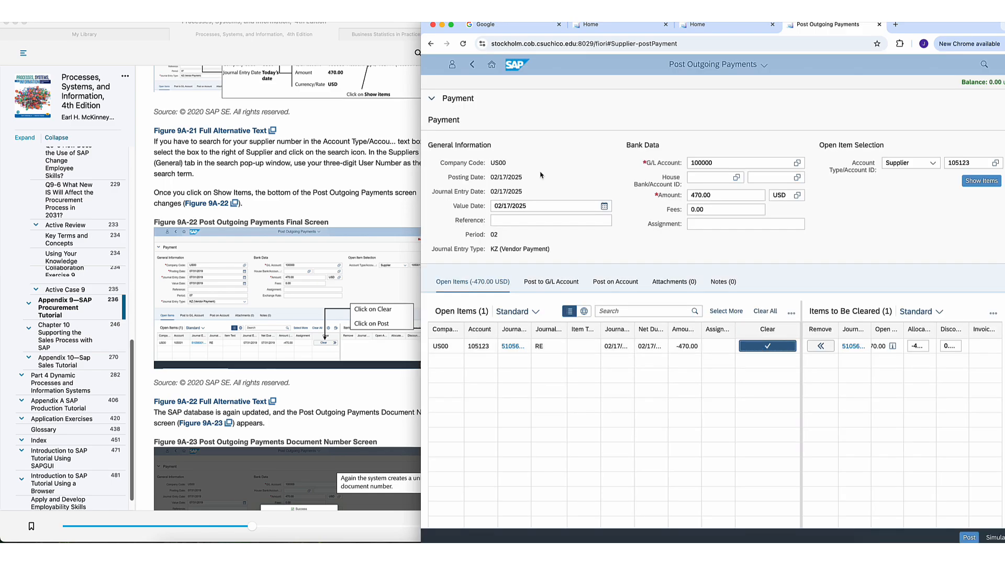
pyautogui.moveTo(691, 323)
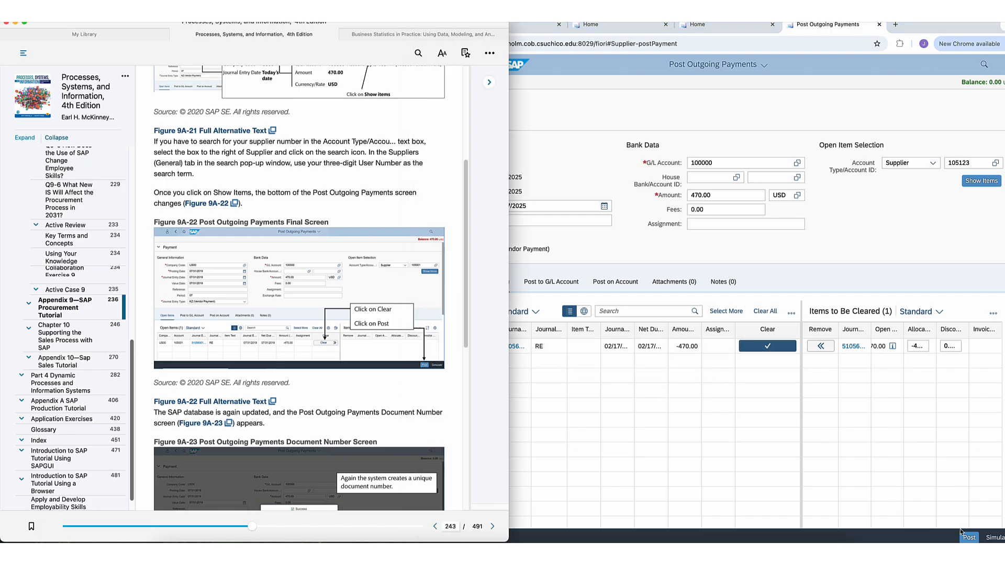
pyautogui.click(969, 537)
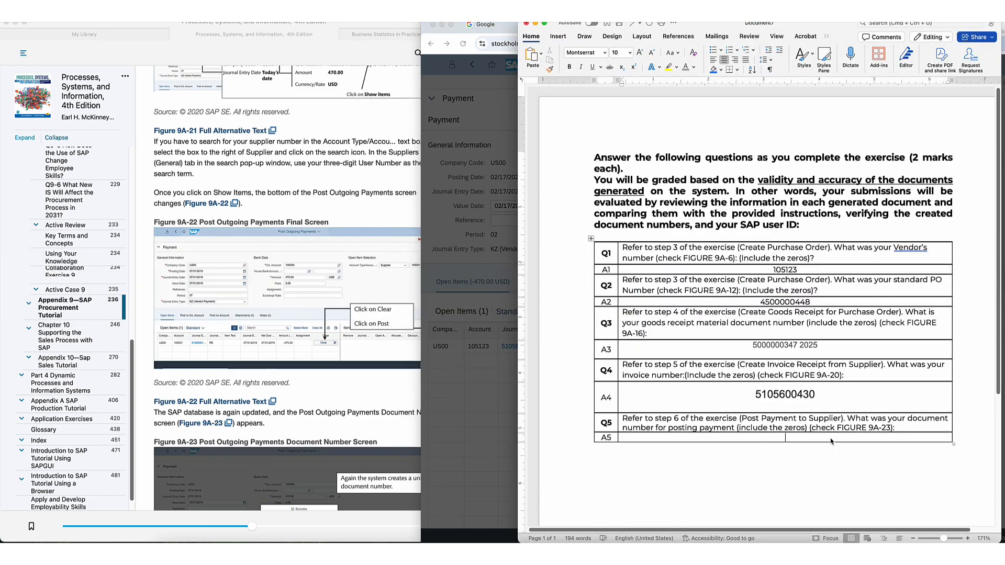
pyautogui.write('1500000293')
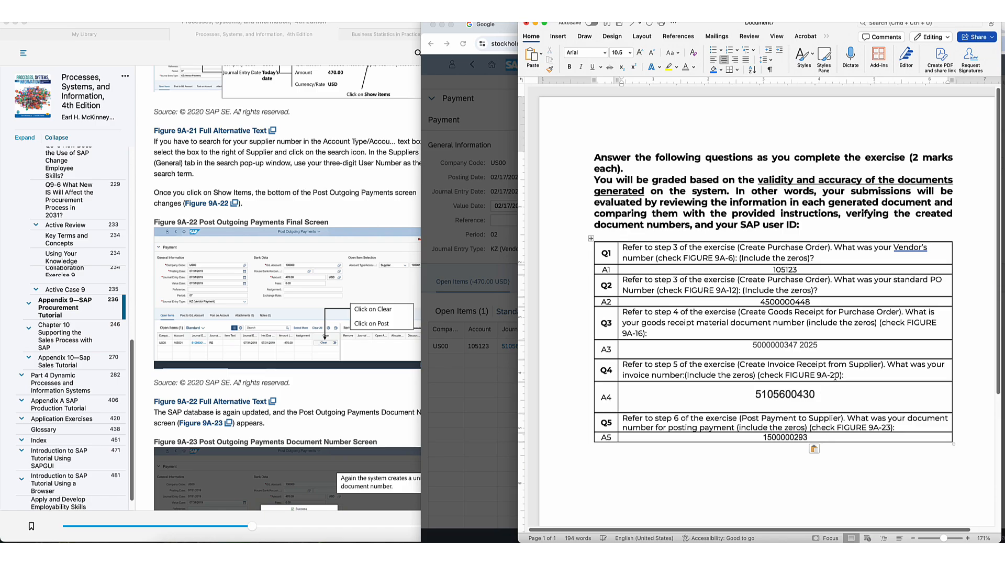